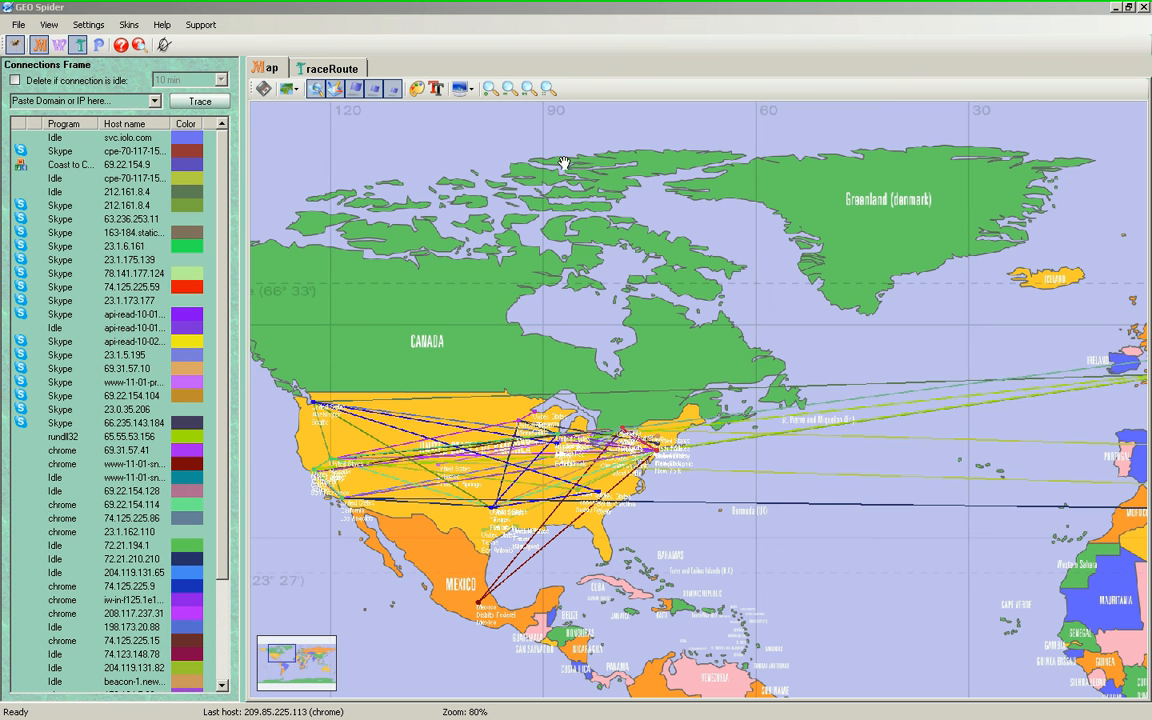
mouse_move(500, 427)
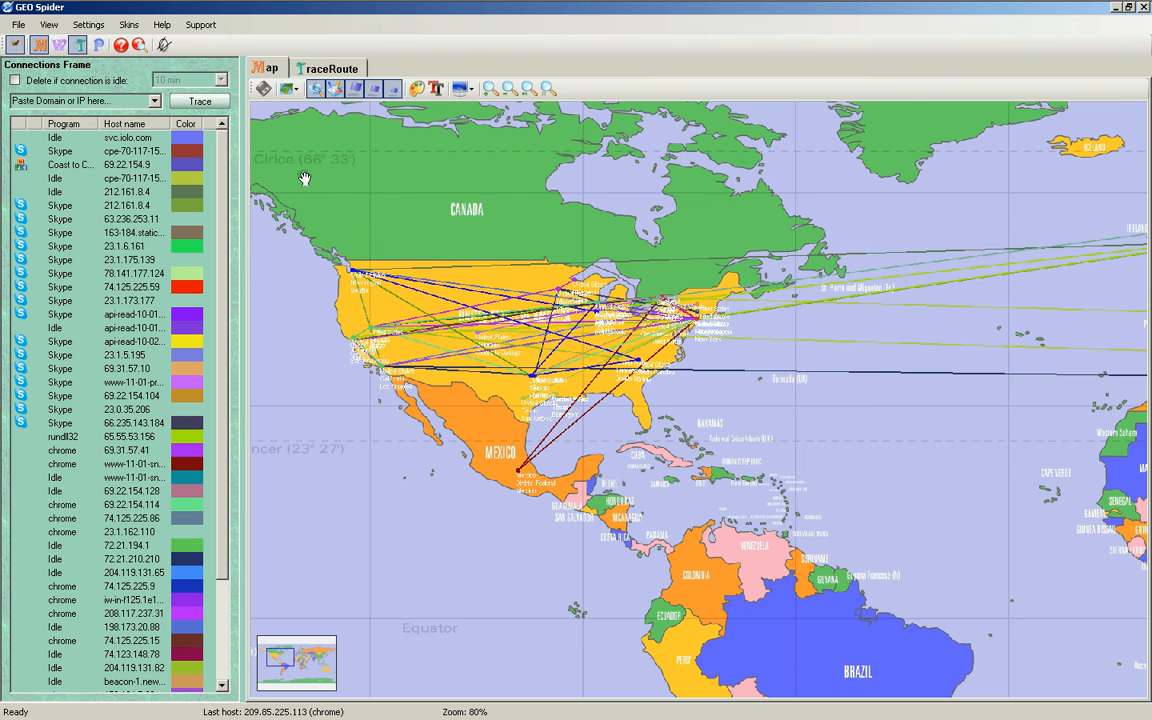
mouse_move(263, 89)
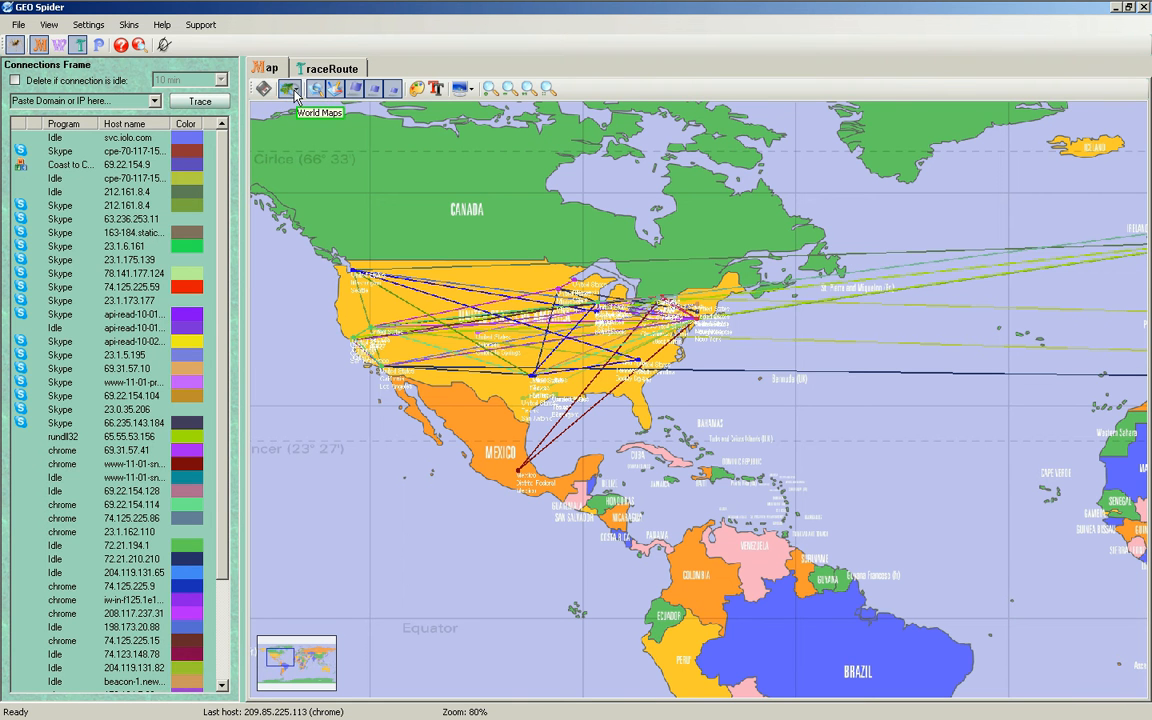
Frame North America on the world map, with the US connection lines in view.
left_click(289, 89)
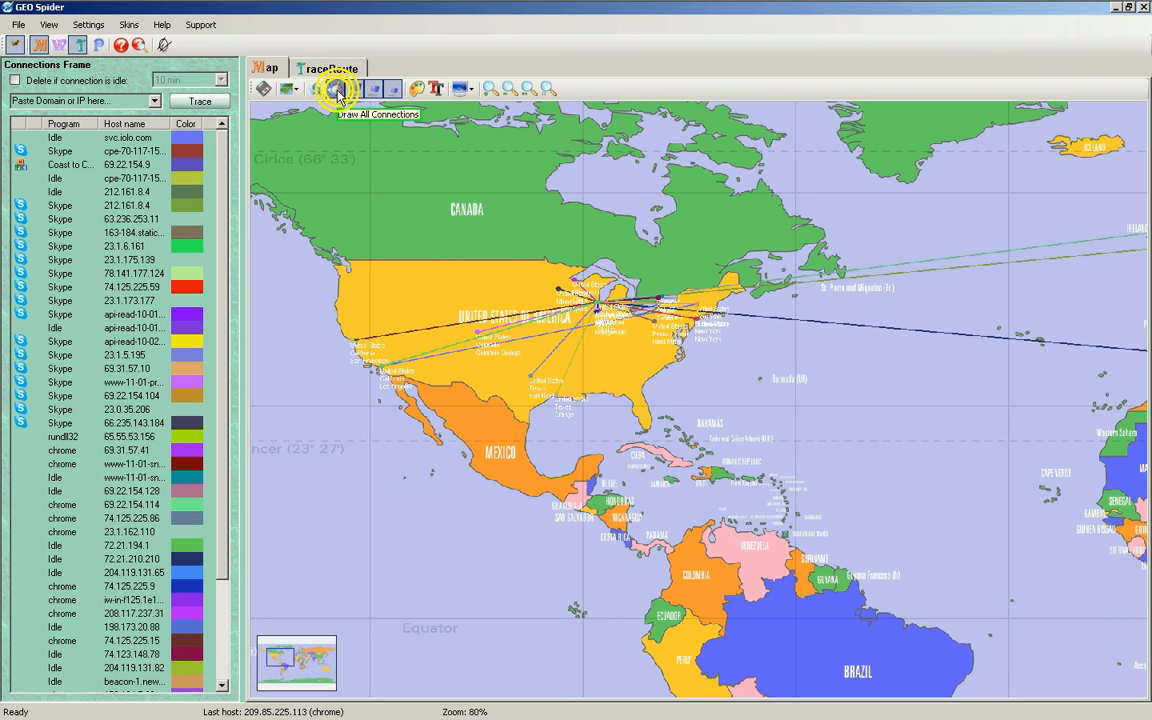
Toggle the all-connections drawing off and on, previewing the svc.iolo.com route.
left_click(335, 89)
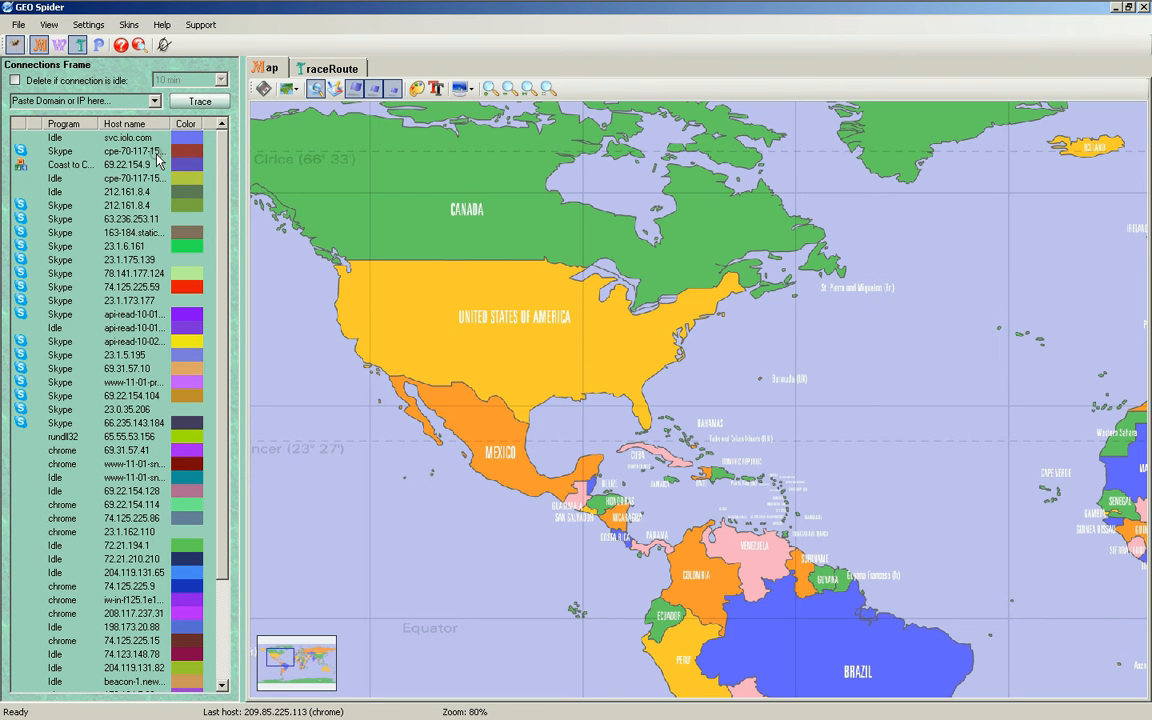
left_click(128, 137)
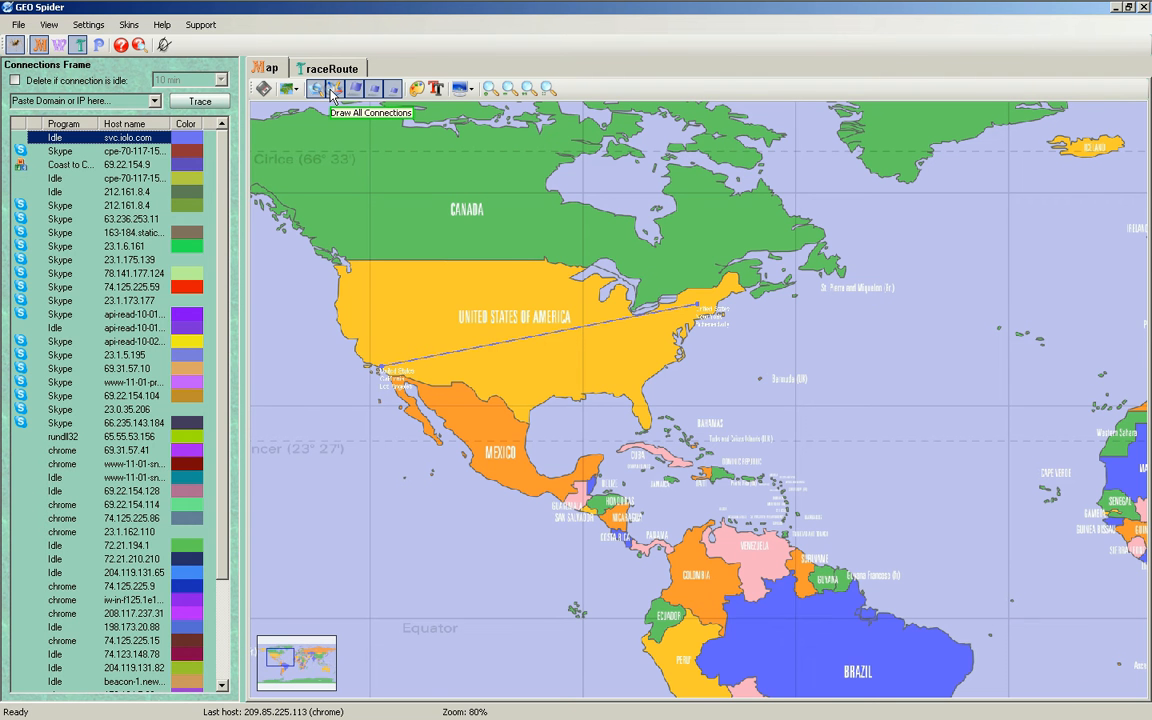
left_click(335, 89)
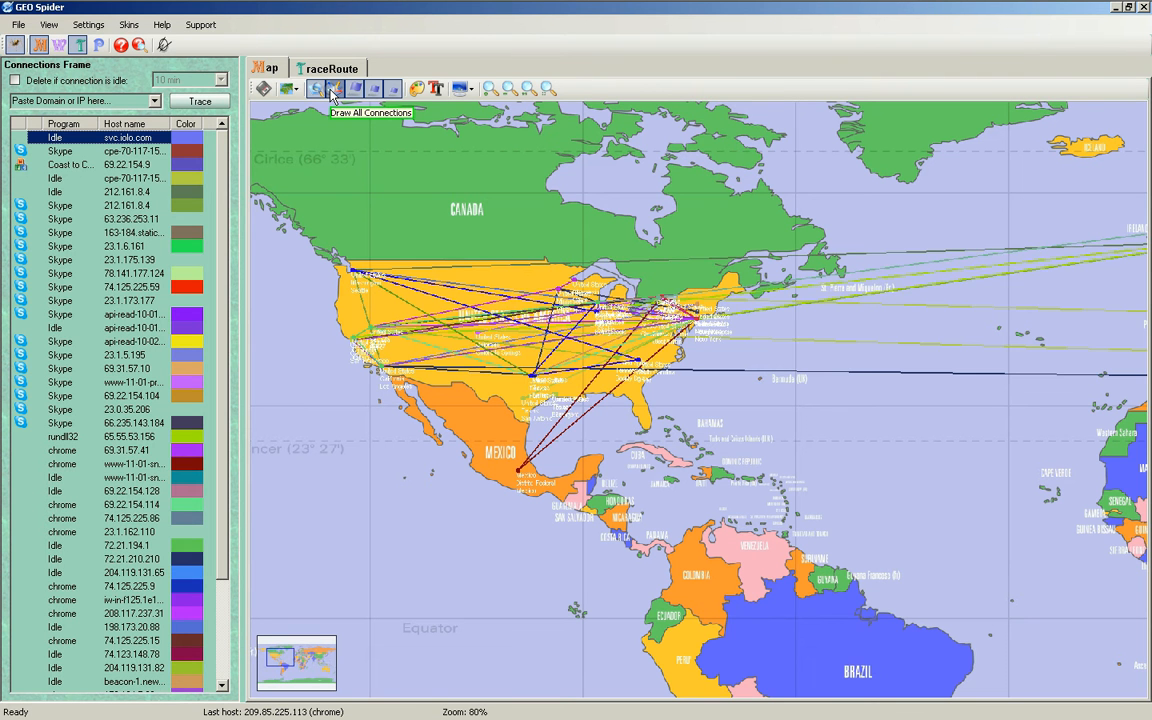
left_click(314, 89)
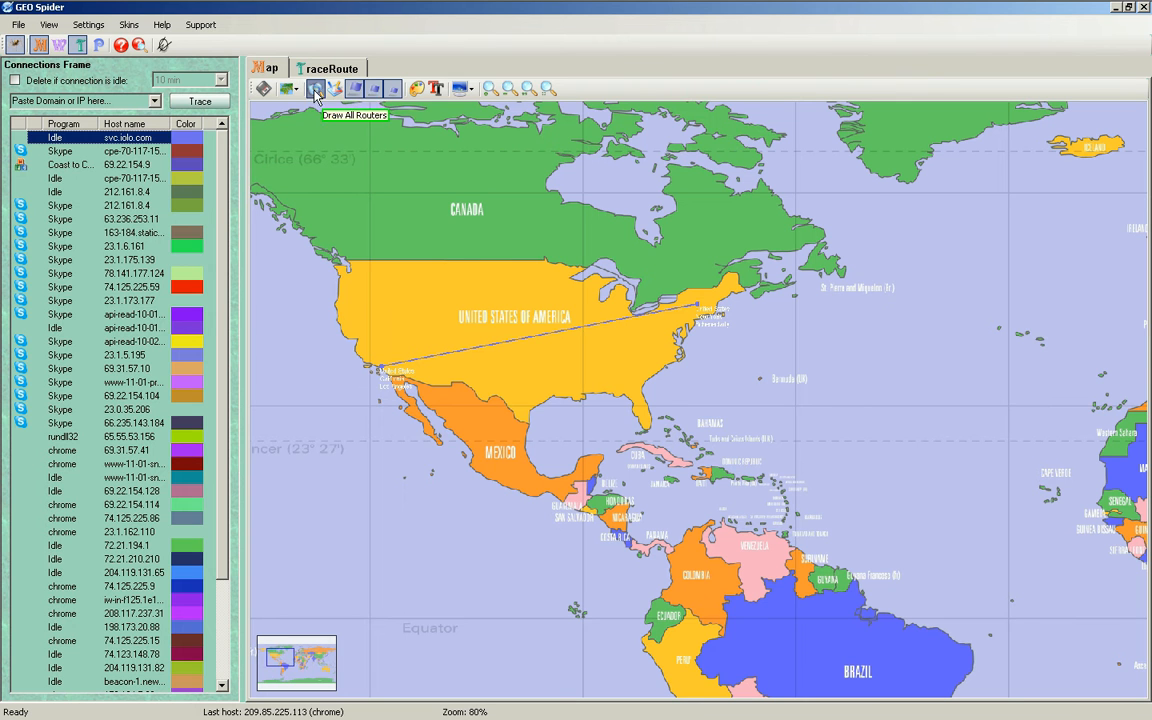
left_click(315, 89)
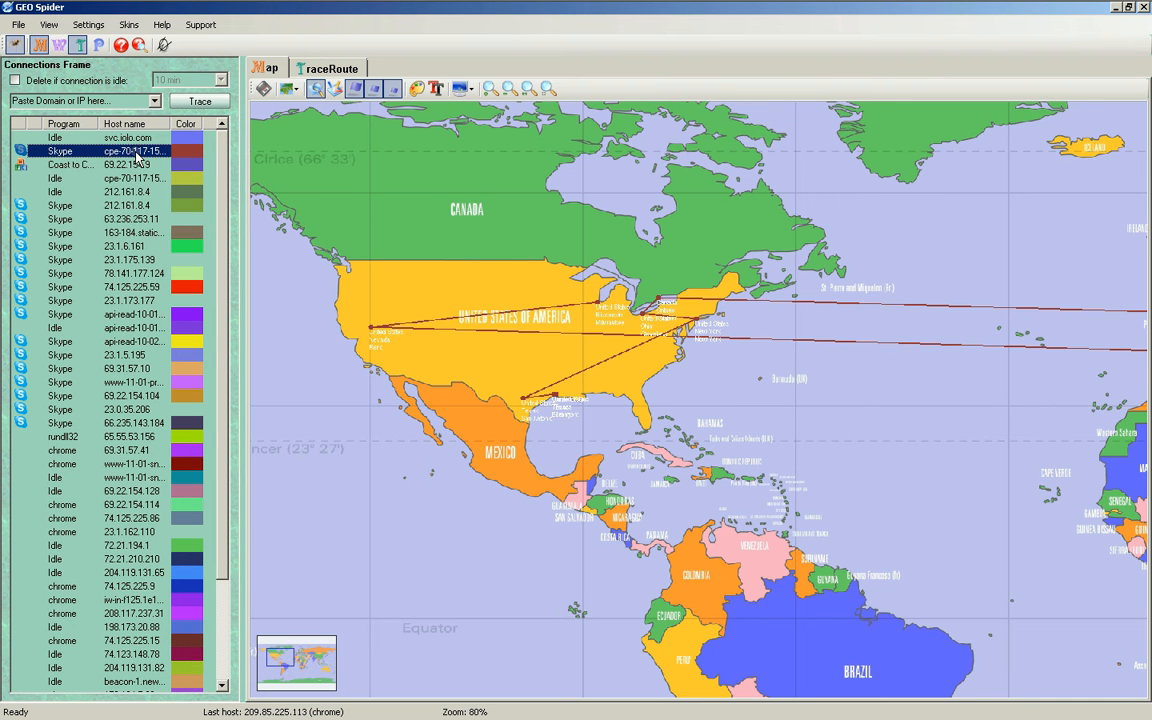
View the 63.236.253.11, api-read Skype and rundll32 (65.55.53.156) connection routes individually.
left_click(130, 178)
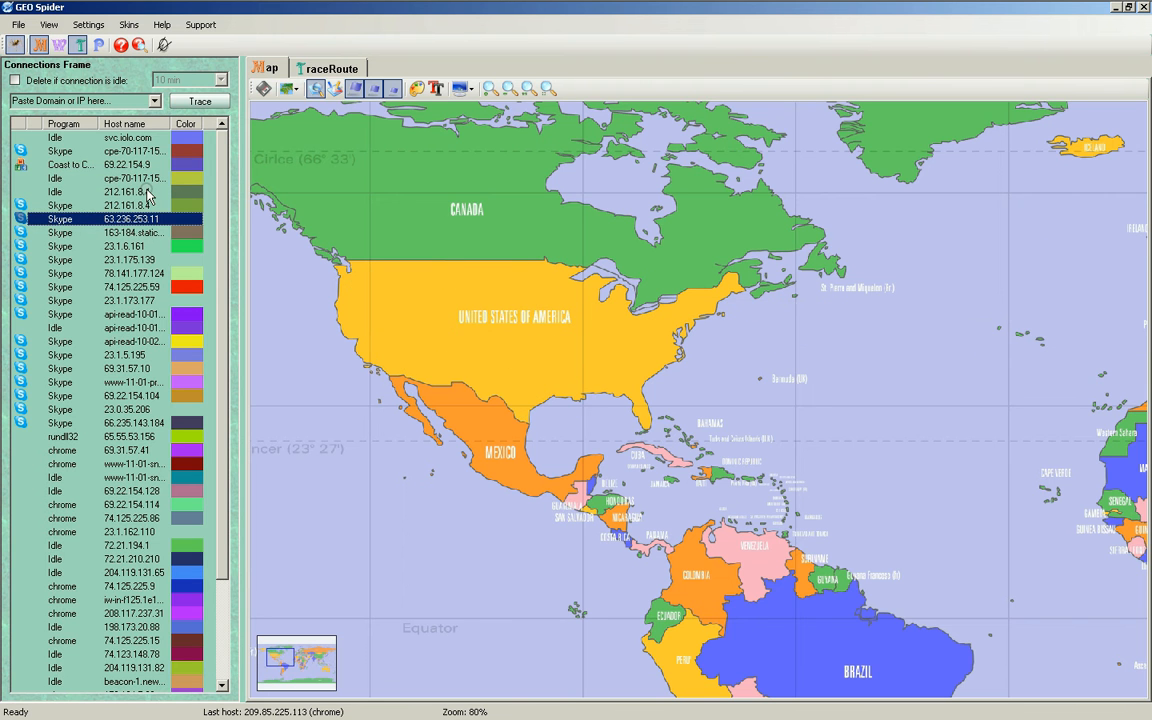
left_click(128, 260)
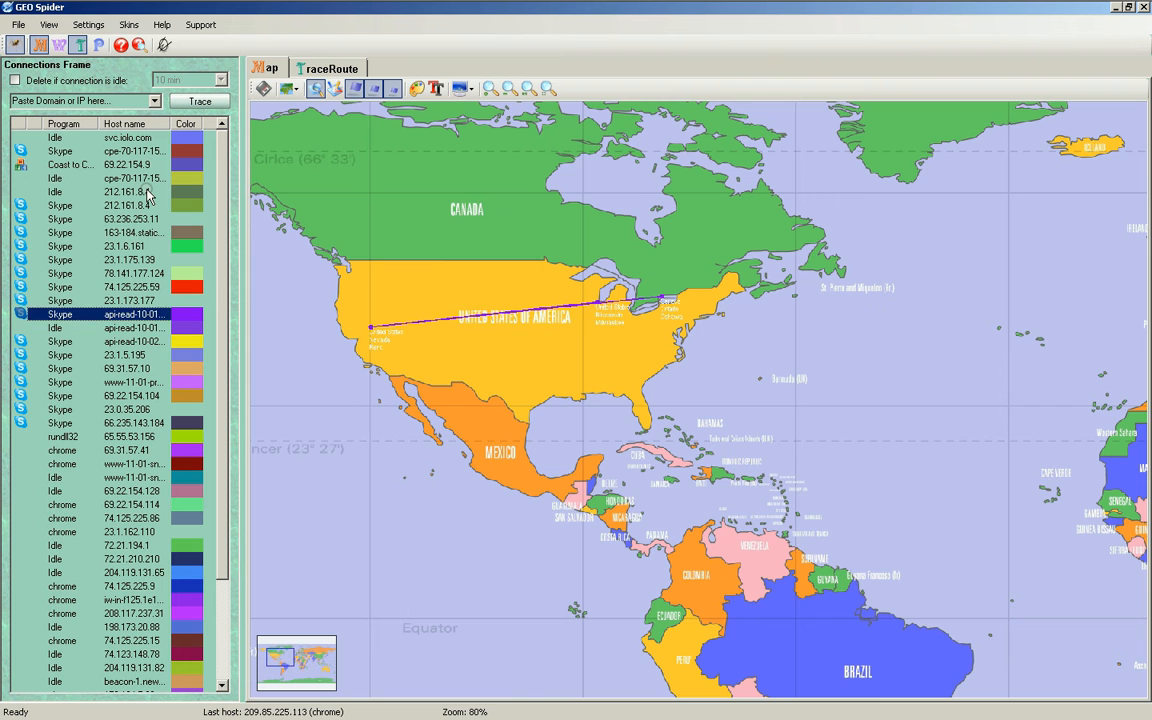
left_click(125, 354)
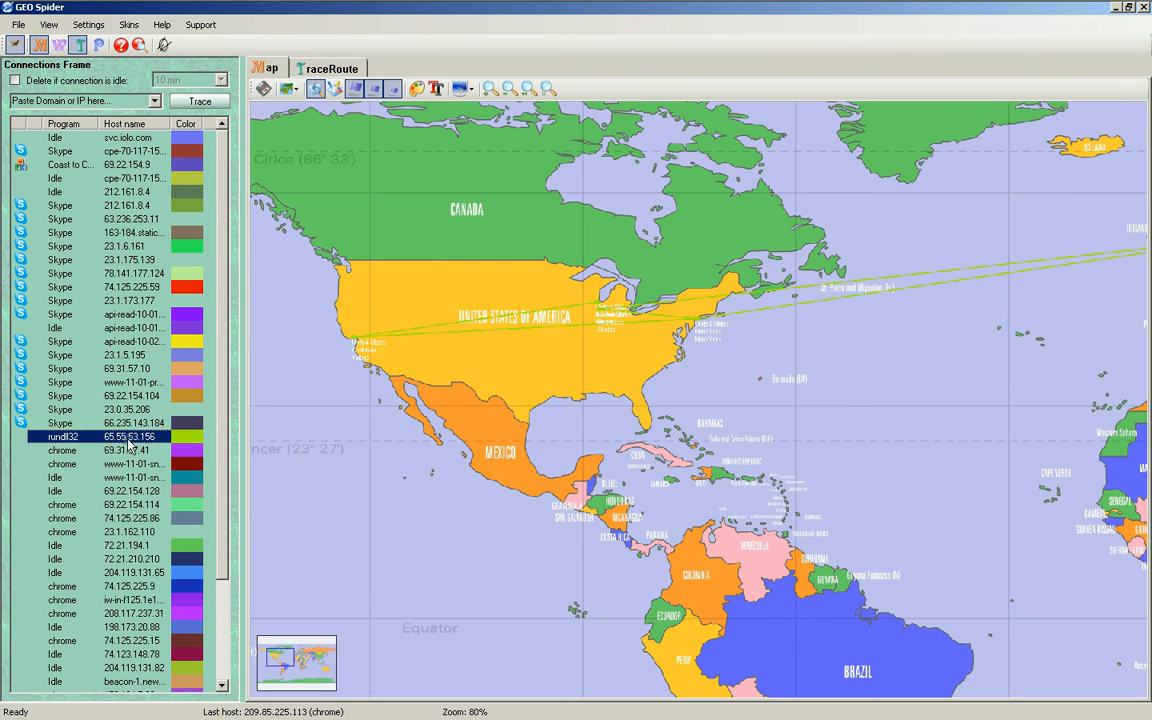
Change the rundll32 connection's line colour to red.
right_click(130, 437)
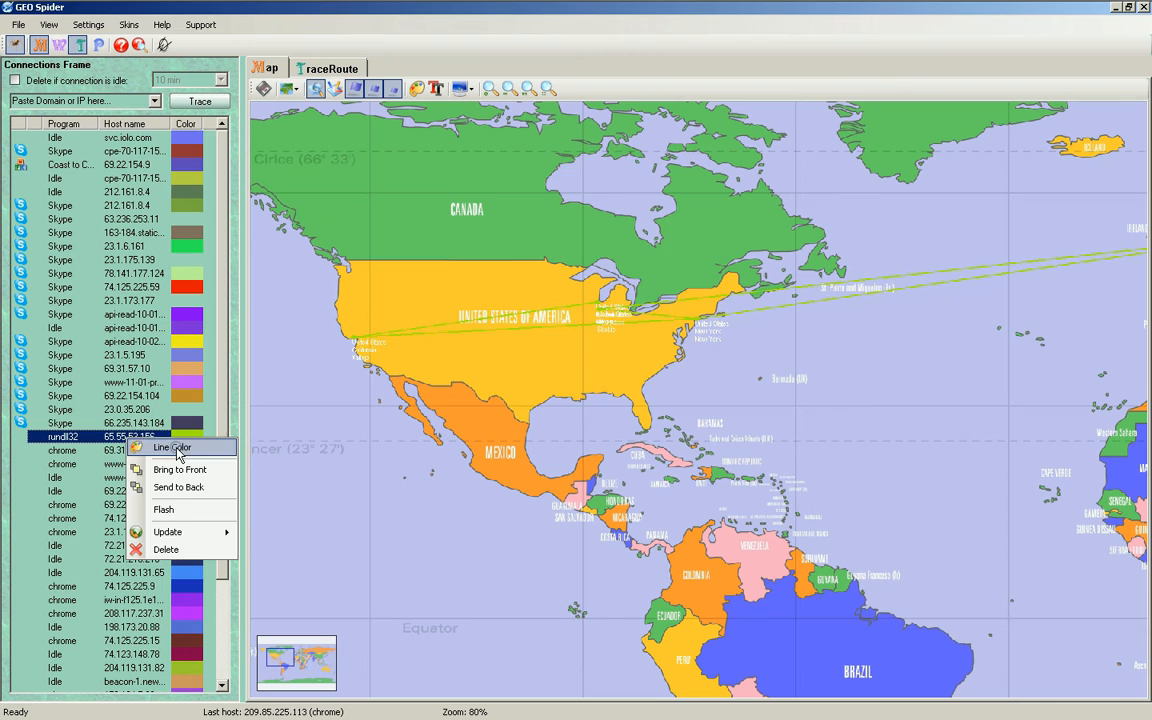
left_click(171, 447)
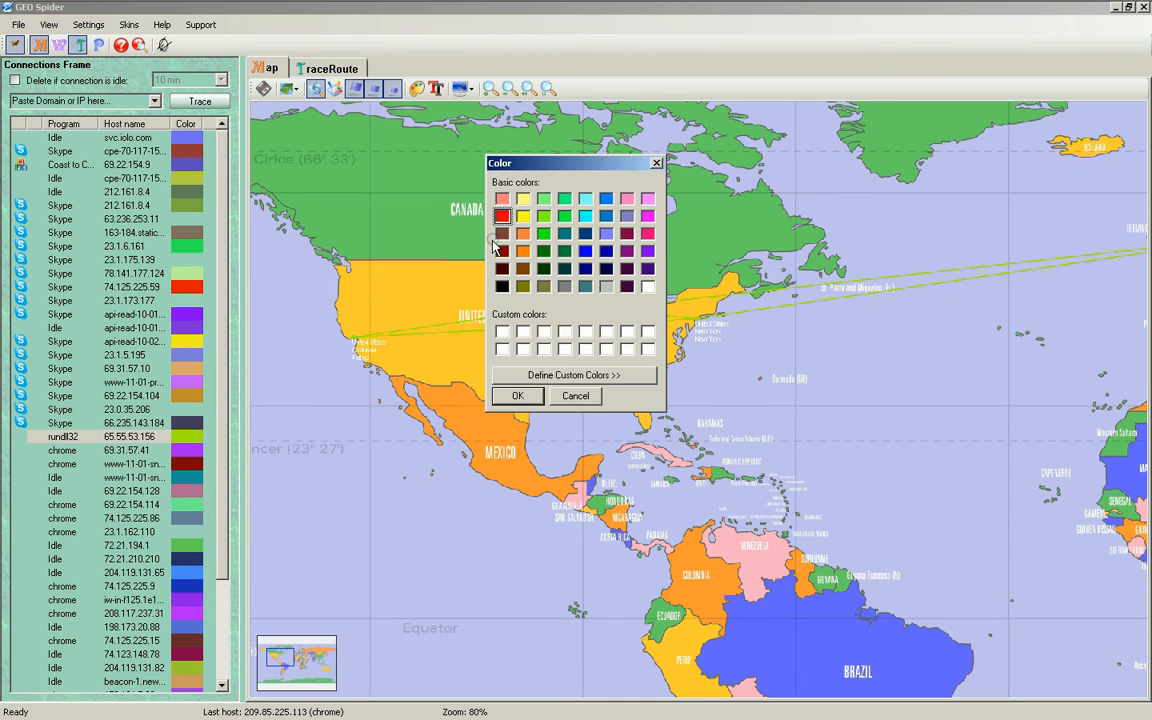
left_click(517, 395)
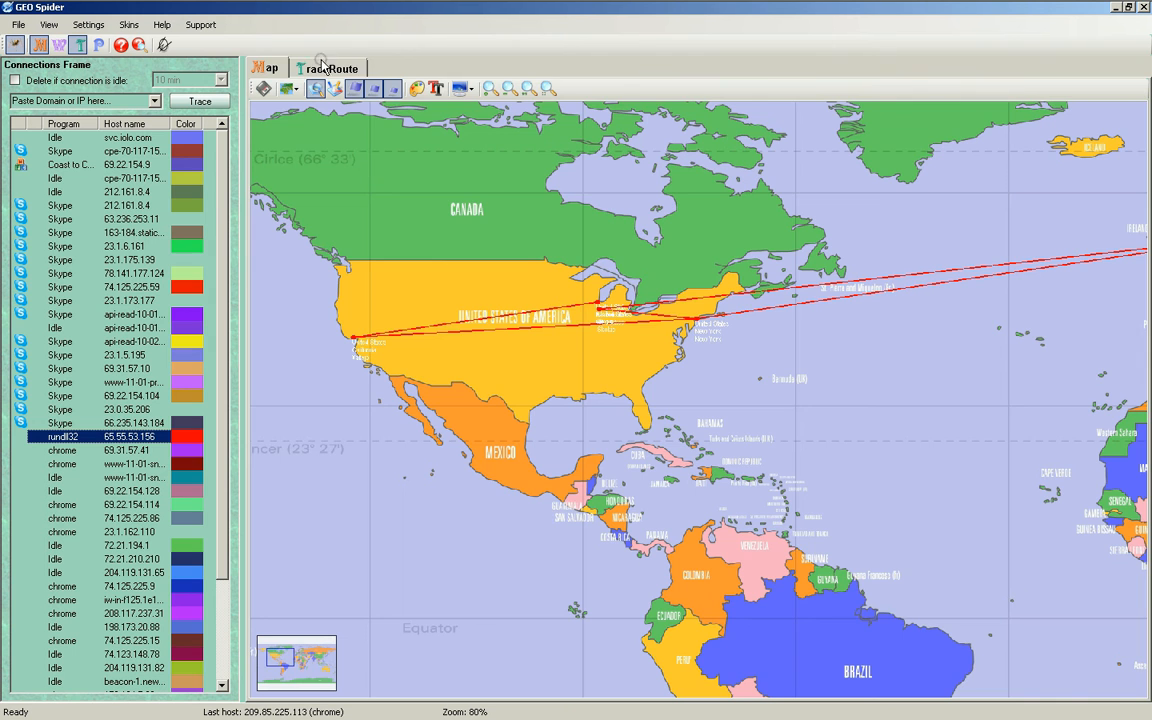
Inspect the 65.55.53.156 traceroute hops in New York and Amsterdam, then return to the map.
left_click(330, 67)
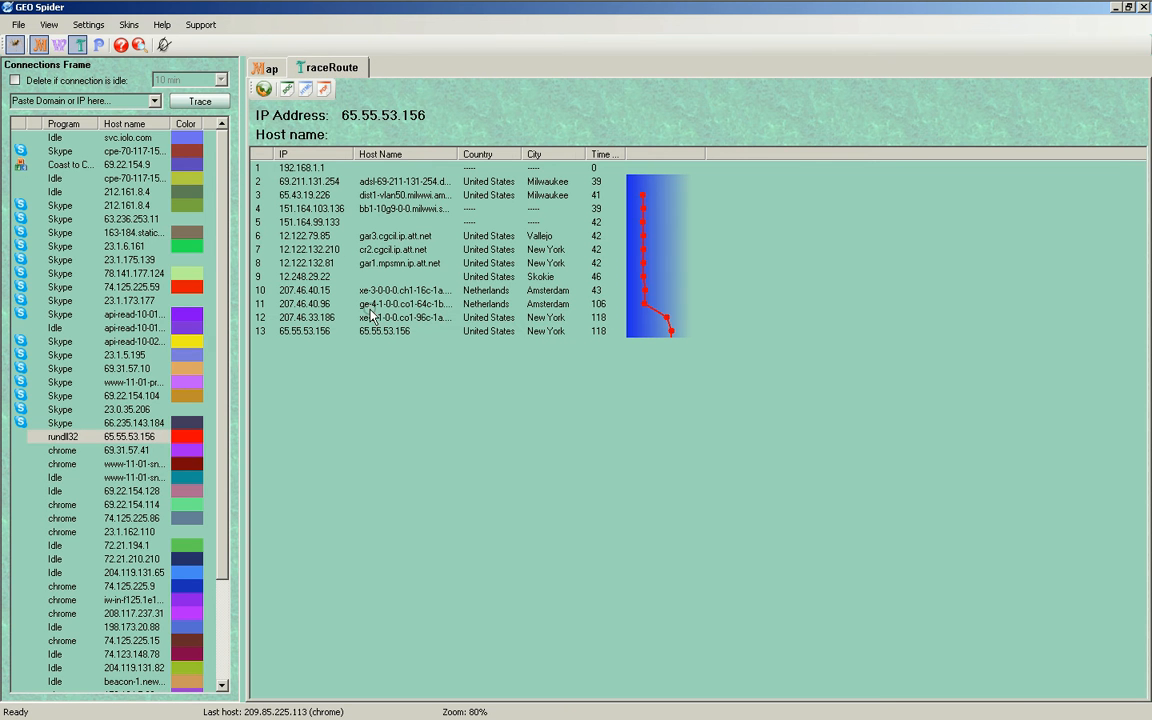
mouse_move(512, 322)
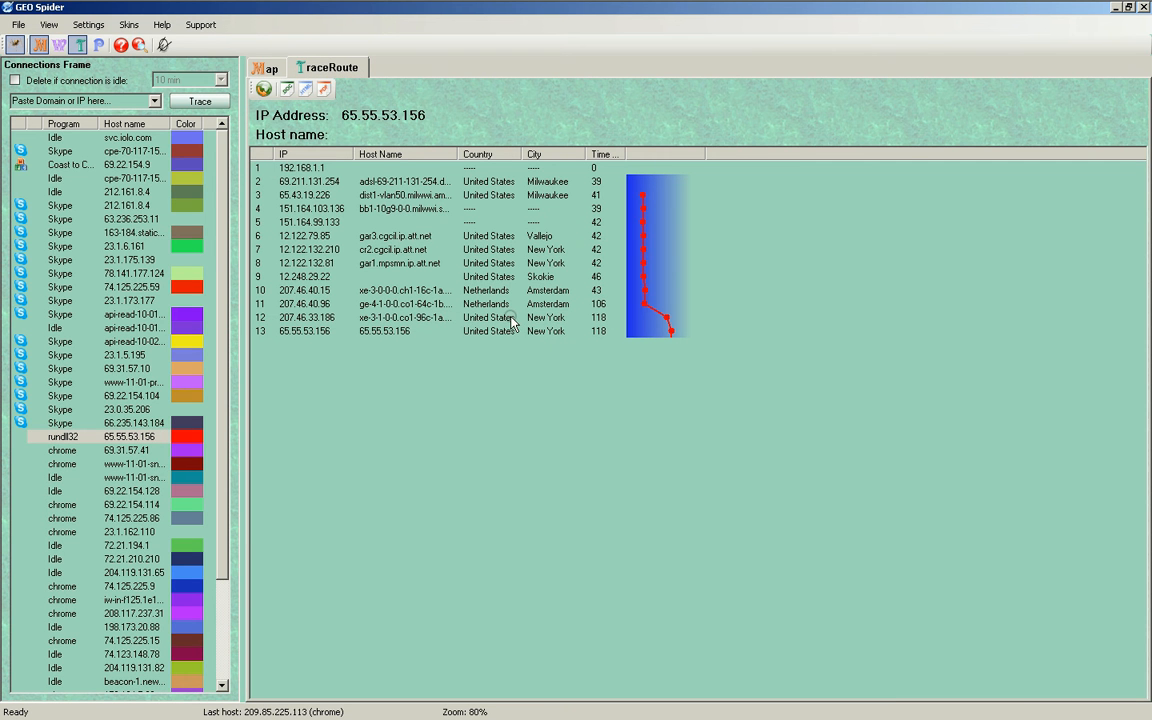
left_click(405, 317)
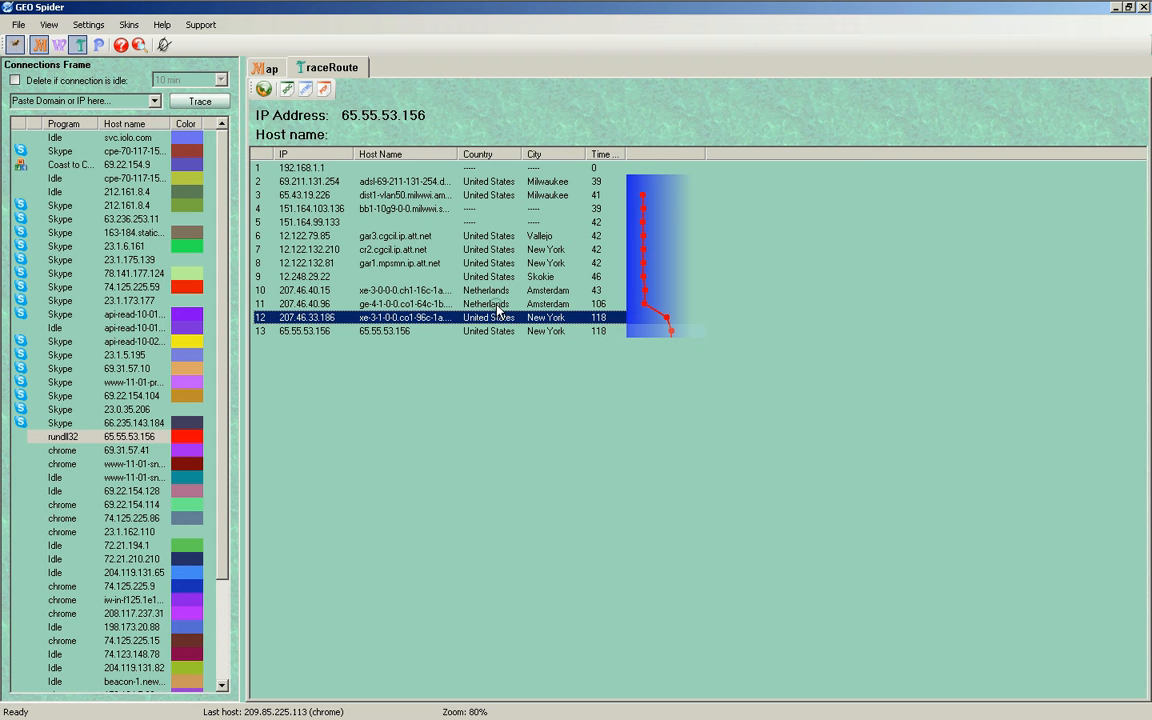
left_click(400, 303)
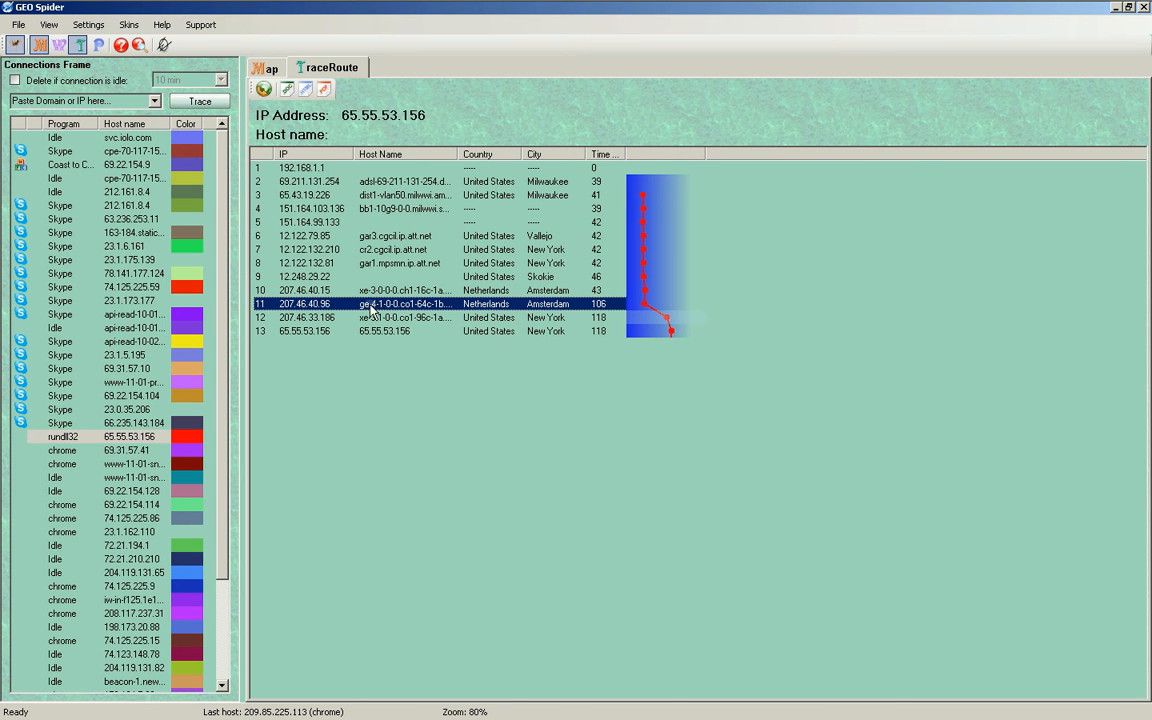
left_click(264, 67)
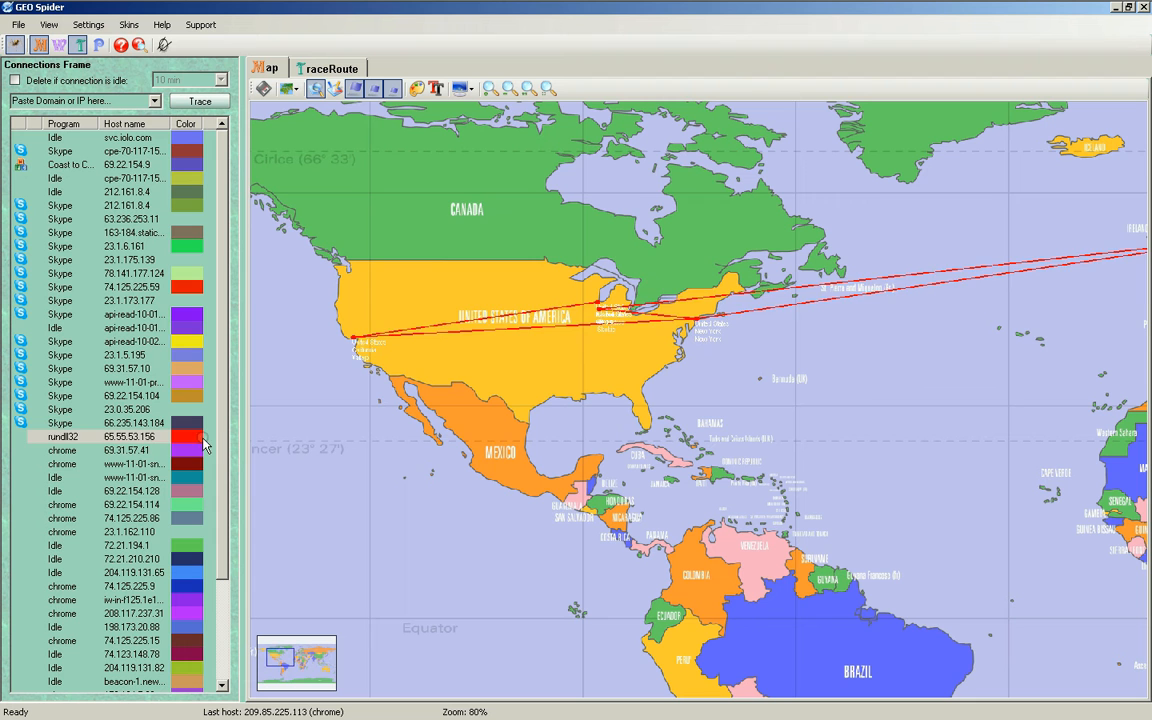
View the 72.21.210.210 route and its traceroute, including the Kfar Saba hop.
left_click(100, 463)
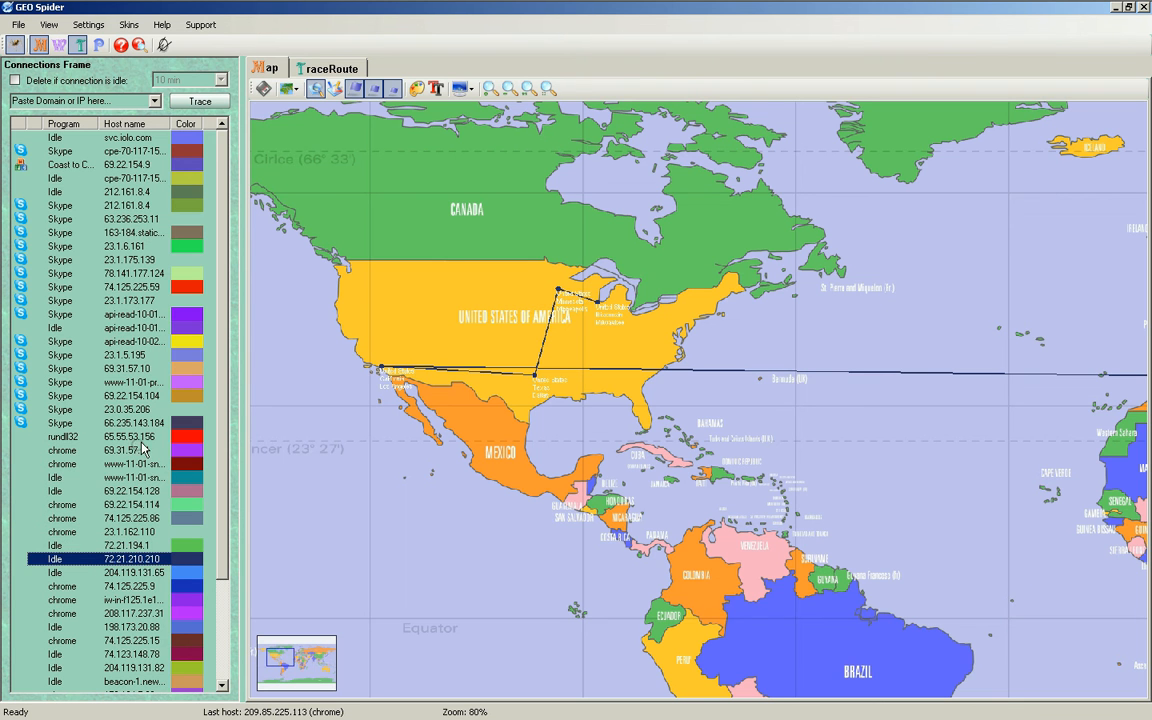
left_click(328, 67)
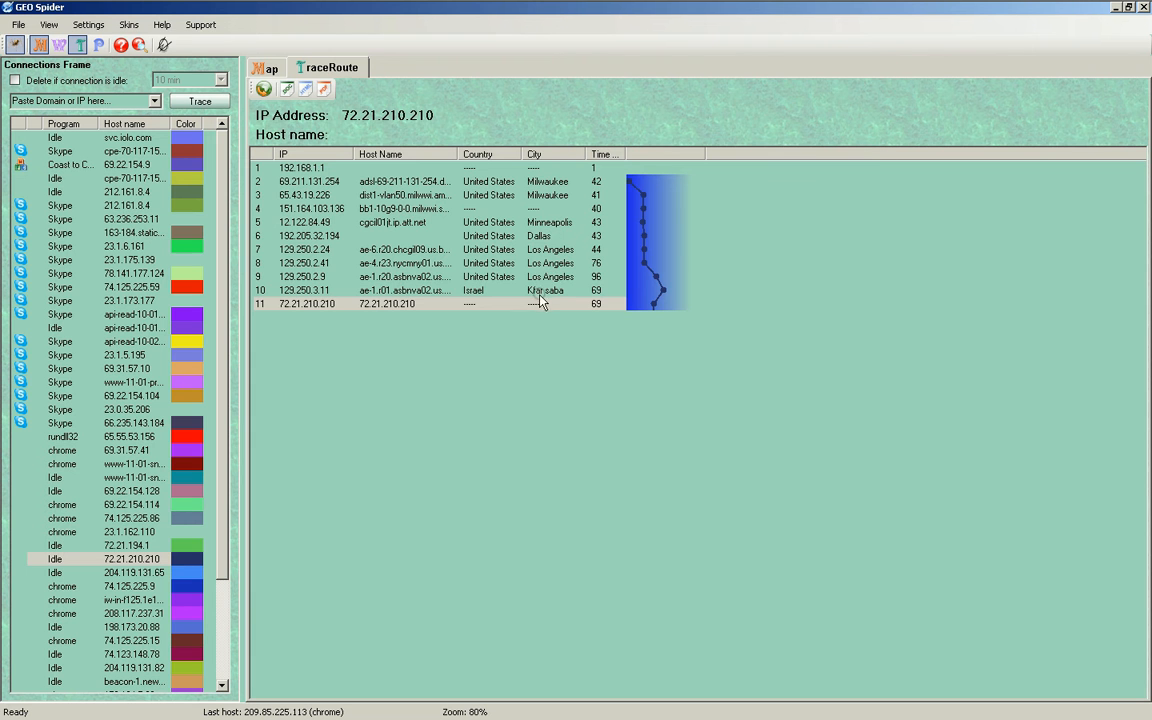
left_click(405, 290)
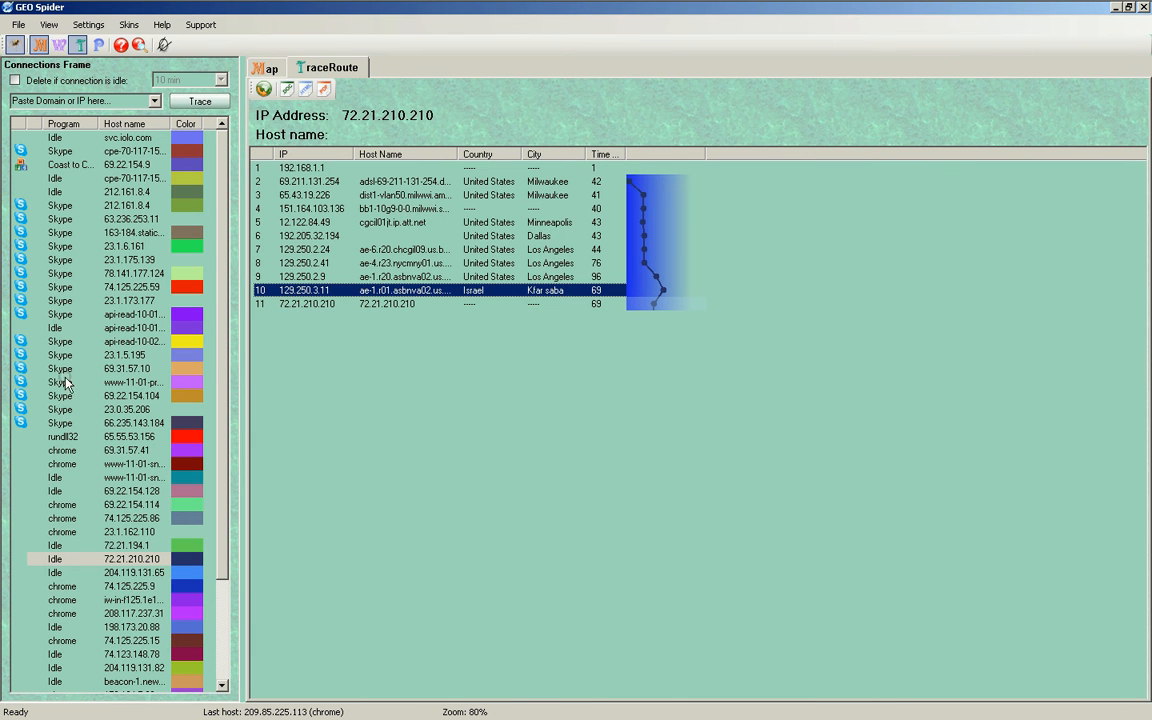
left_click(265, 67)
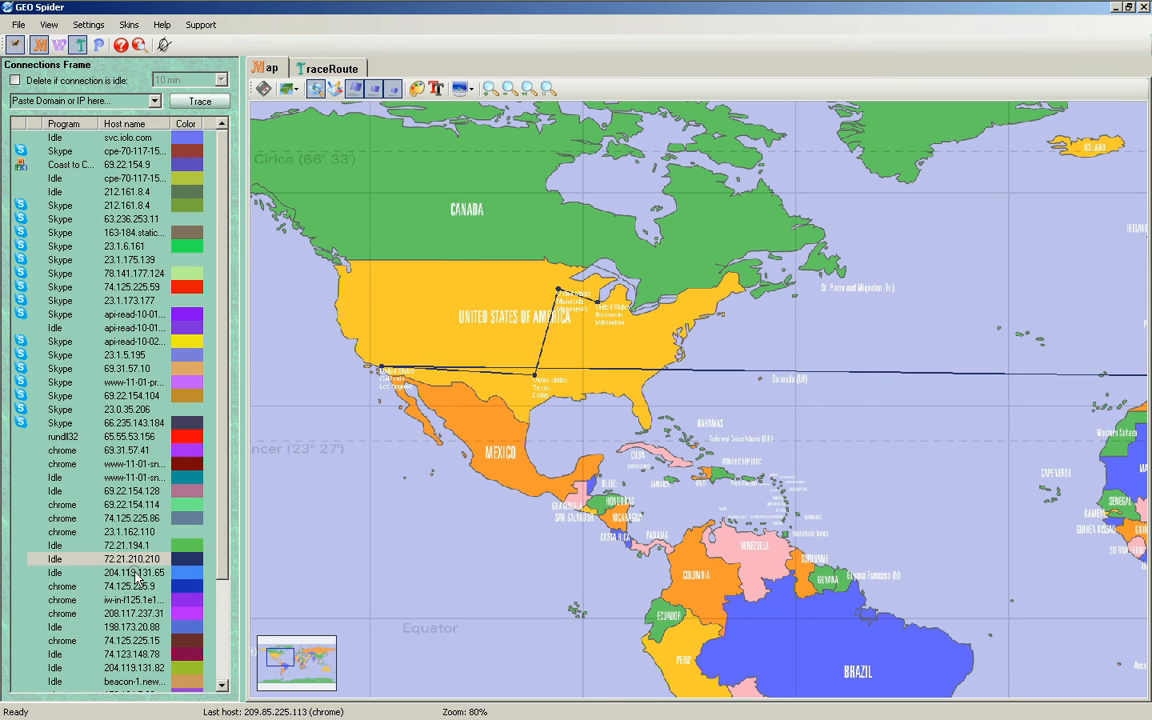
View the 204.119.131.65 and 198.173.20.81 routes and the 198.173.20.81 traceroute, then scroll the list.
left_click(130, 572)
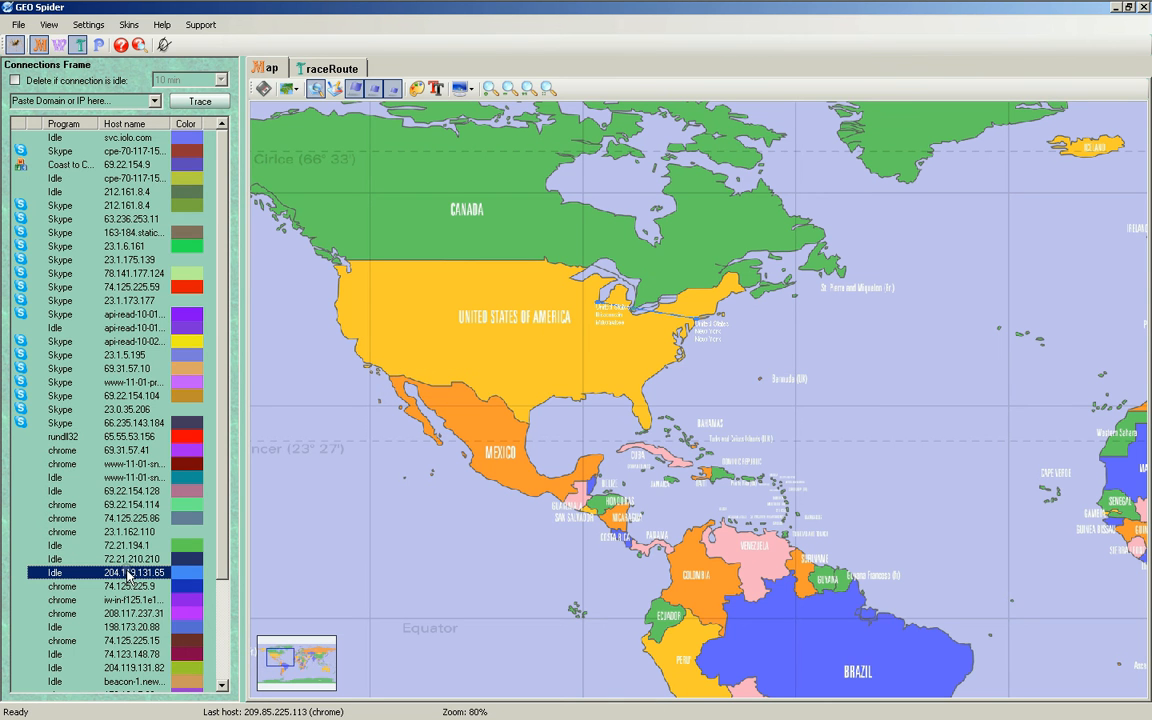
left_click(100, 586)
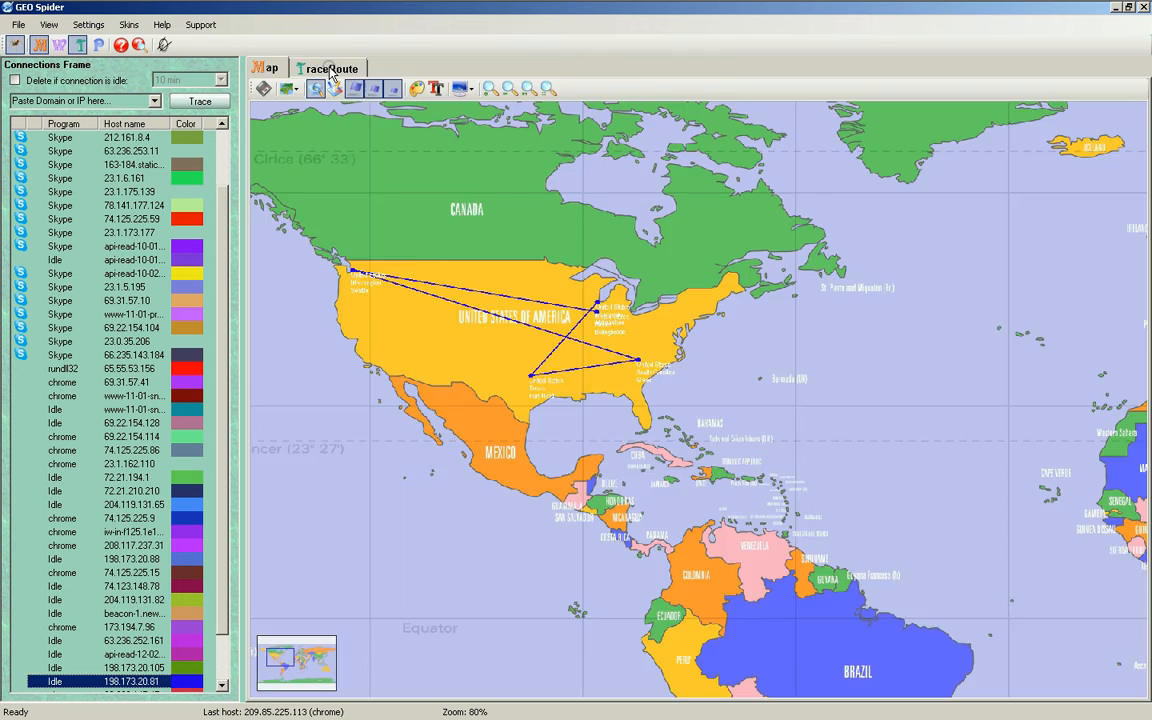
left_click(328, 67)
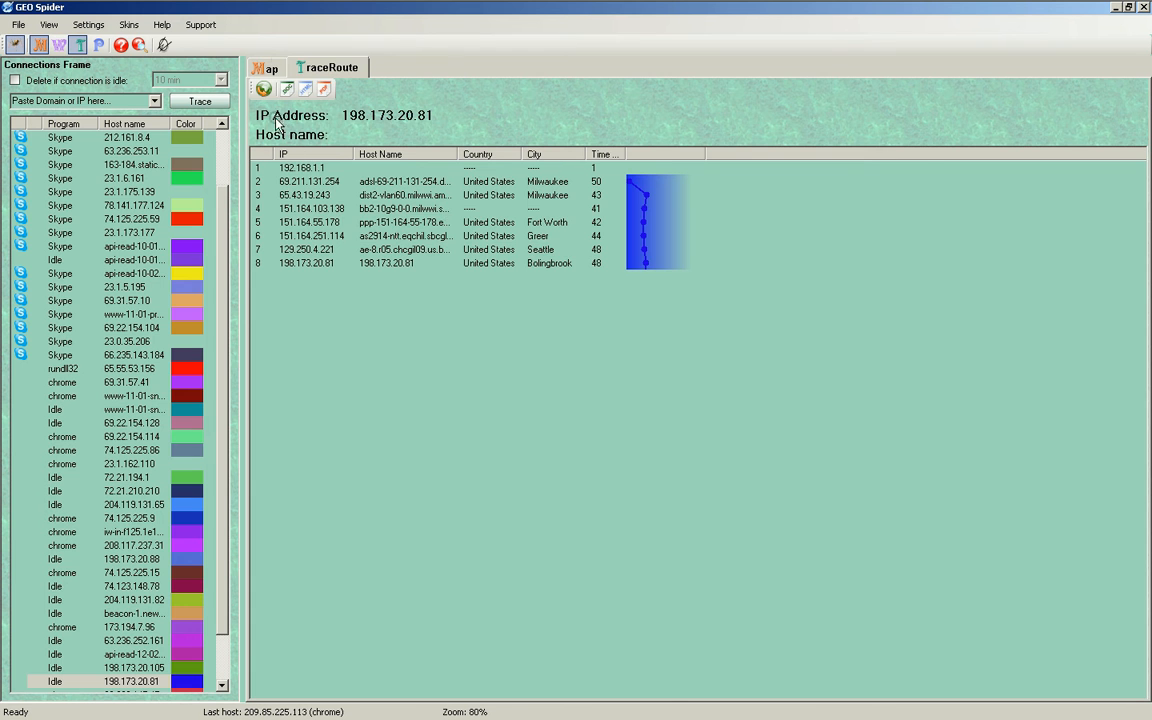
left_click(264, 68)
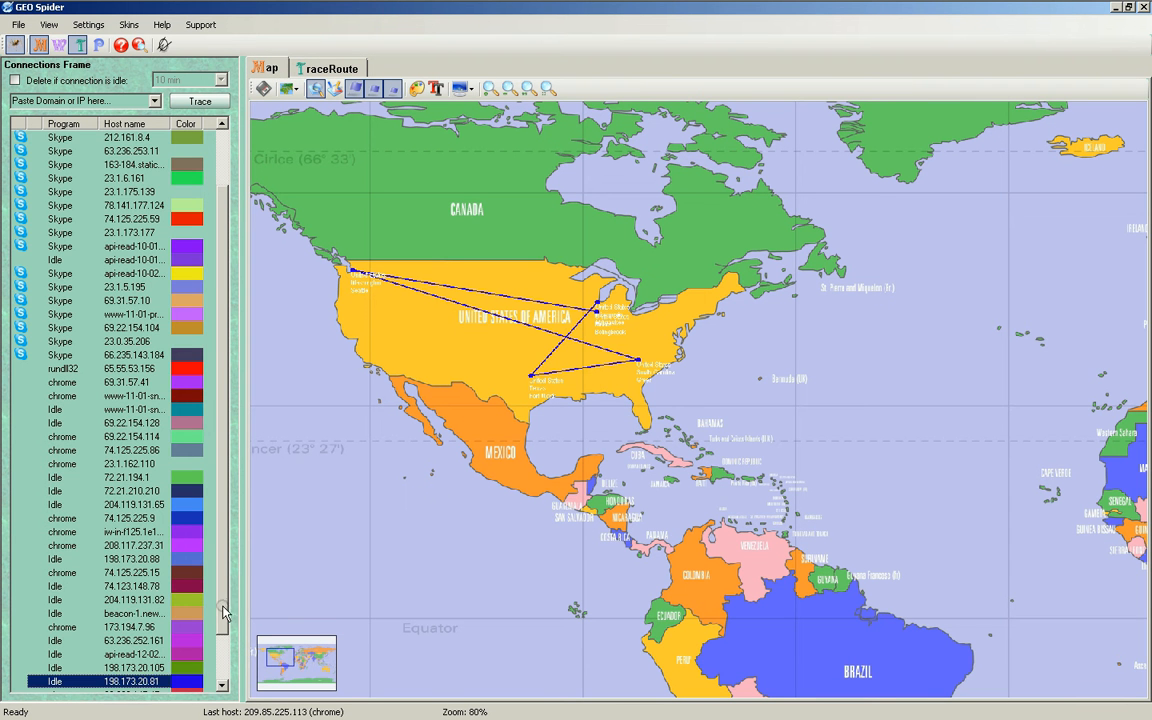
scroll("down", 3)
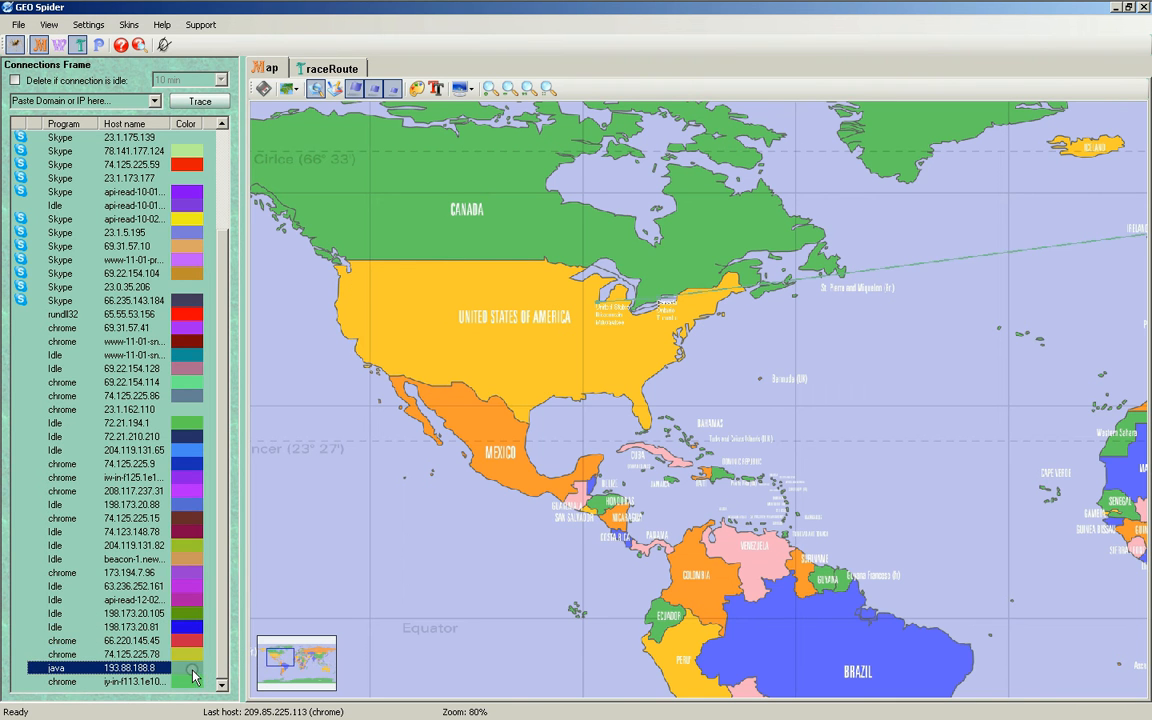
mouse_move(386, 237)
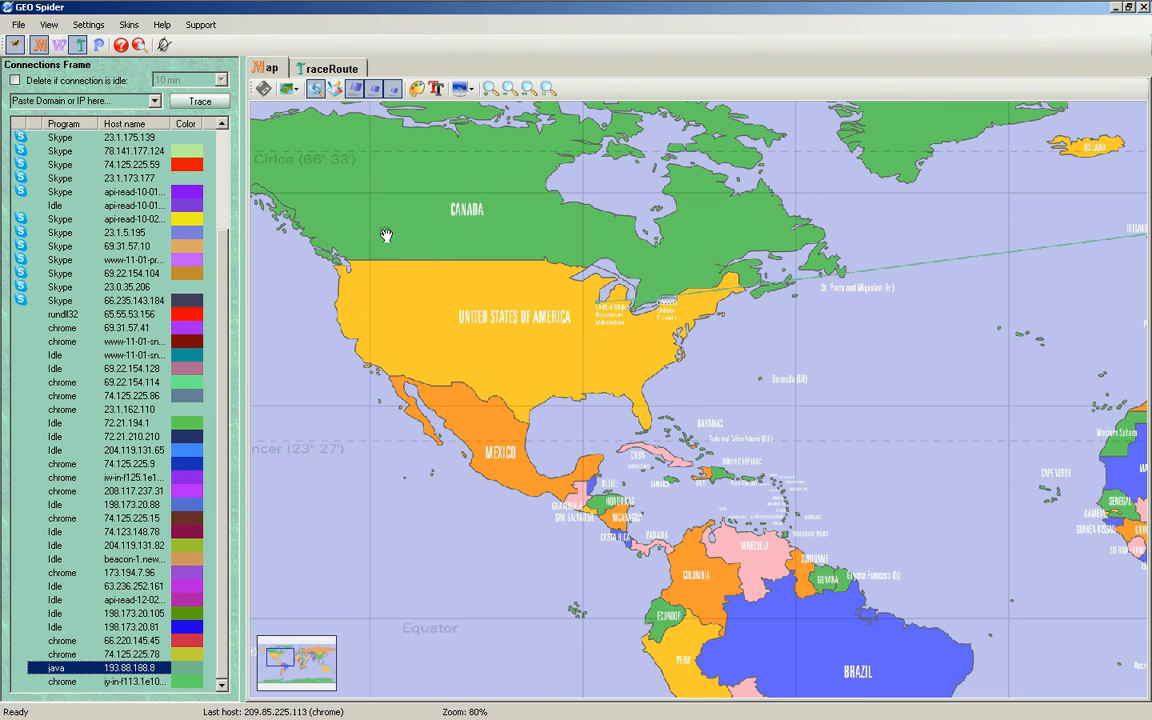
Review the java trace to 193.88.188.8 ending in Copenhagen, then return to the map.
left_click(328, 67)
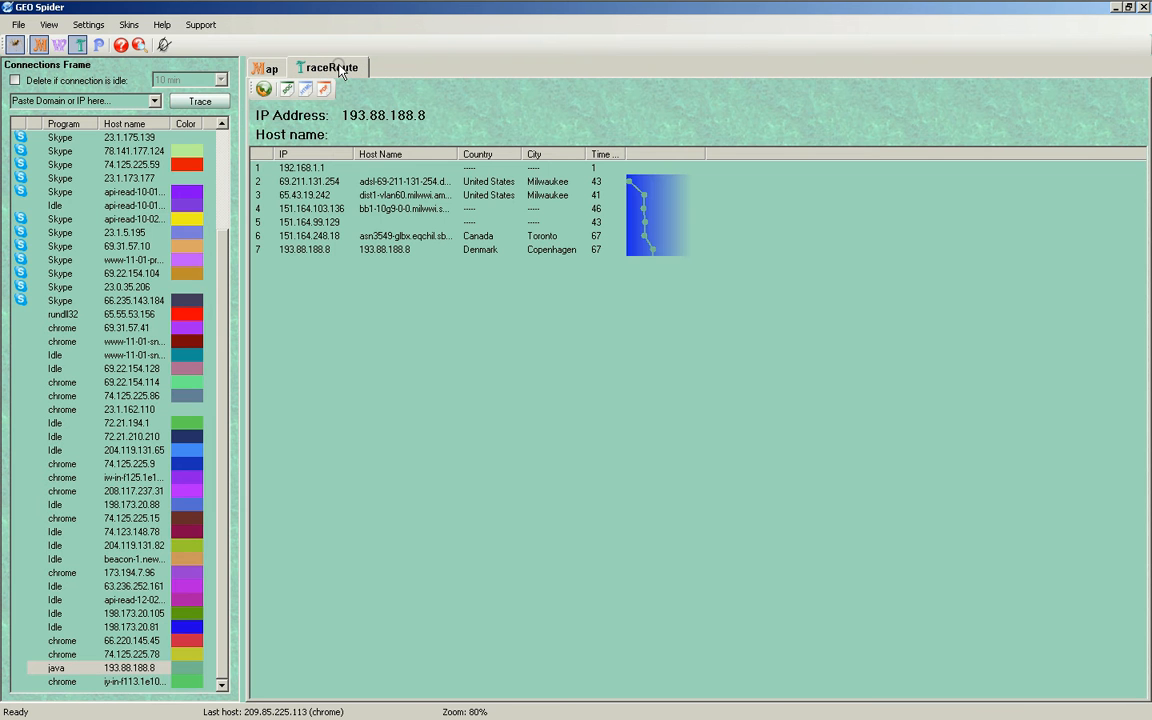
mouse_move(378, 205)
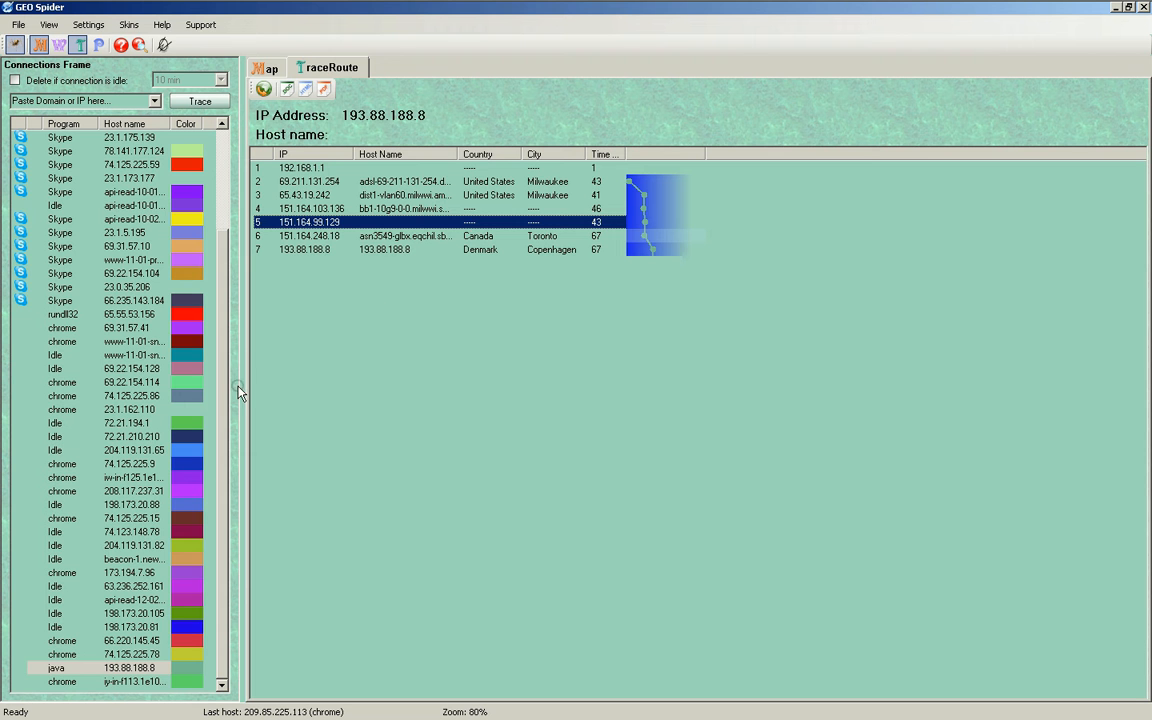
mouse_move(323, 118)
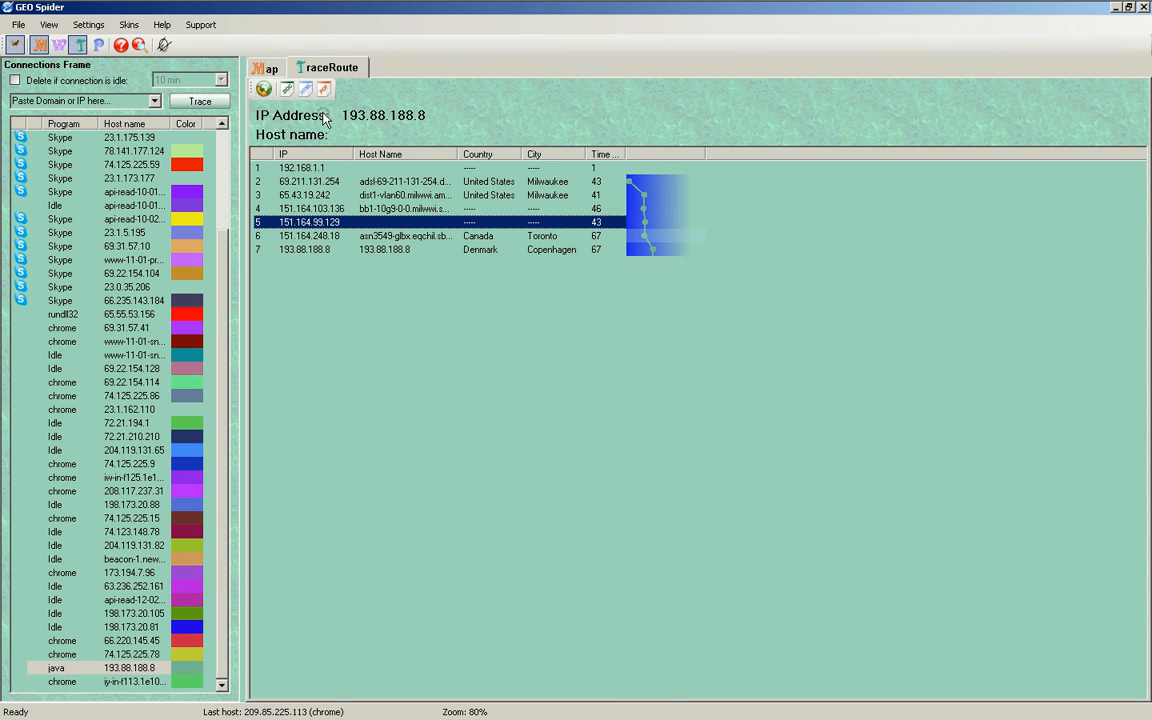
left_click(265, 67)
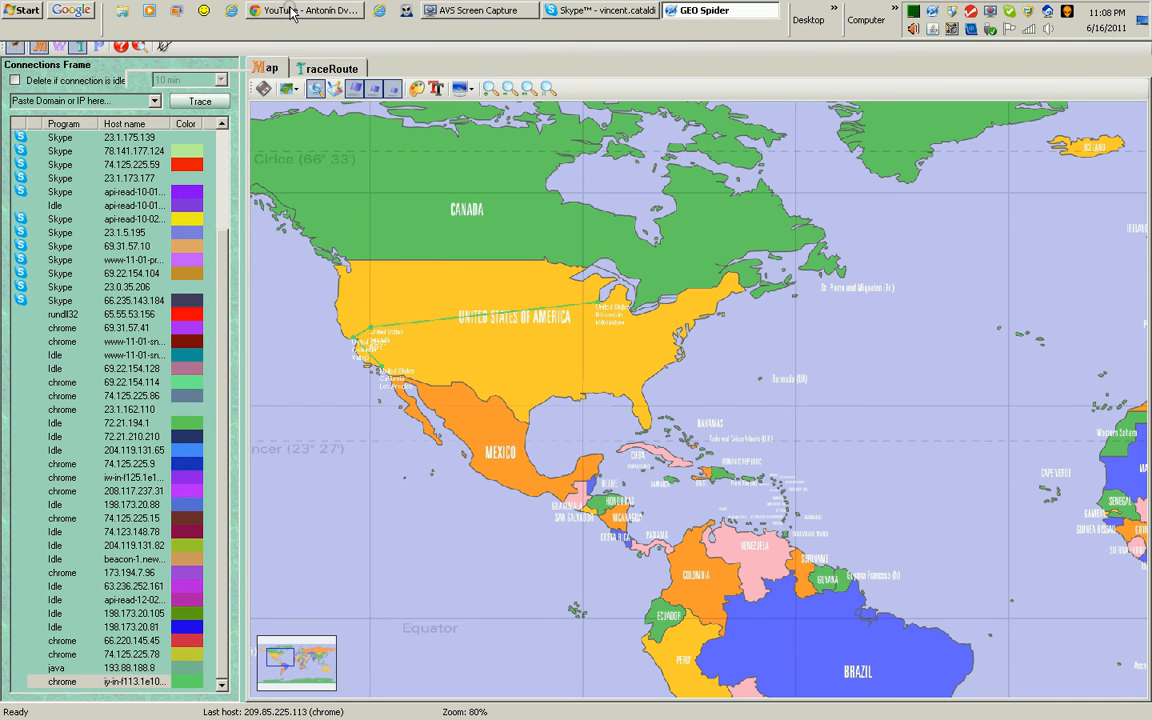
Select the java 193.88.188.8 connection and draw all router routes across North America.
left_click(305, 10)
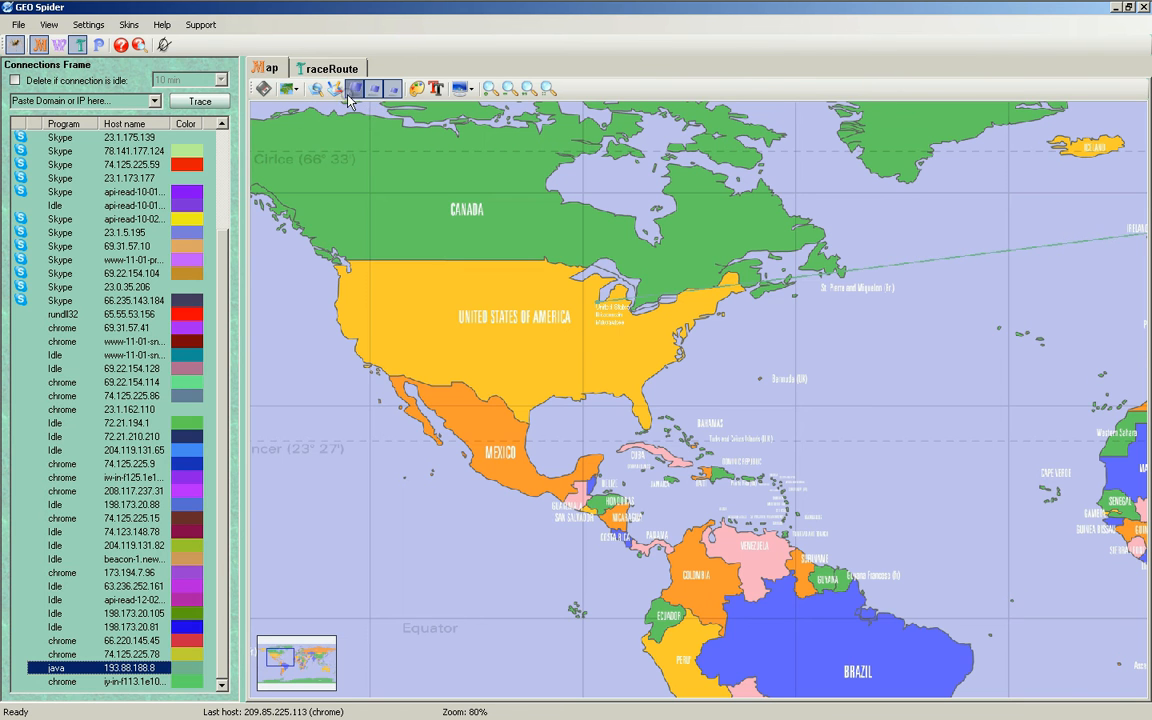
left_click(335, 89)
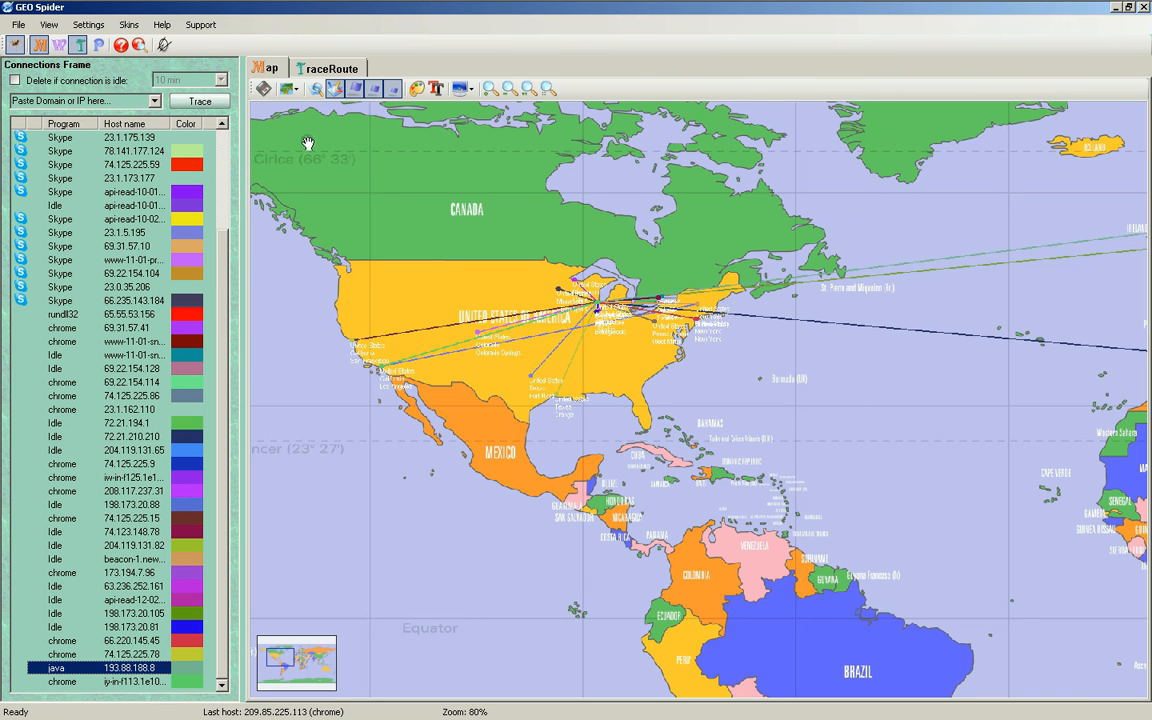
mouse_move(316, 89)
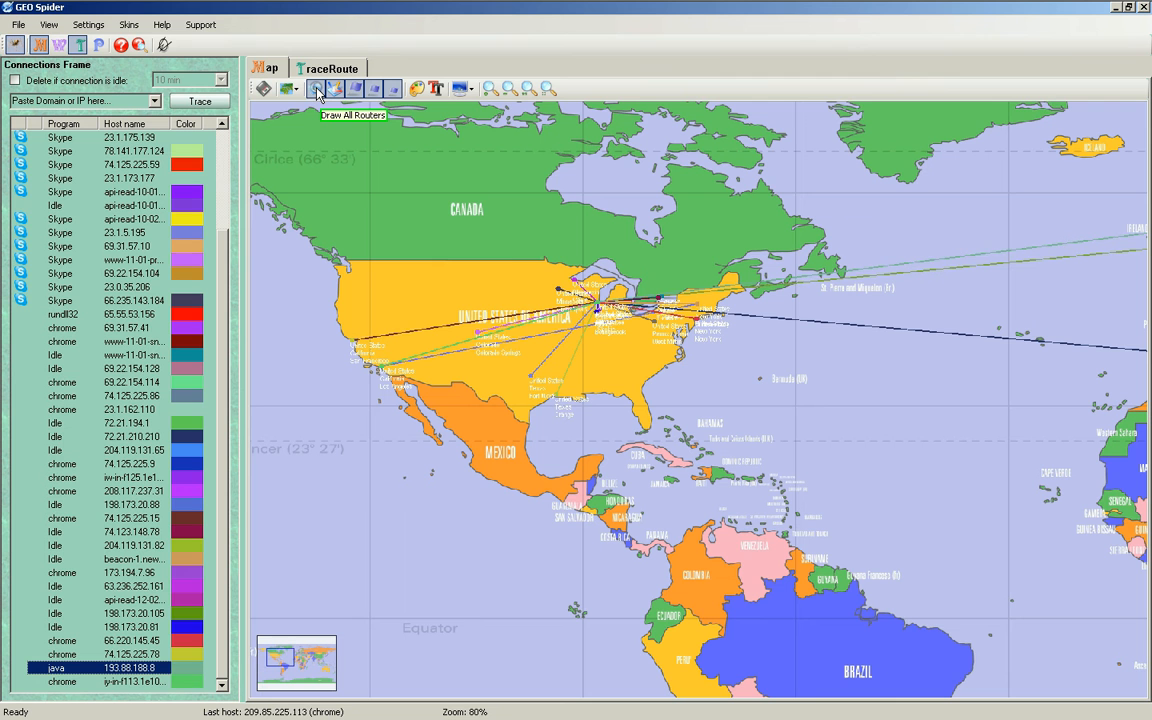
left_click(315, 89)
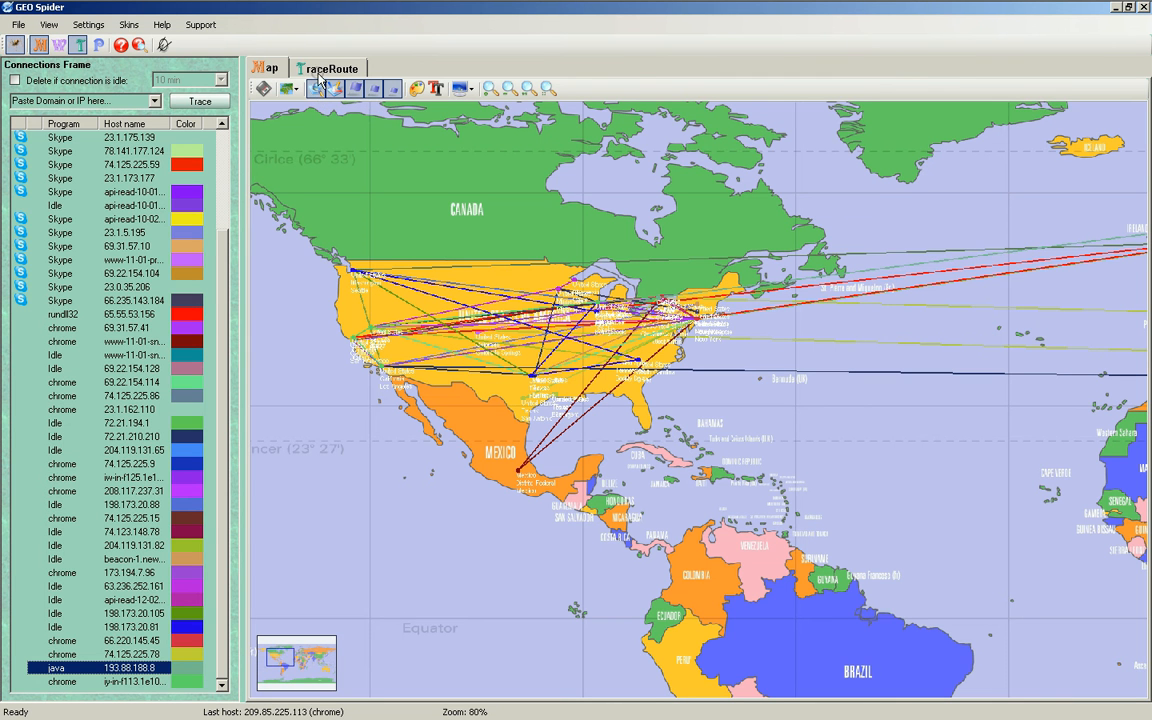
Show the twelve-hop trace to 209.85.225.113, select Los Angeles hop 209.85.241.22, and focus the address box.
left_click(328, 67)
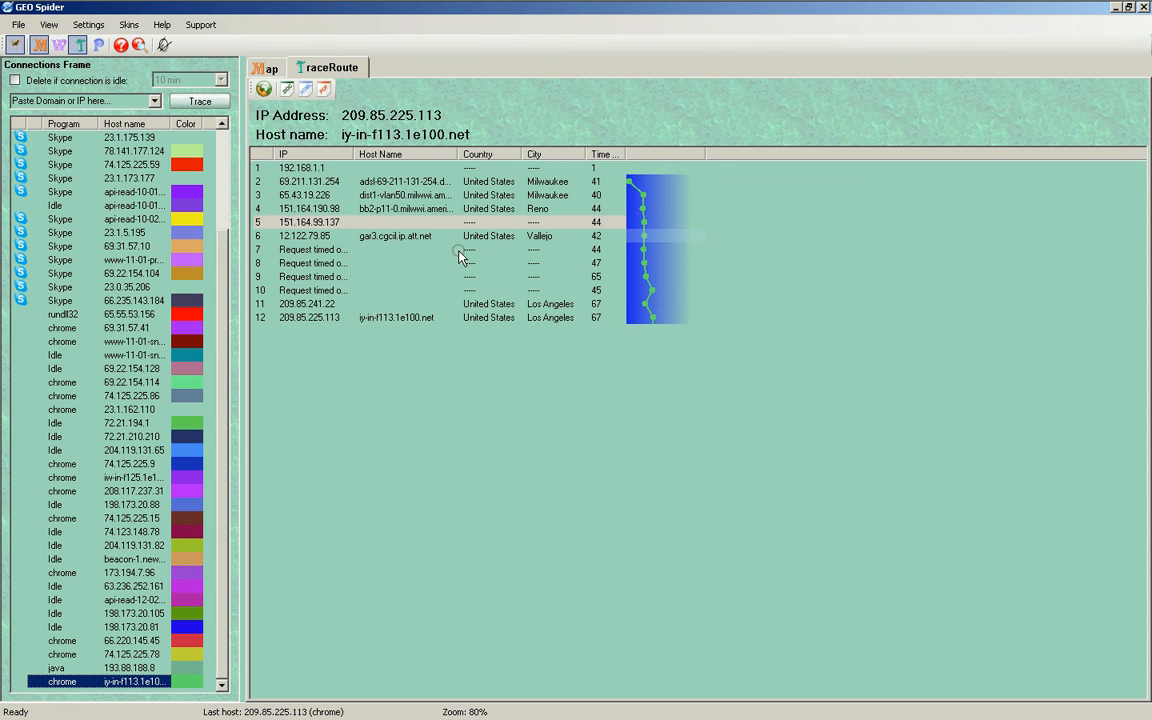
mouse_move(378, 250)
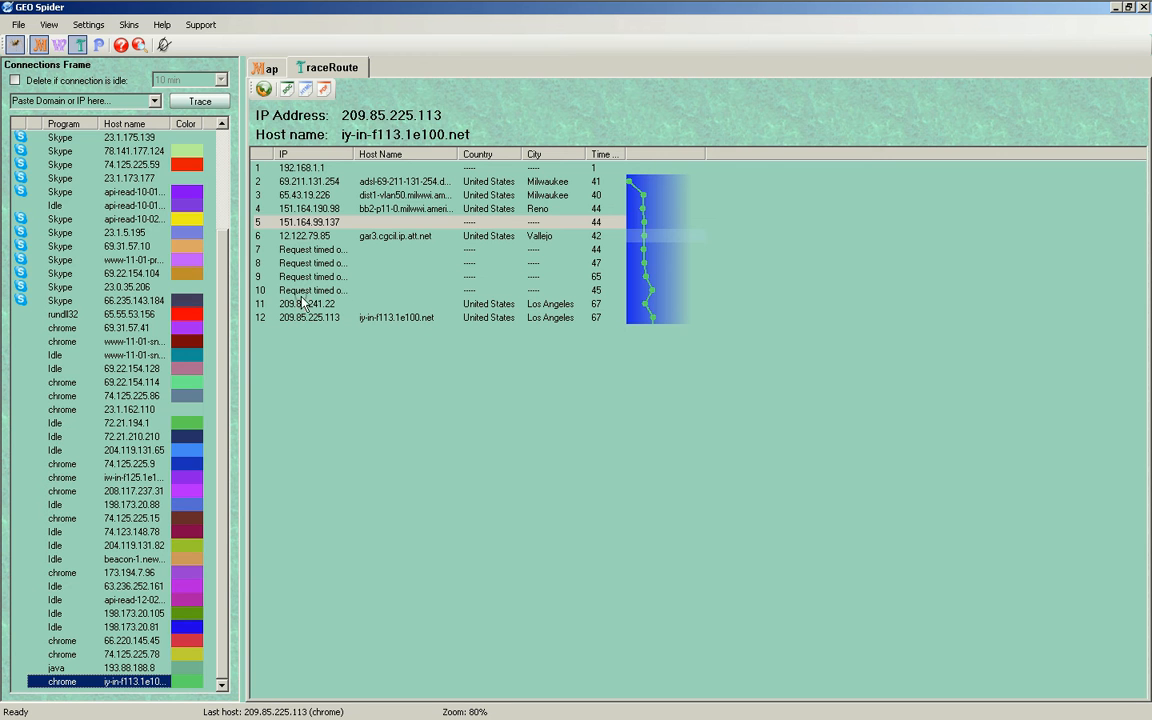
left_click(305, 303)
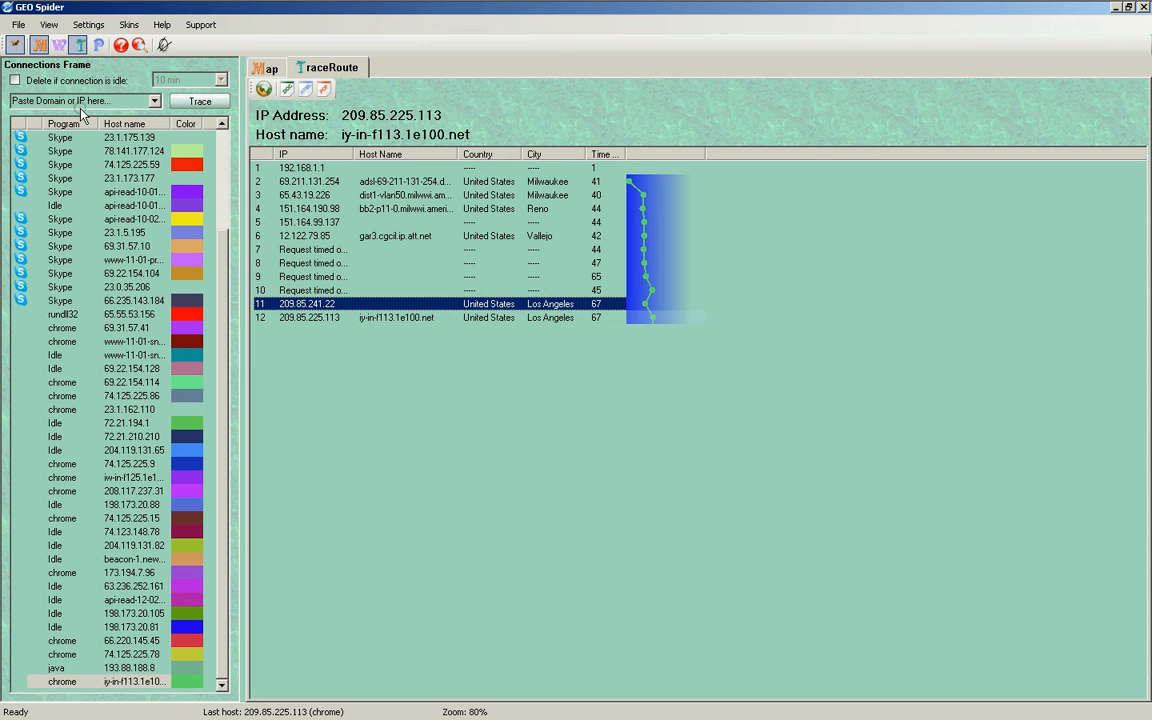
left_click(80, 100)
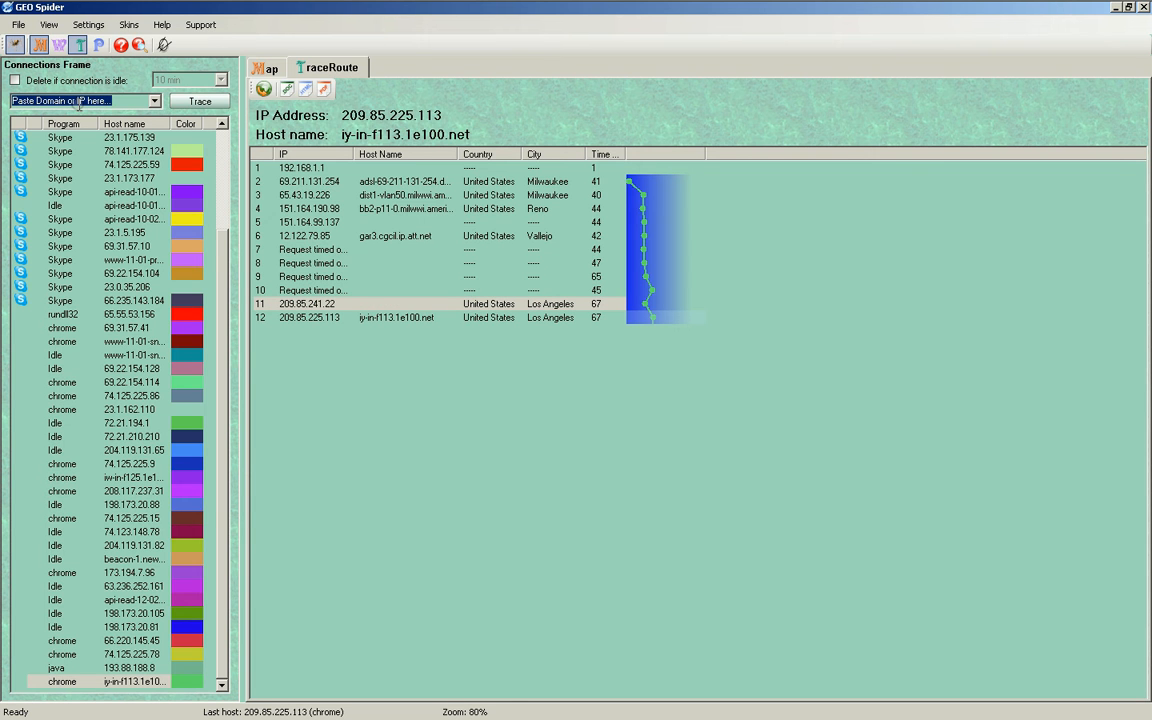
left_click(78, 100)
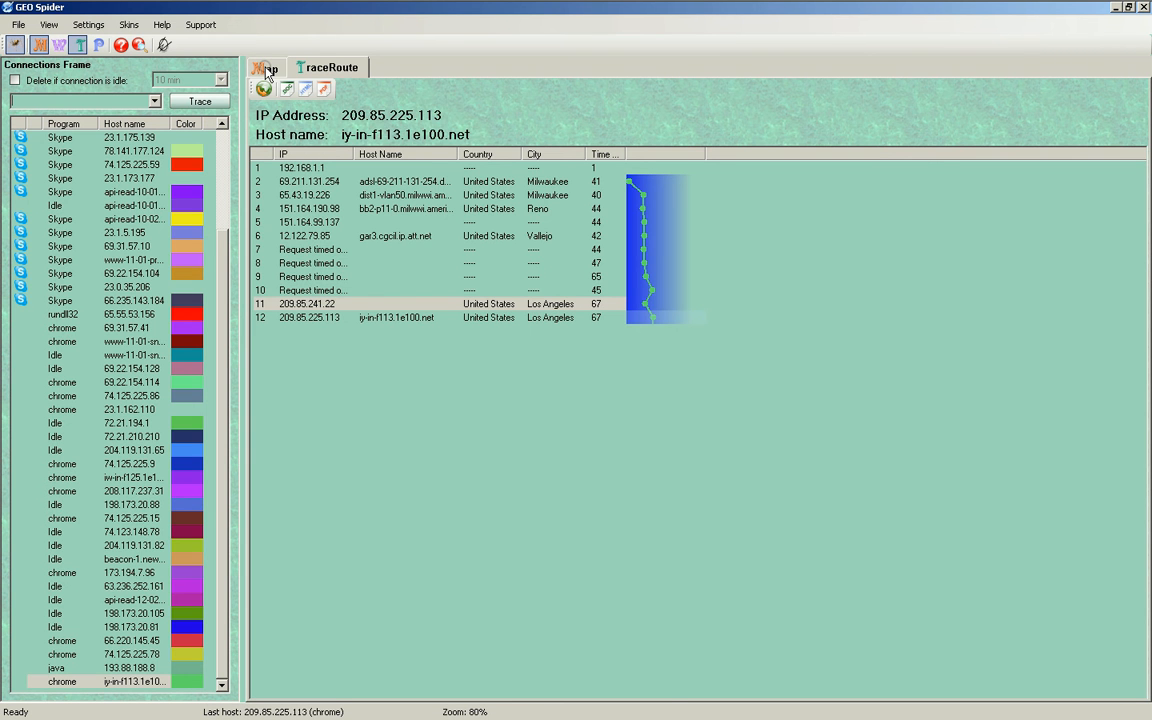
Return to the world map, check the traced-address dropdown, and end on the map view.
left_click(264, 67)
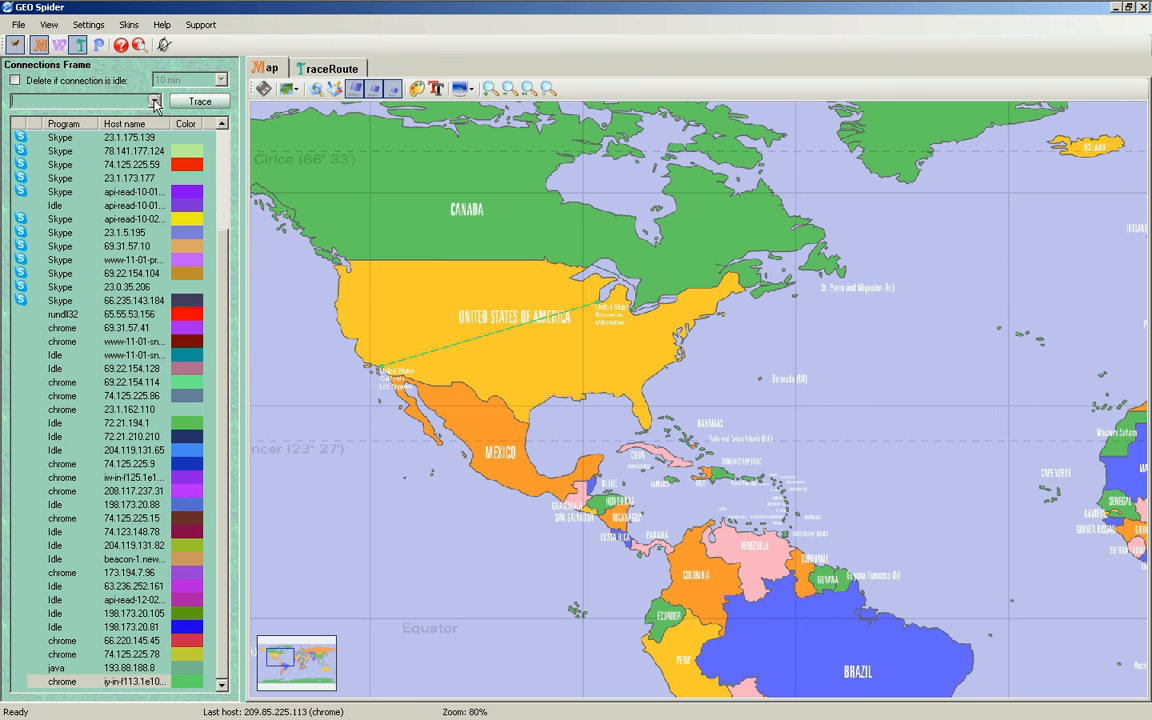
left_click(327, 67)
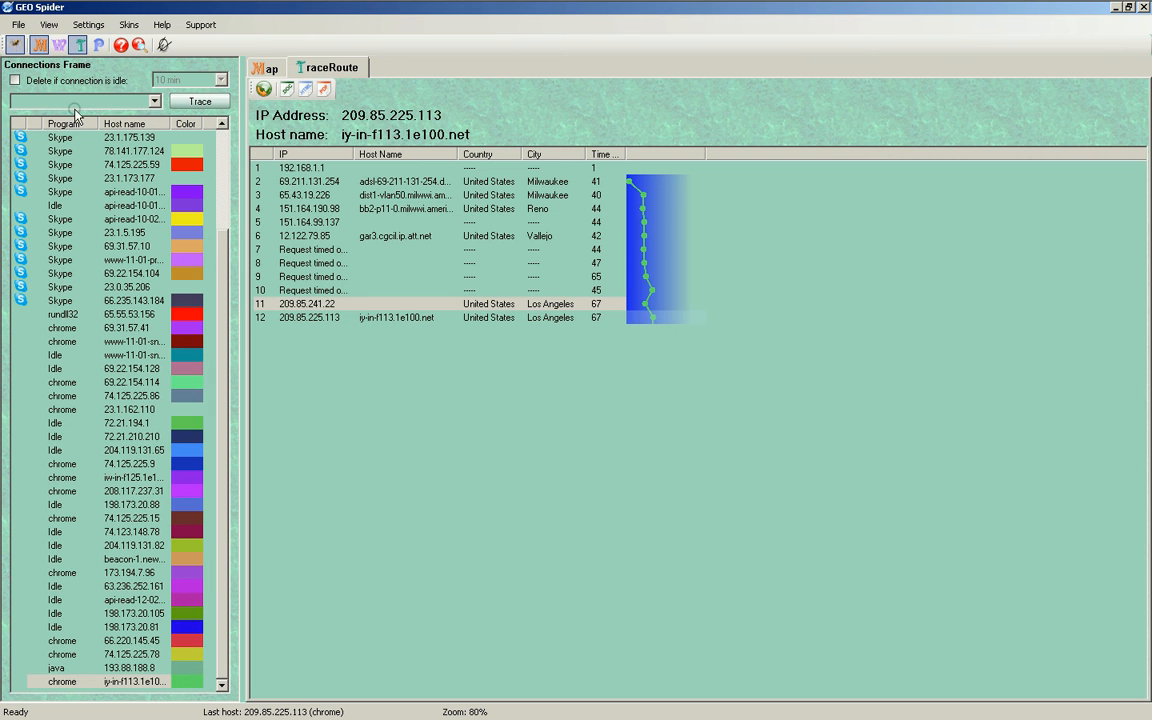
mouse_move(75, 115)
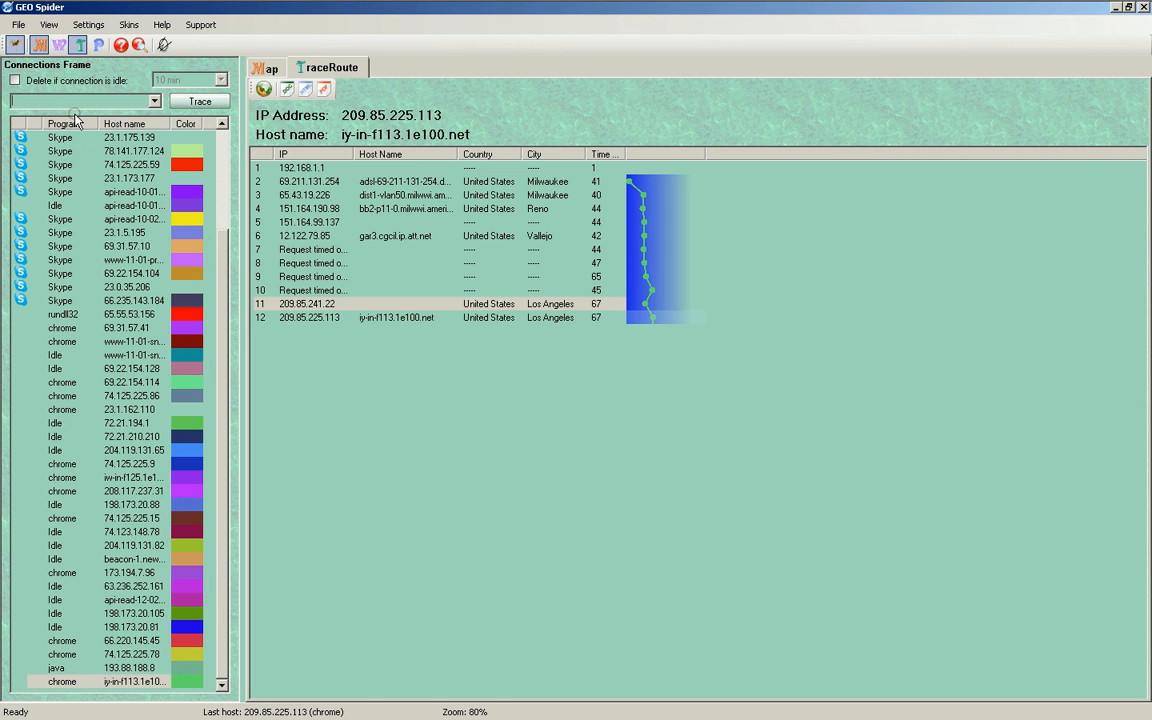
mouse_move(358, 250)
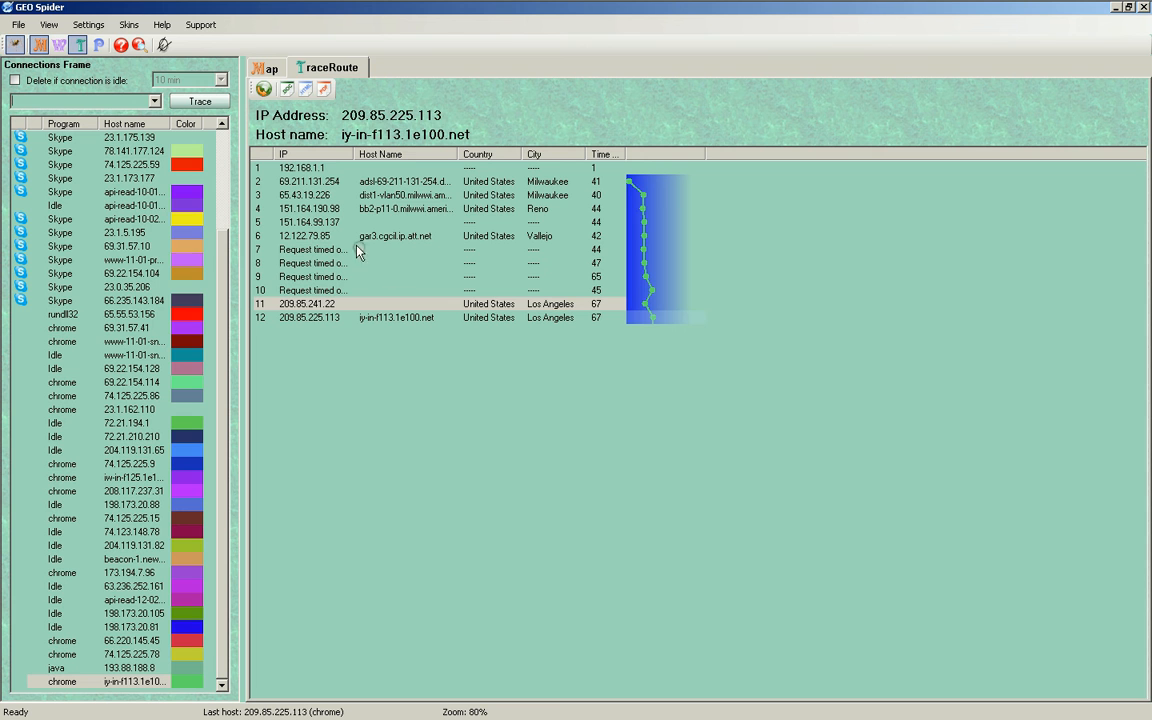
mouse_move(305, 307)
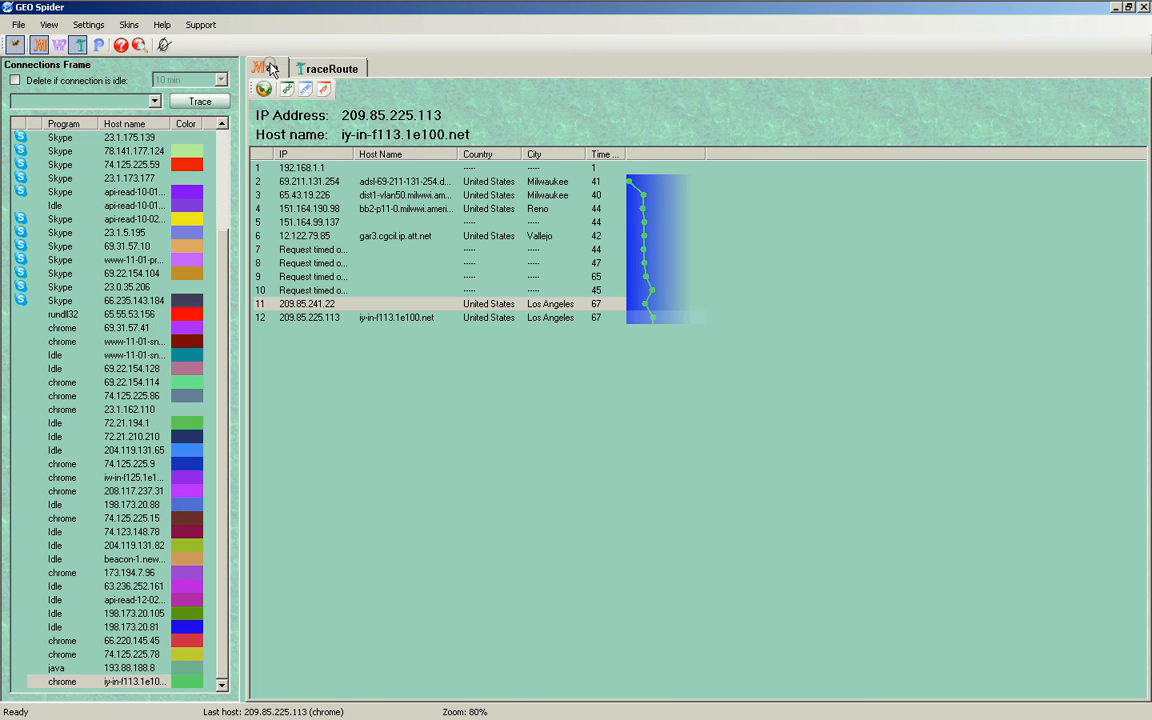
left_click(266, 67)
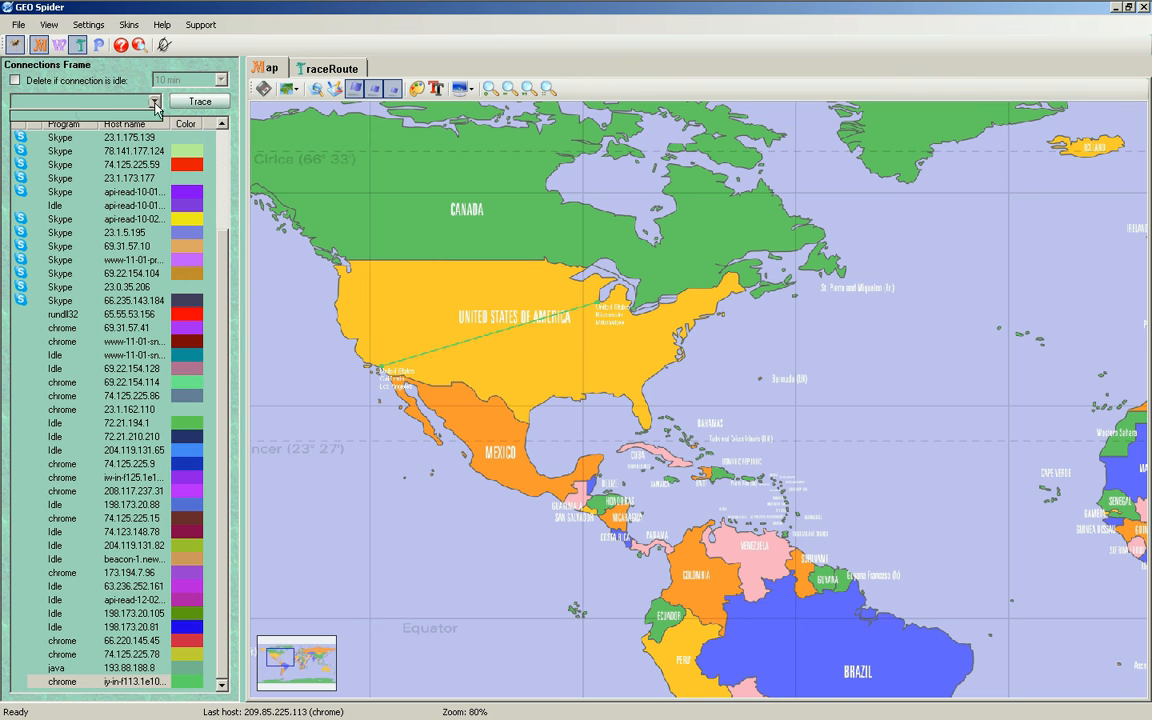
mouse_move(65, 108)
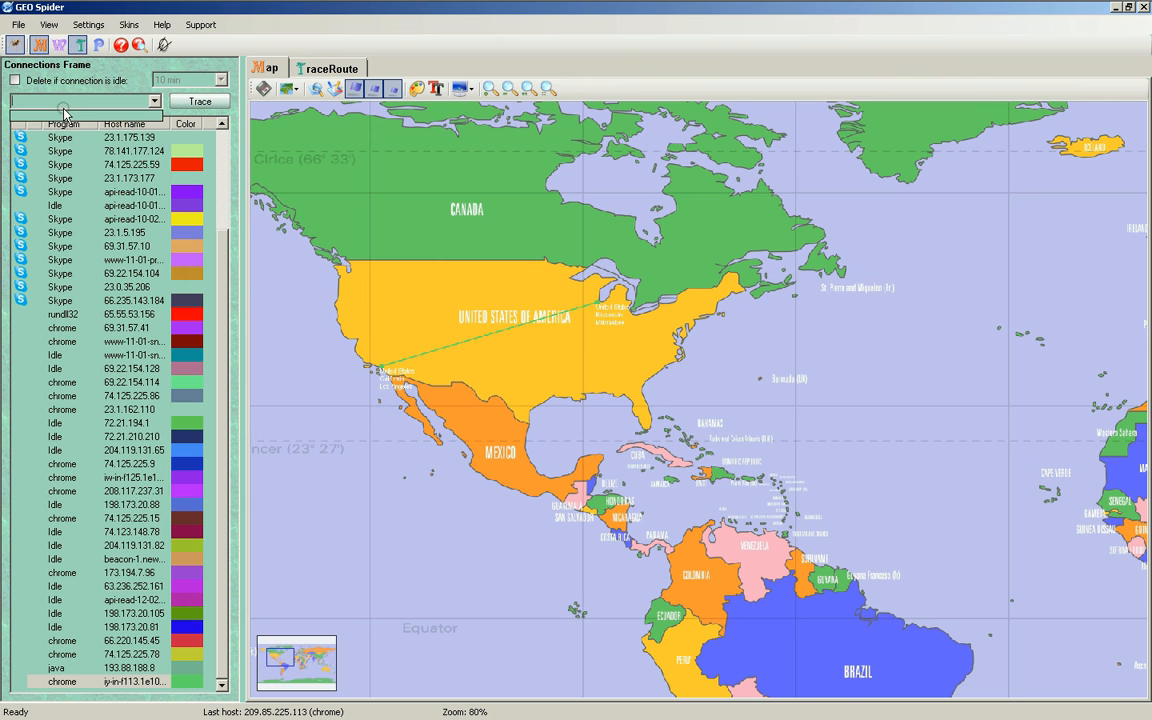
mouse_move(63, 112)
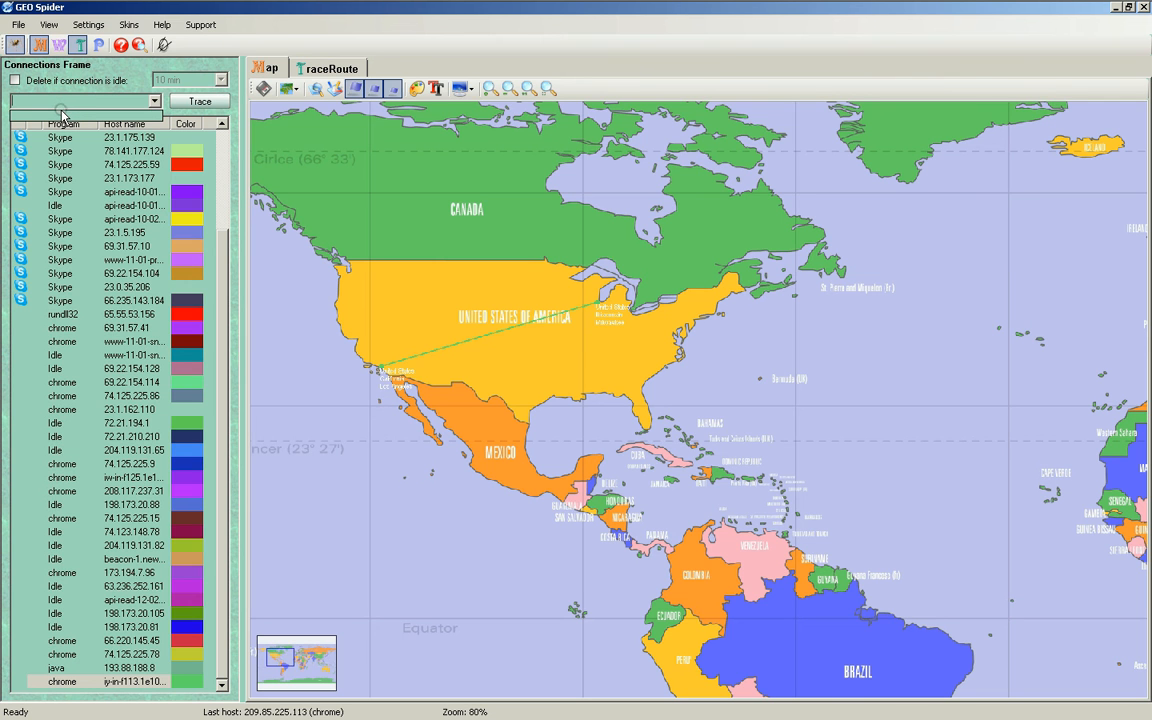
Enter 209.85.241.22 as the address to trace while viewing the trace table.
type("2")
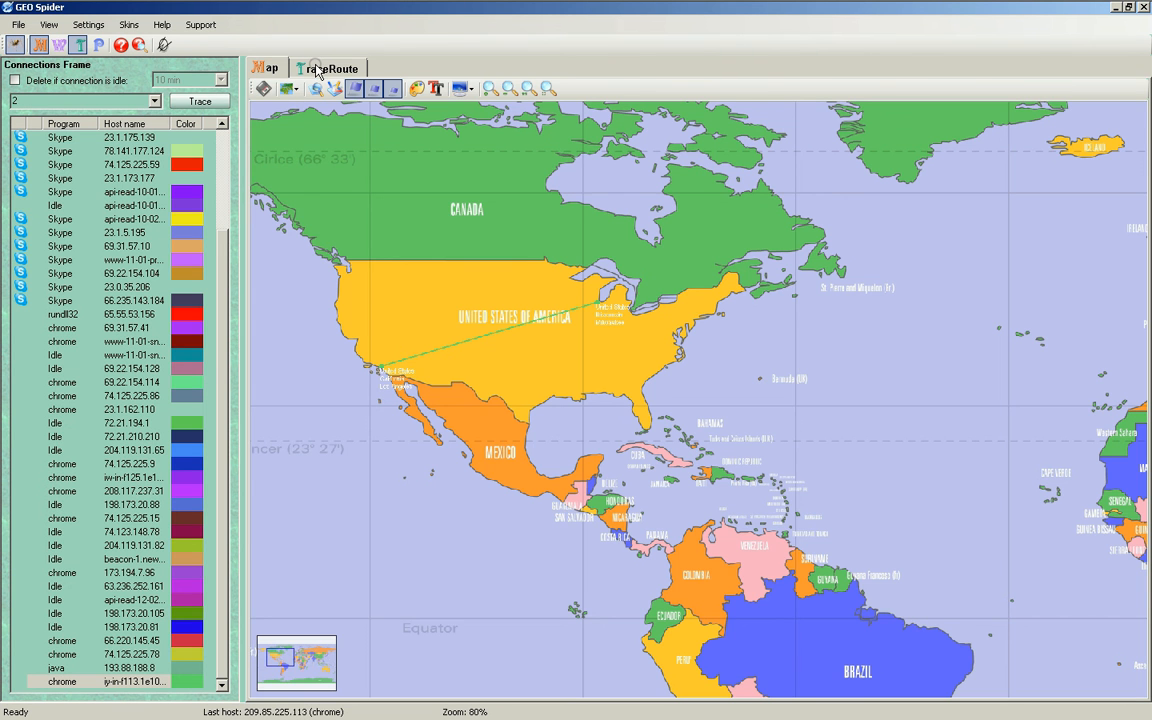
left_click(329, 67)
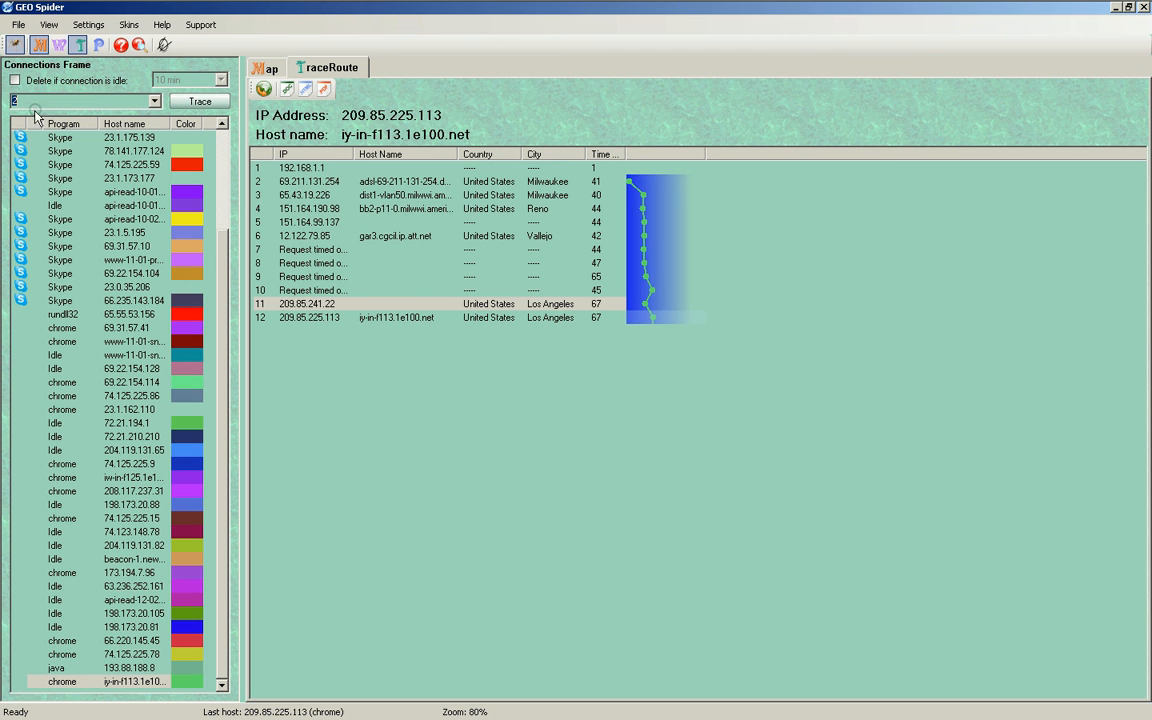
type("2")
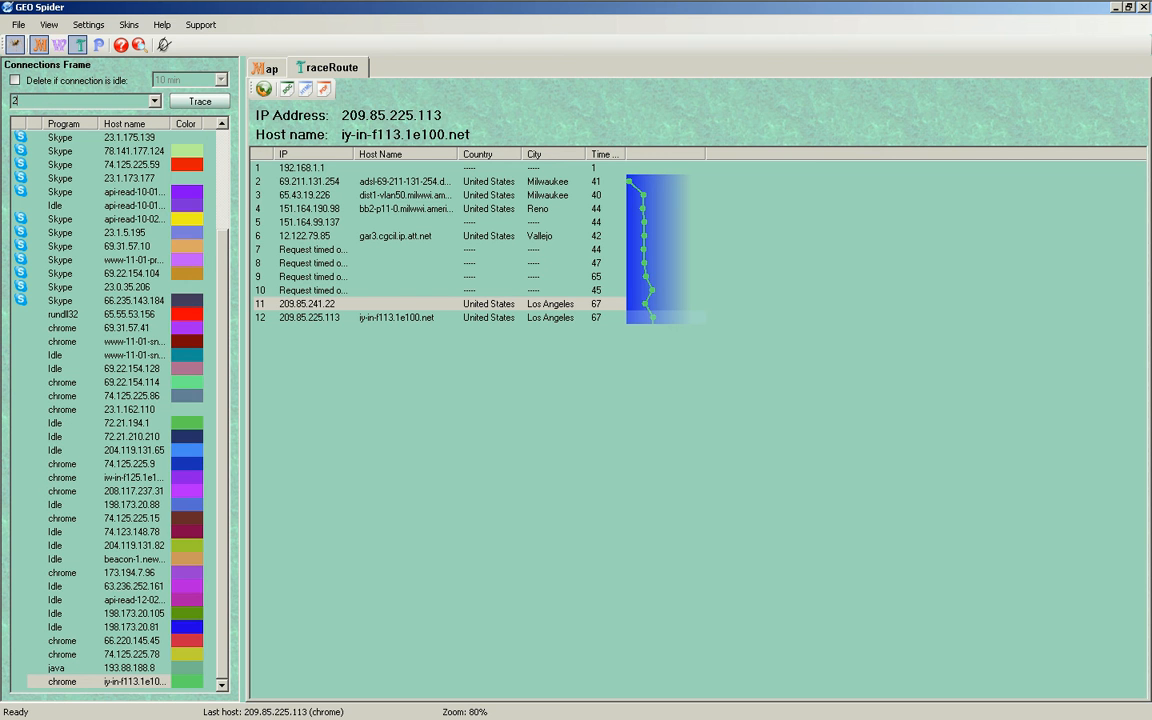
type("209.85.241.22")
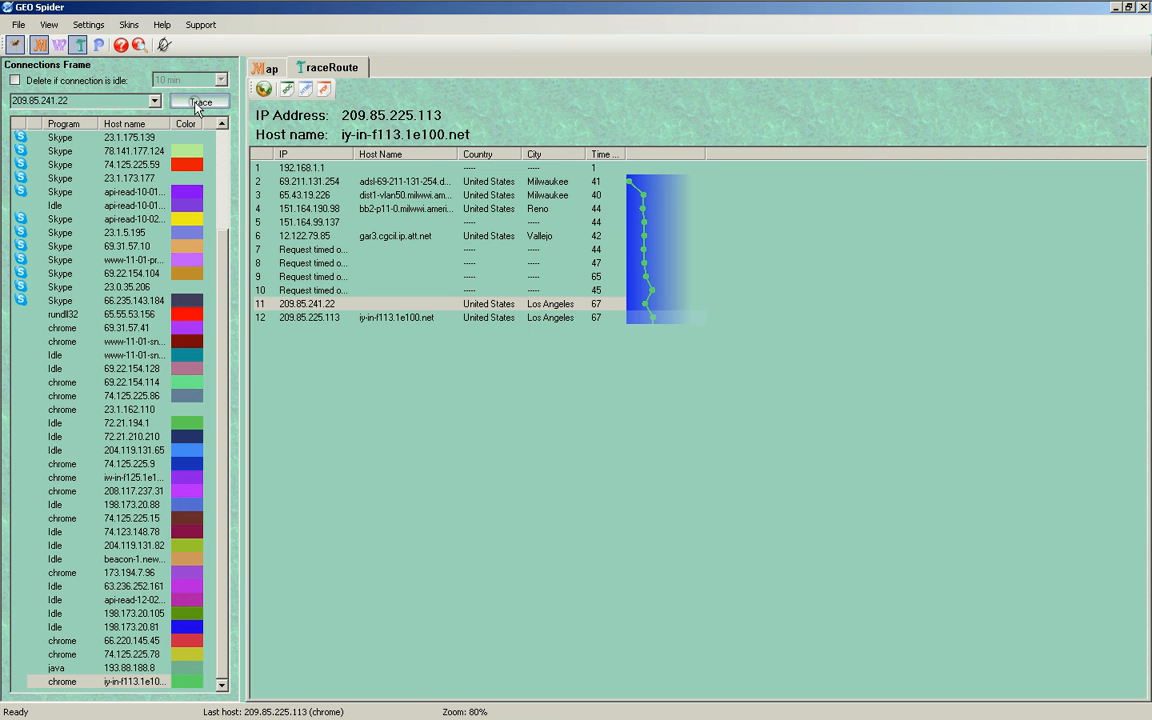
Start a traceroute to 209.85.241.22.
left_click(199, 101)
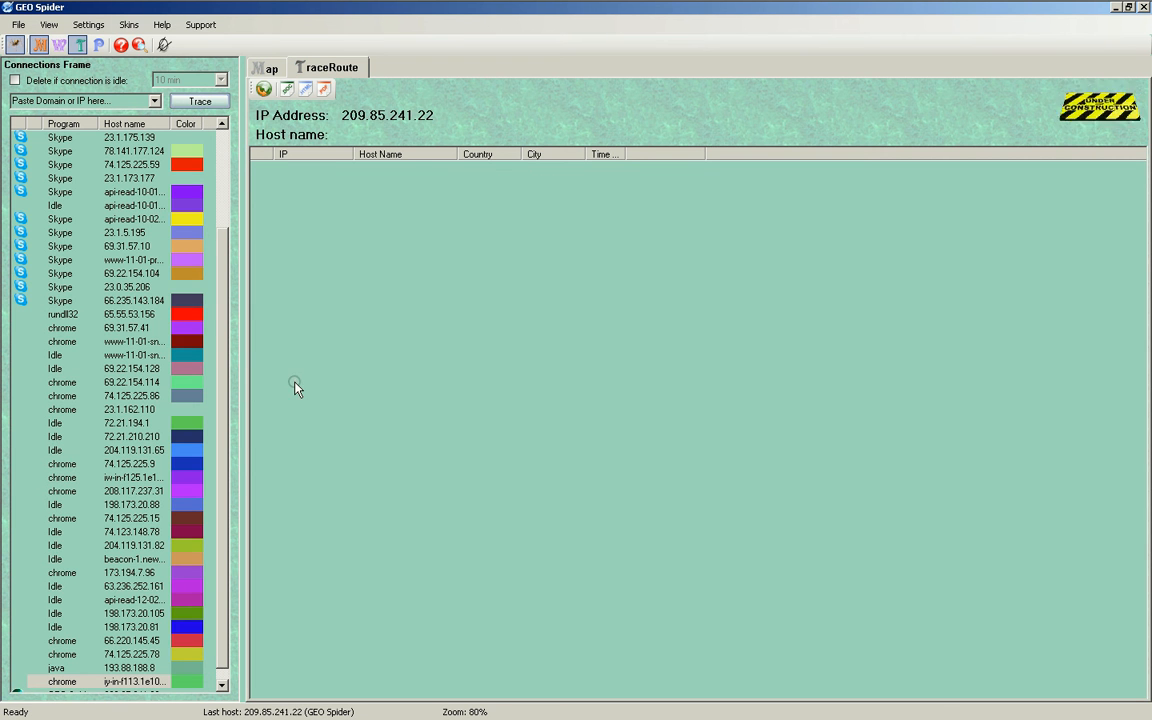
mouse_move(300, 365)
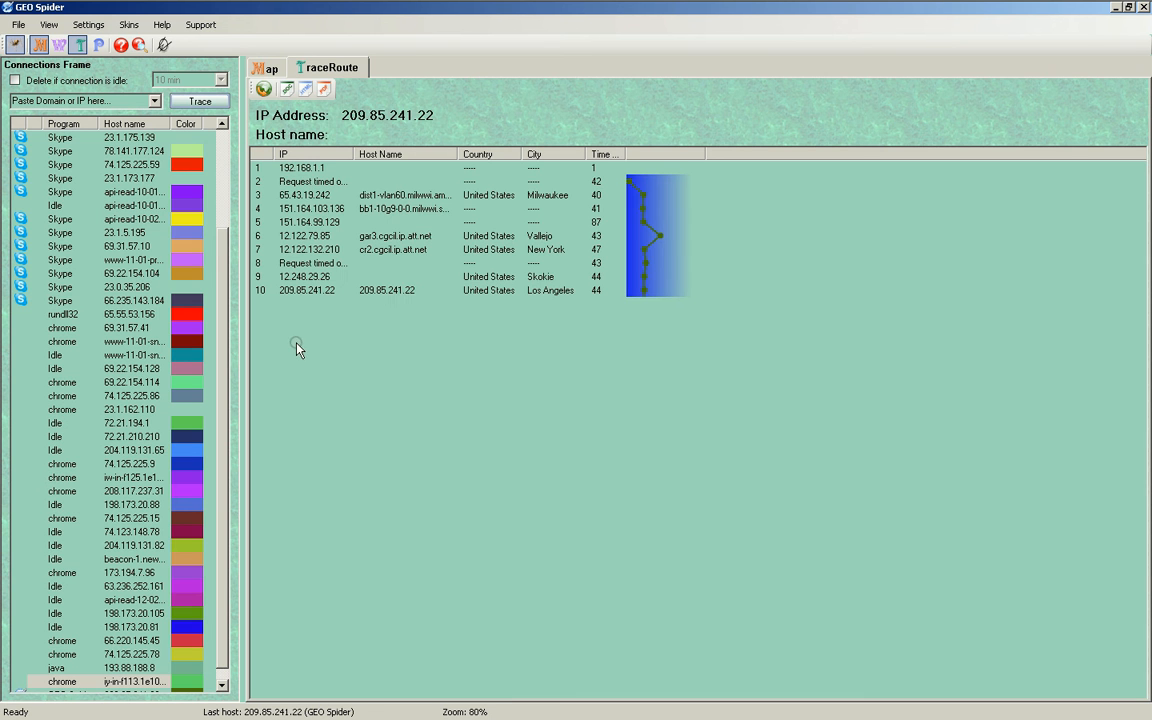
mouse_move(518, 320)
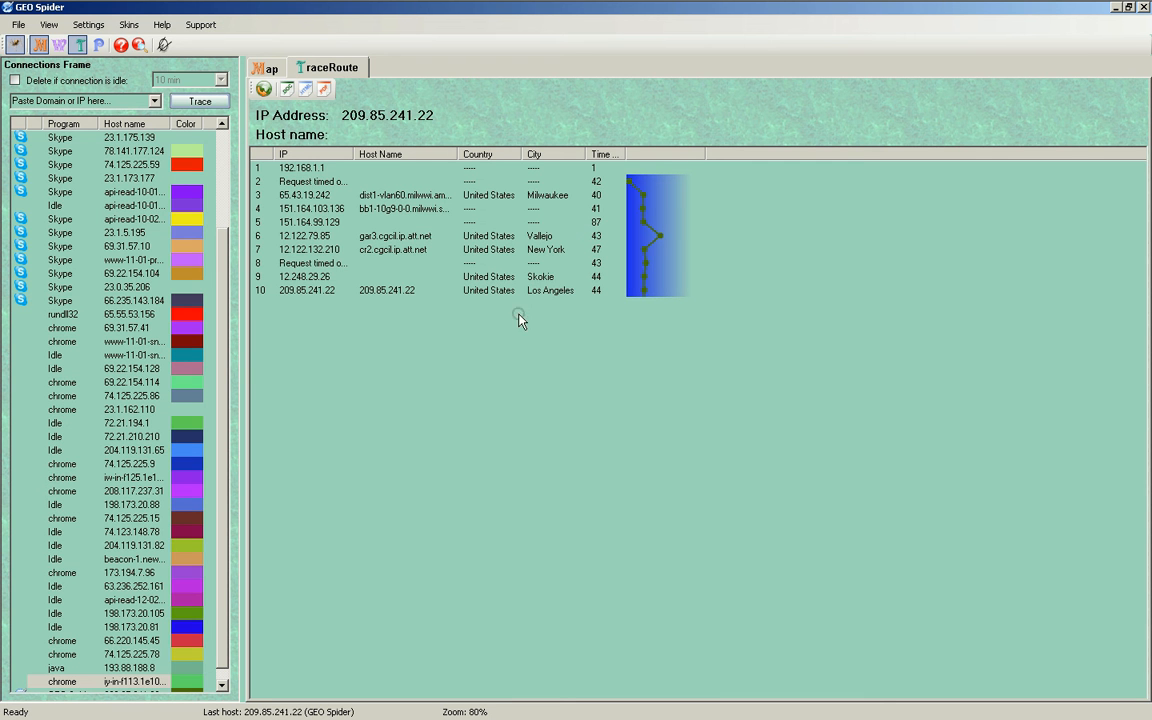
mouse_move(543, 280)
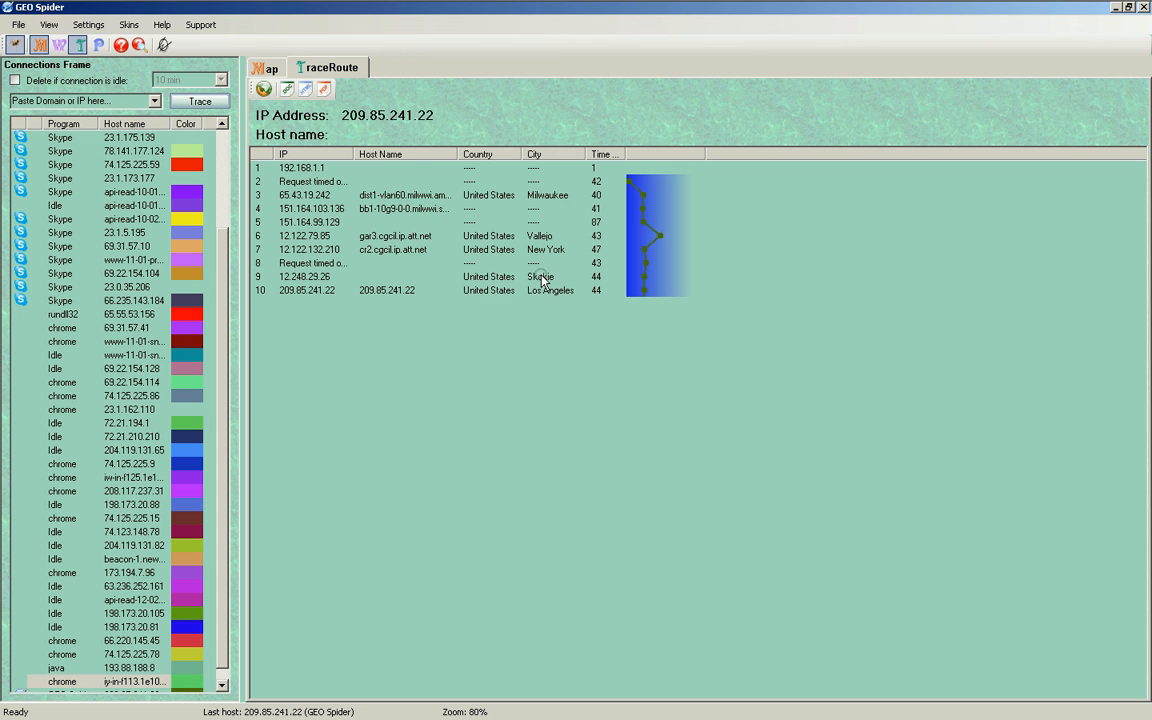
mouse_move(440, 195)
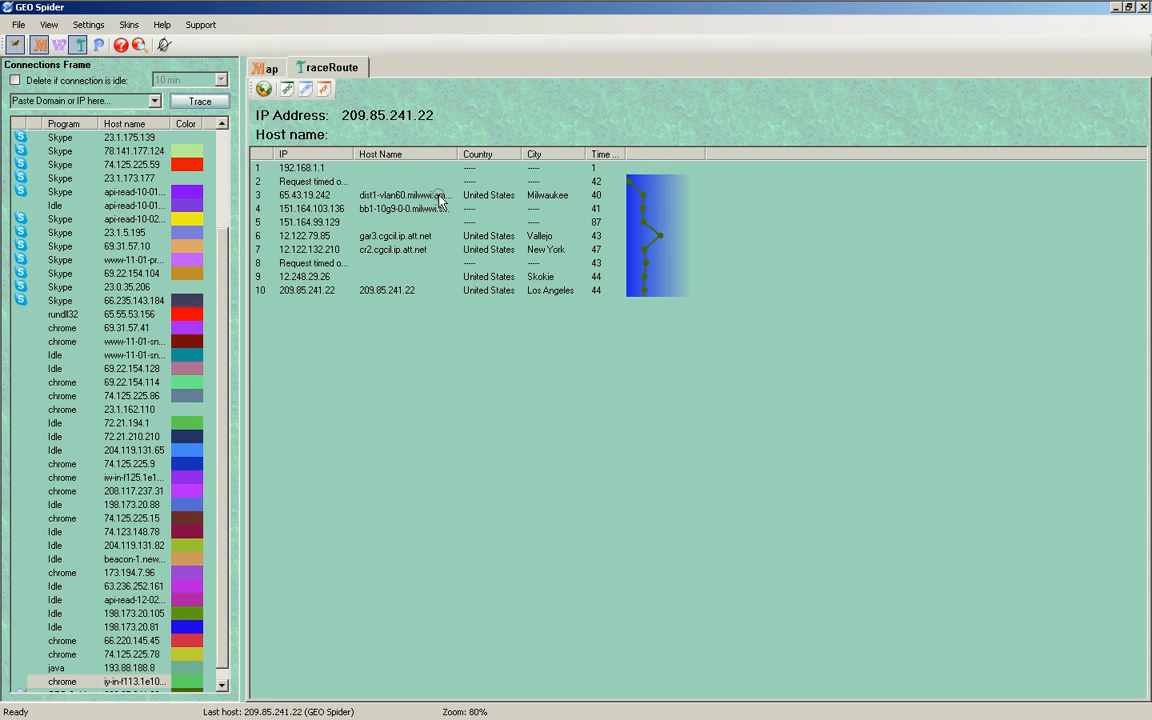
mouse_move(291, 310)
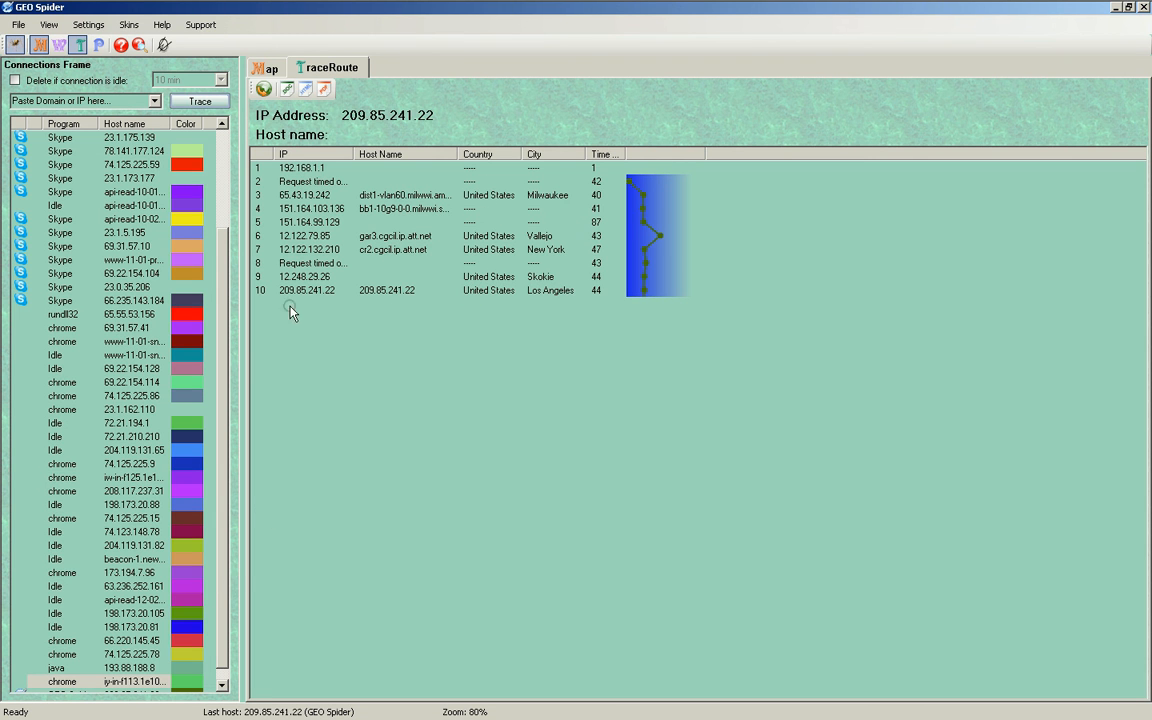
mouse_move(145, 715)
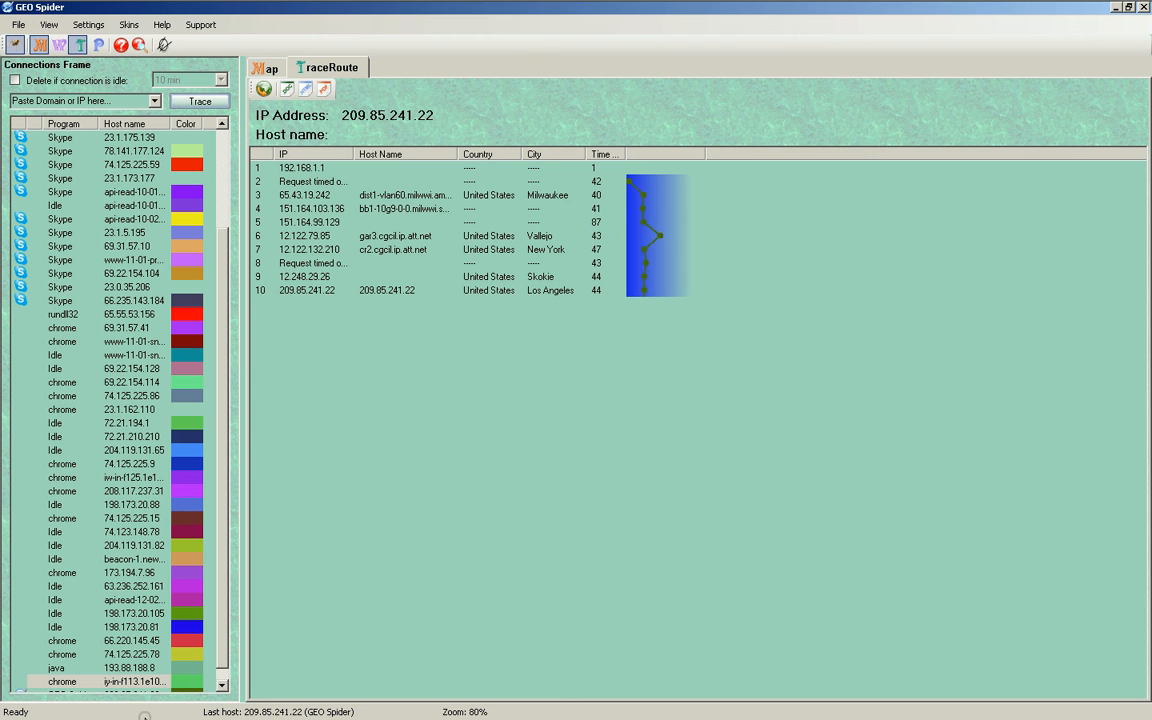
mouse_move(135, 672)
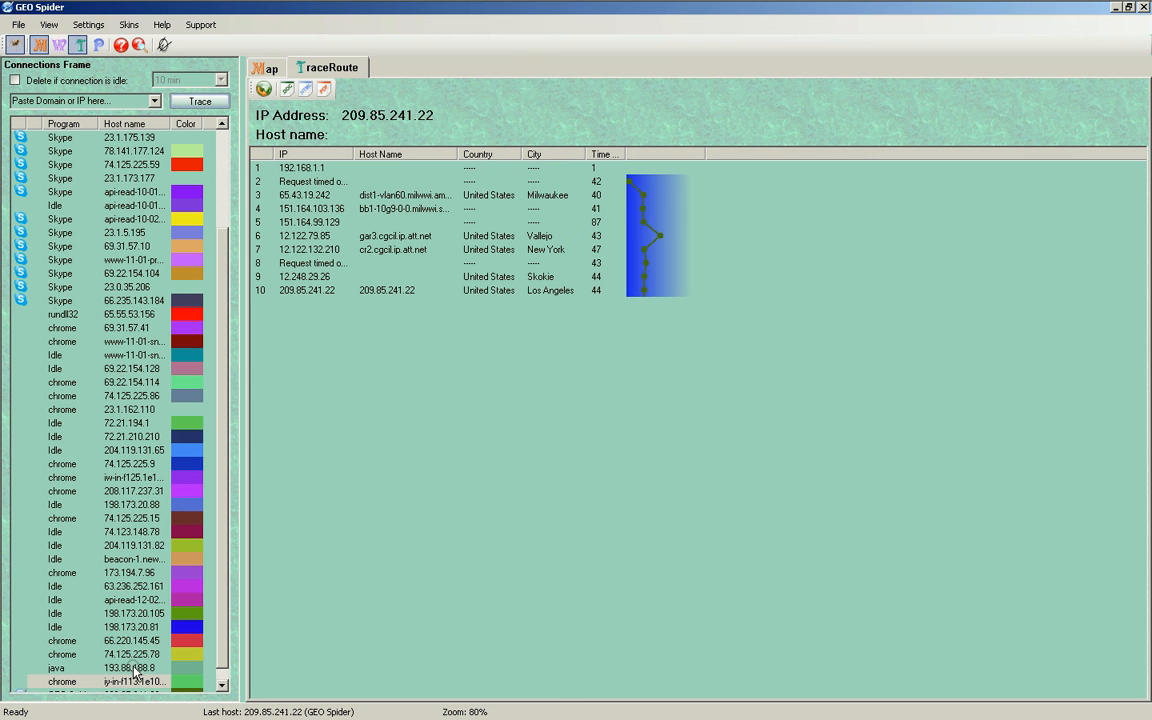
Review the traced routes for the java, chrome and GEO Spider connections.
left_click(100, 667)
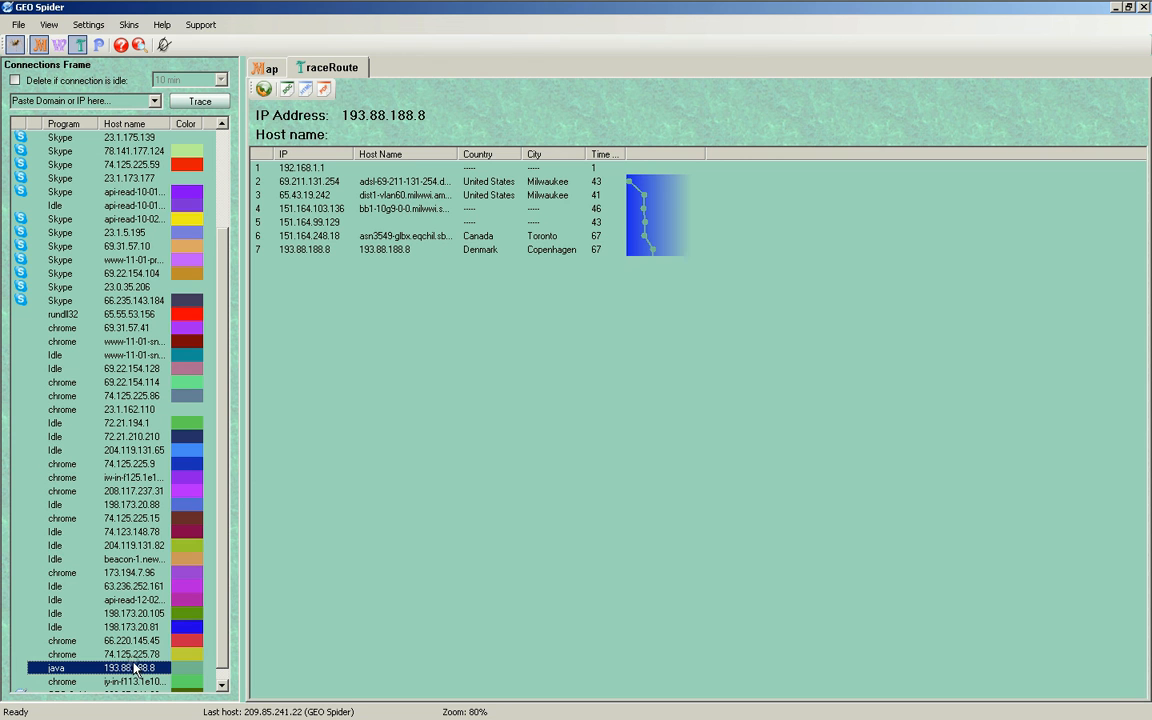
mouse_move(365, 412)
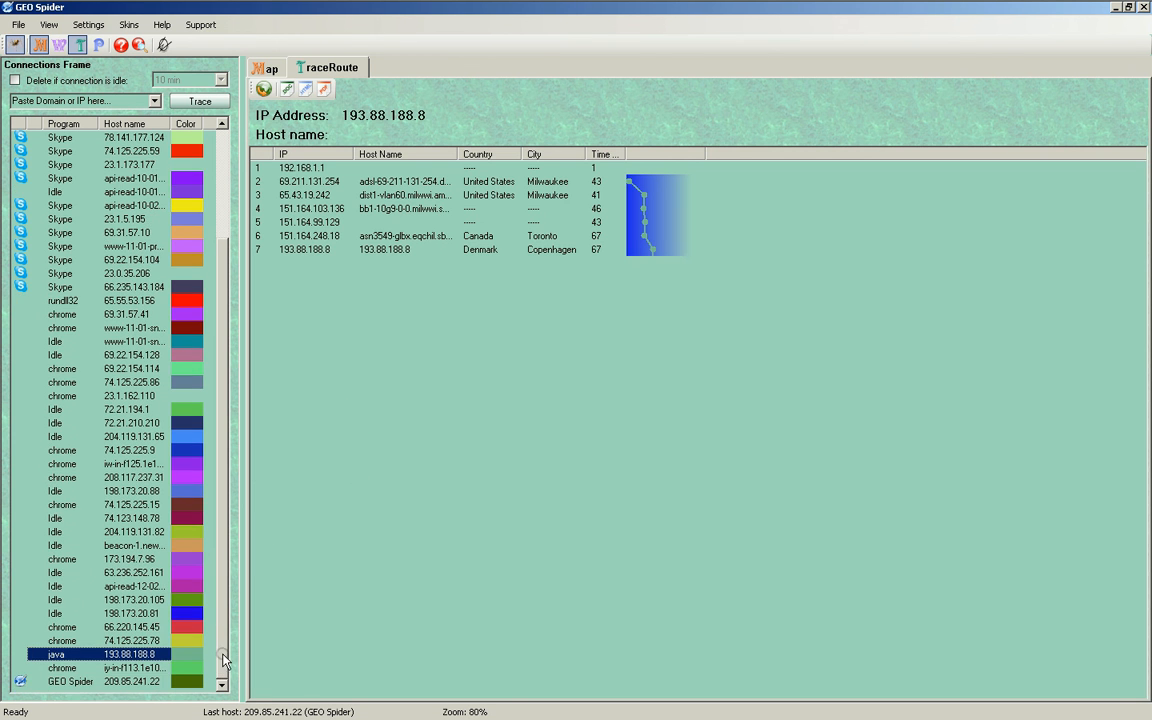
left_click(100, 667)
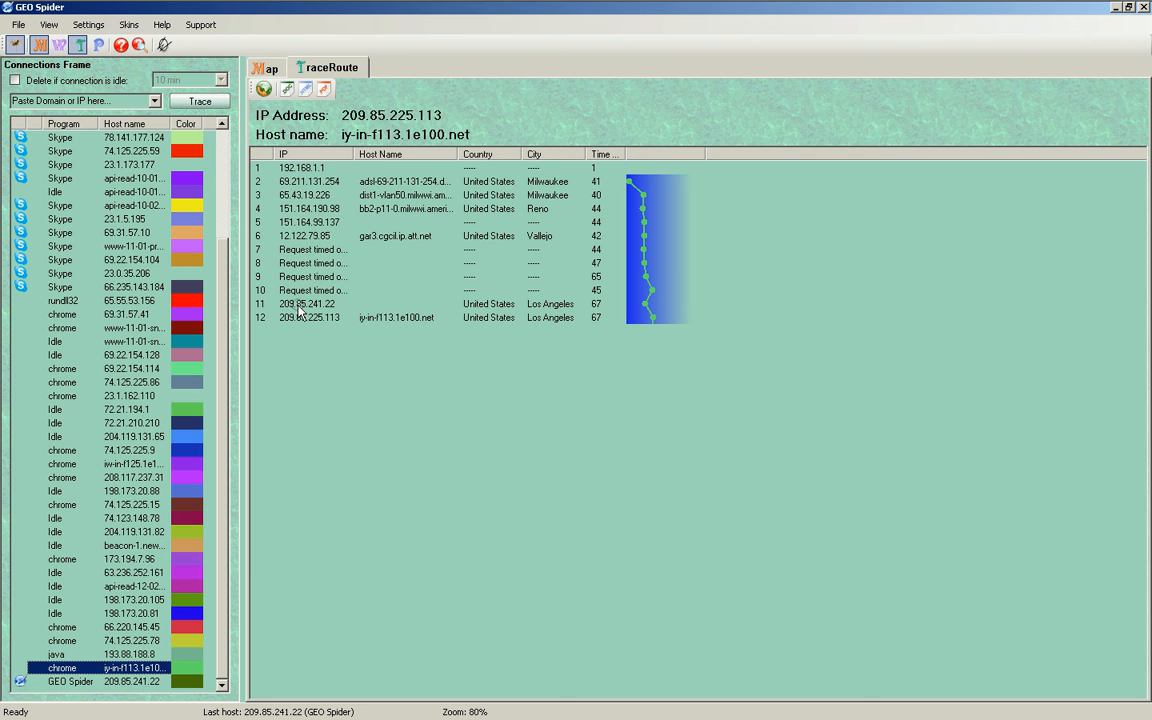
left_click(306, 303)
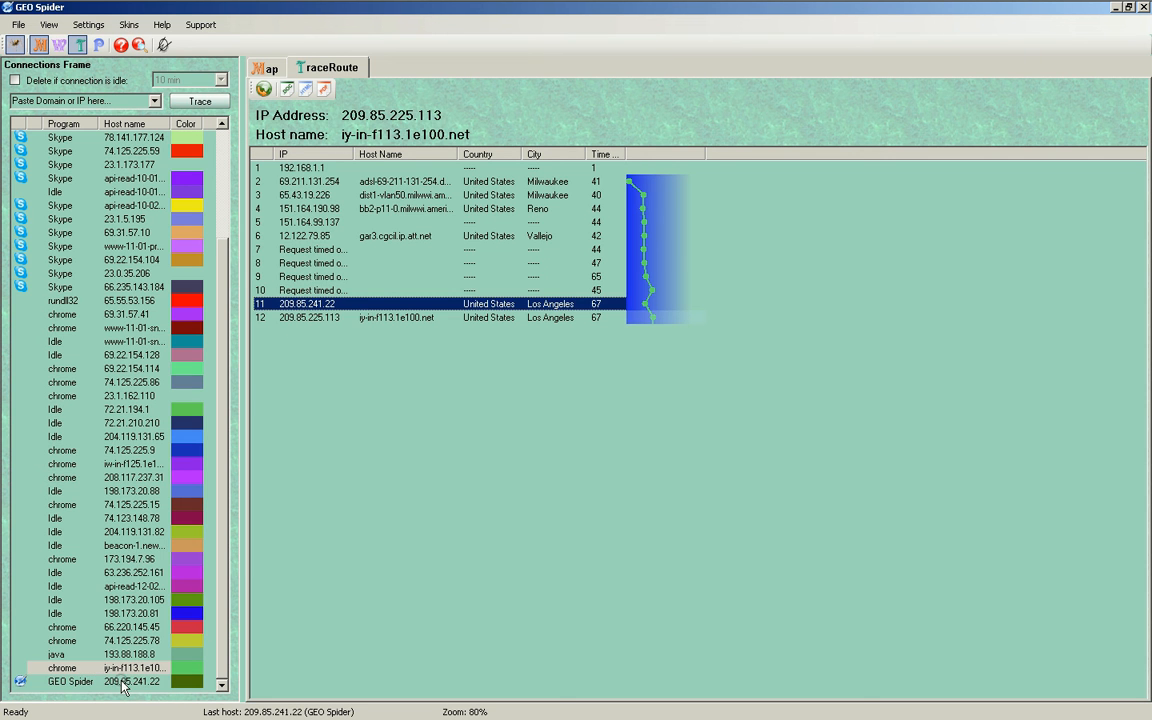
left_click(100, 681)
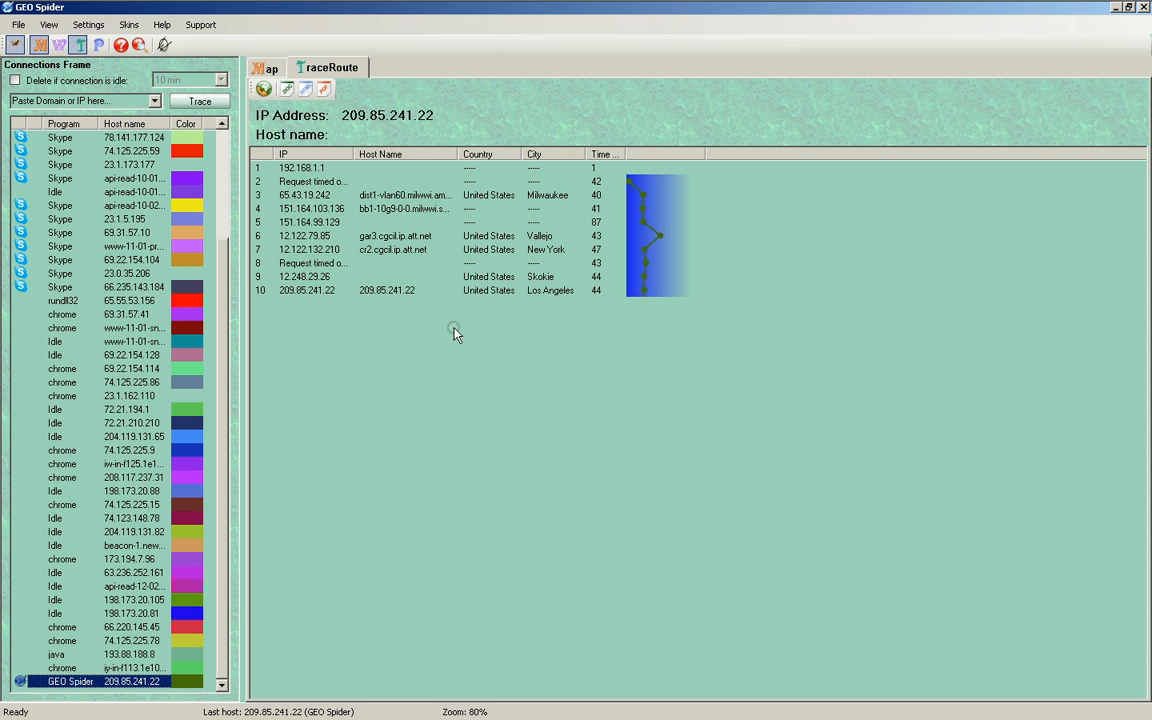
mouse_move(190, 630)
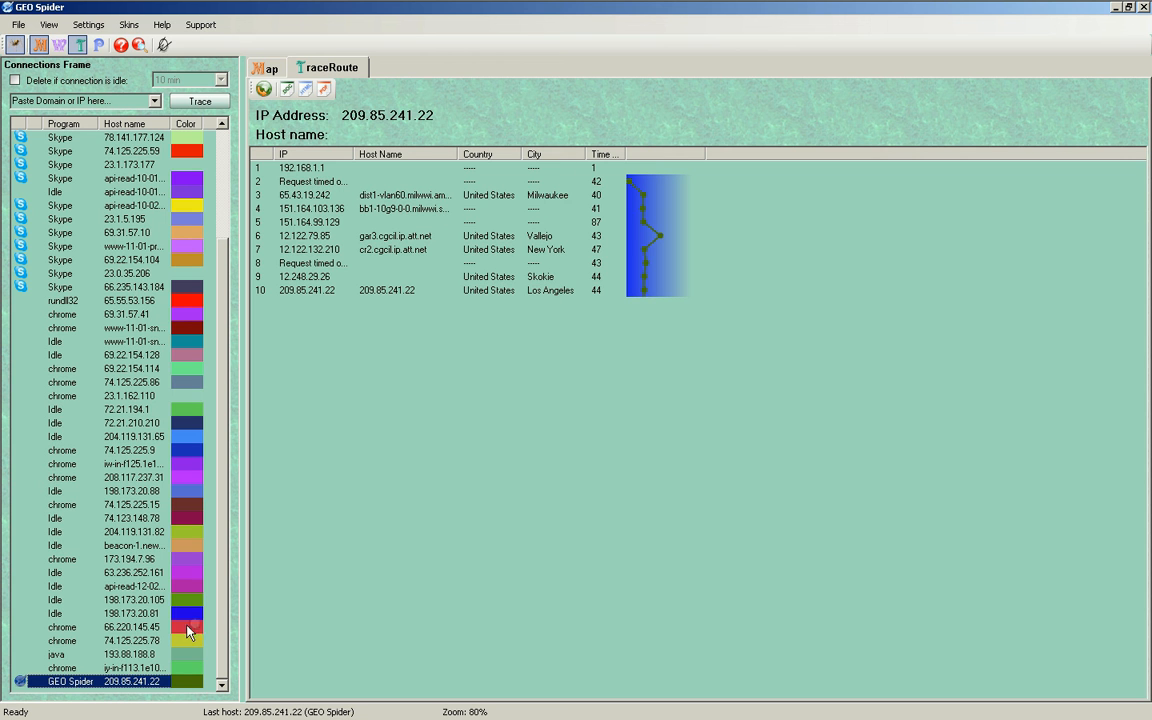
Return to the chrome connection's route and copy 209.85.241.22 from the address box.
left_click(110, 668)
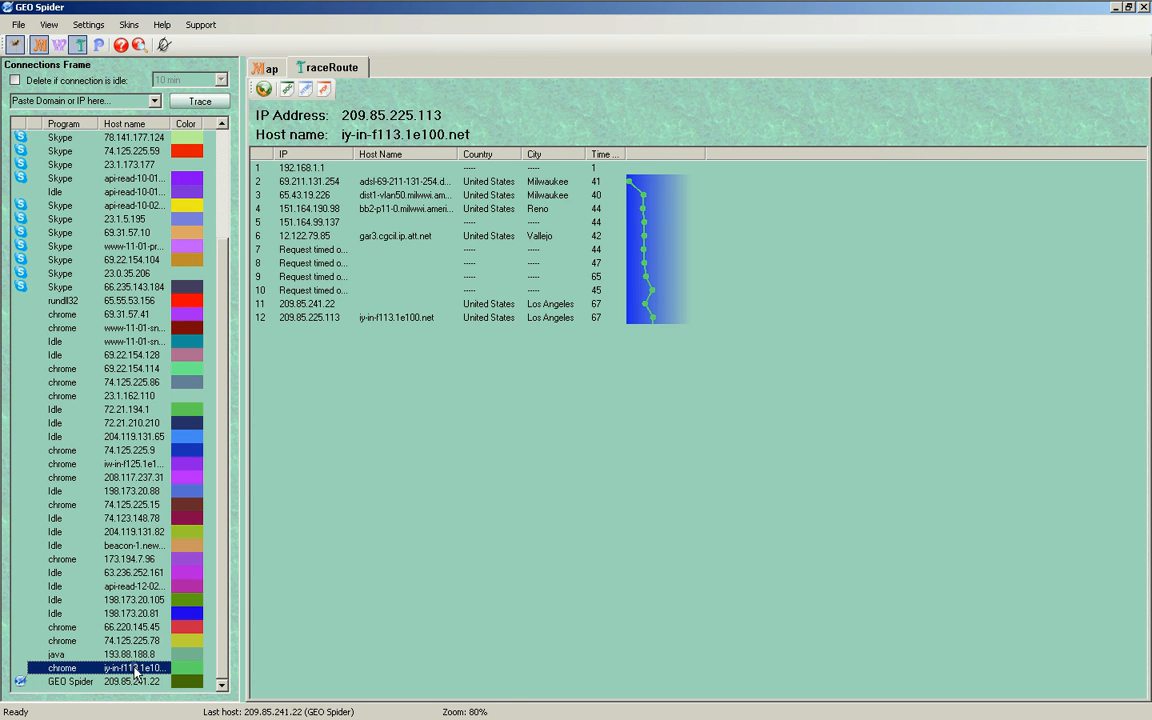
left_click(307, 303)
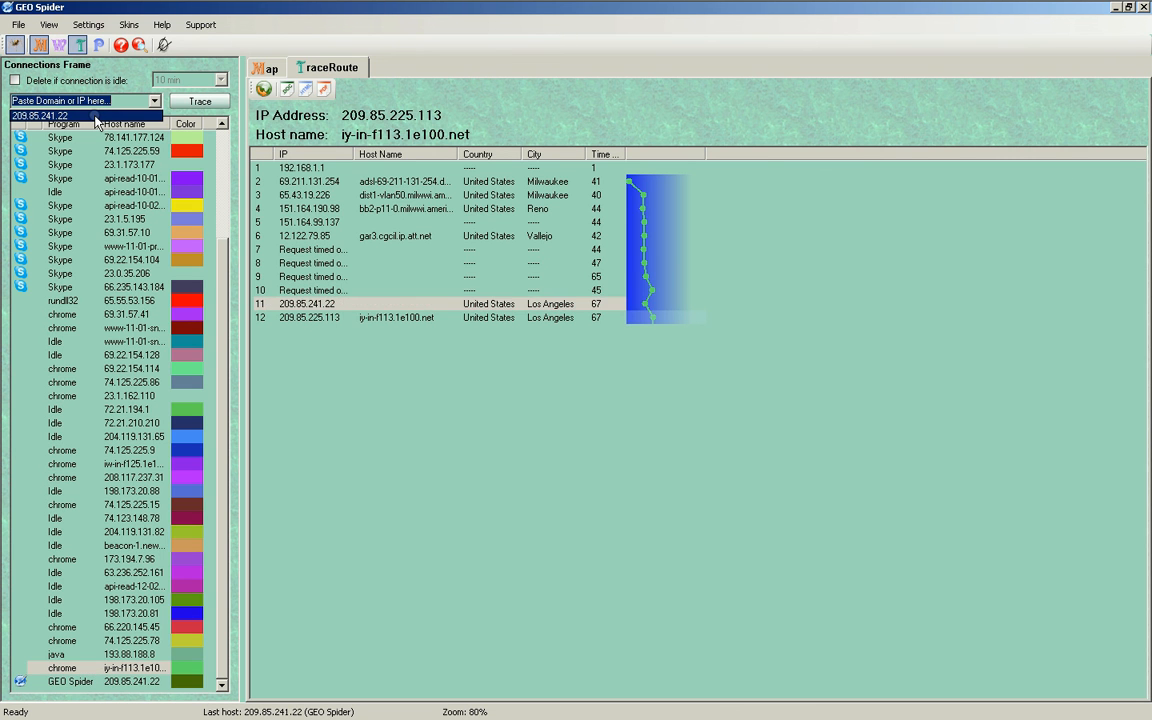
right_click(60, 113)
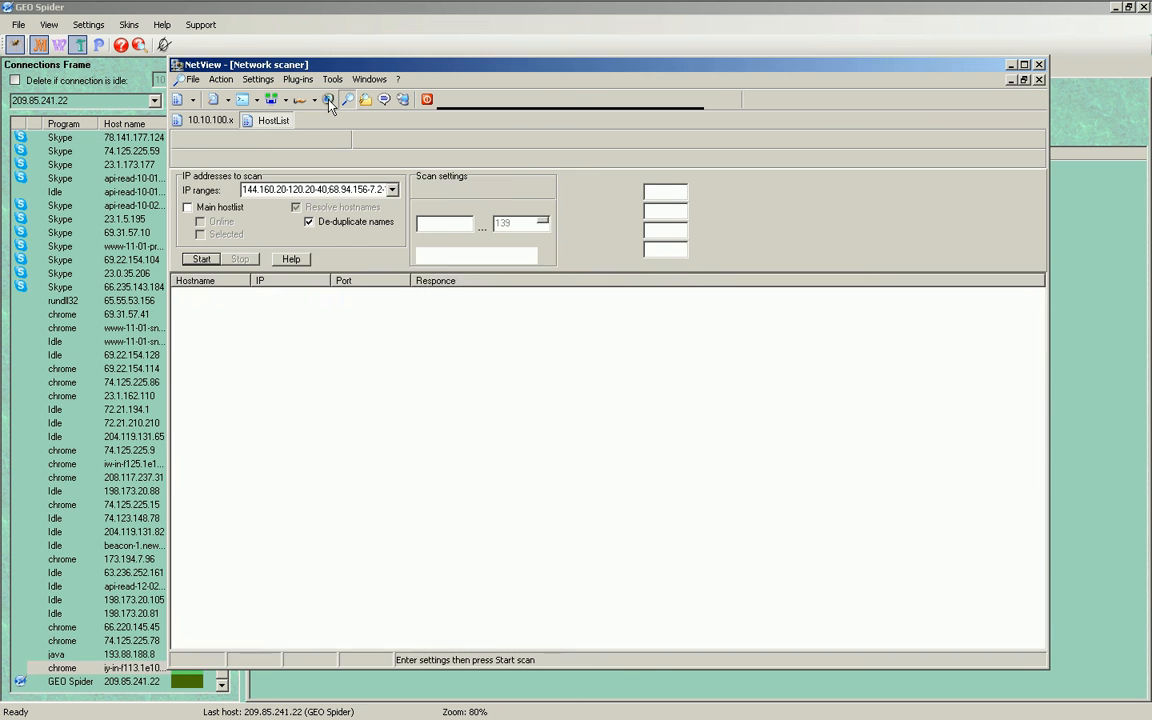
Switch NetView to its network scanner and paste 209.85.241.22 as the IP range.
left_click(369, 79)
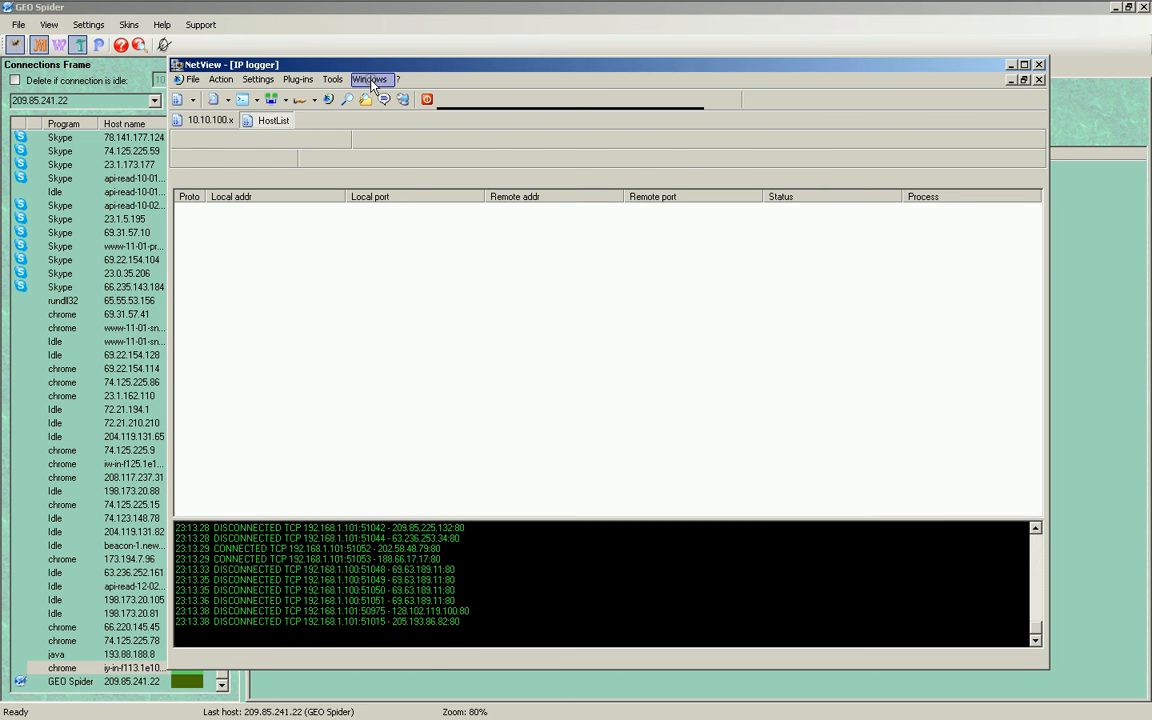
left_click(369, 79)
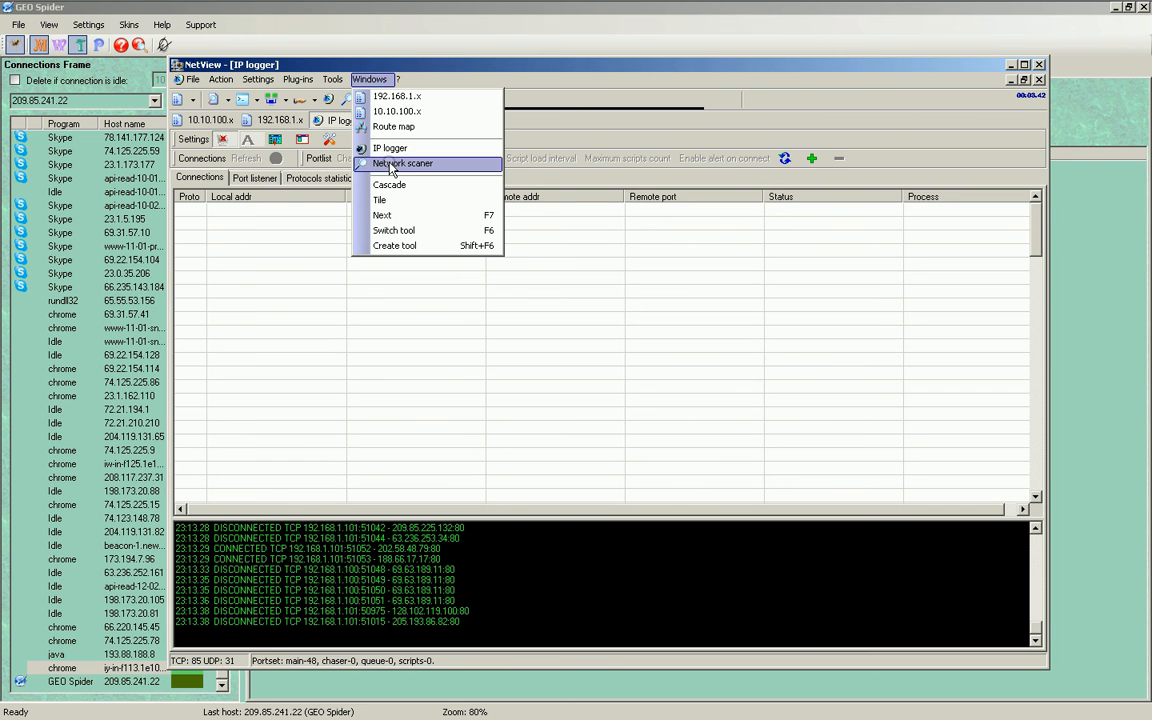
left_click(401, 163)
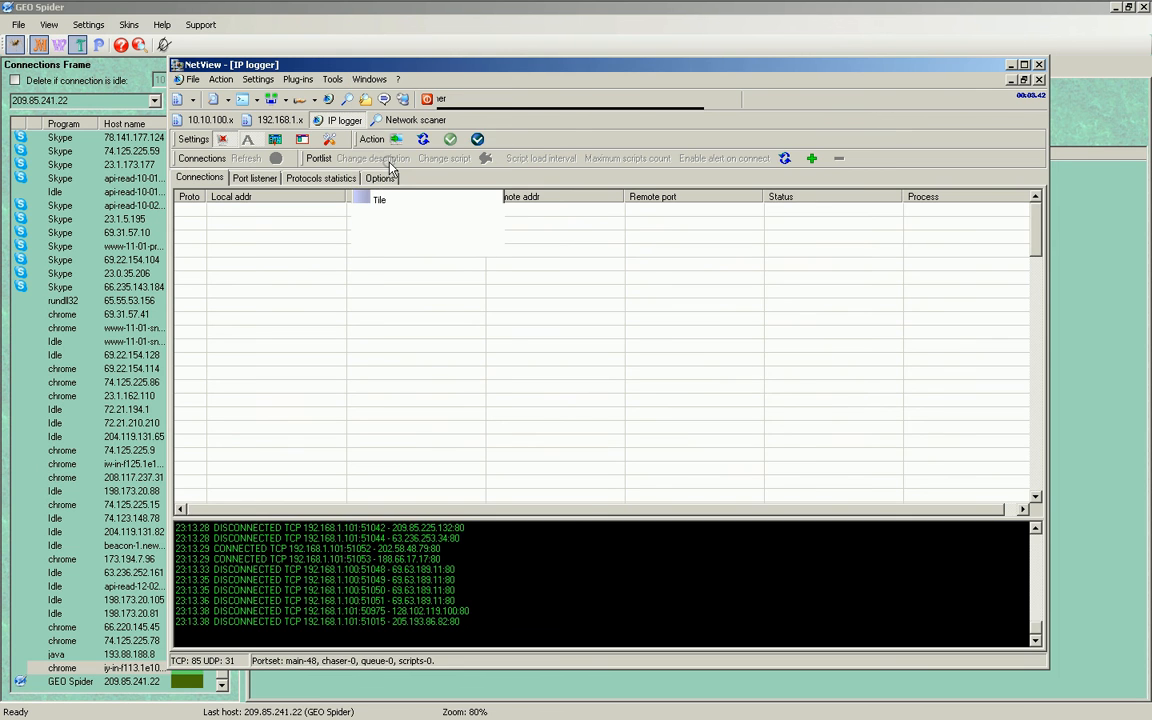
left_click(414, 120)
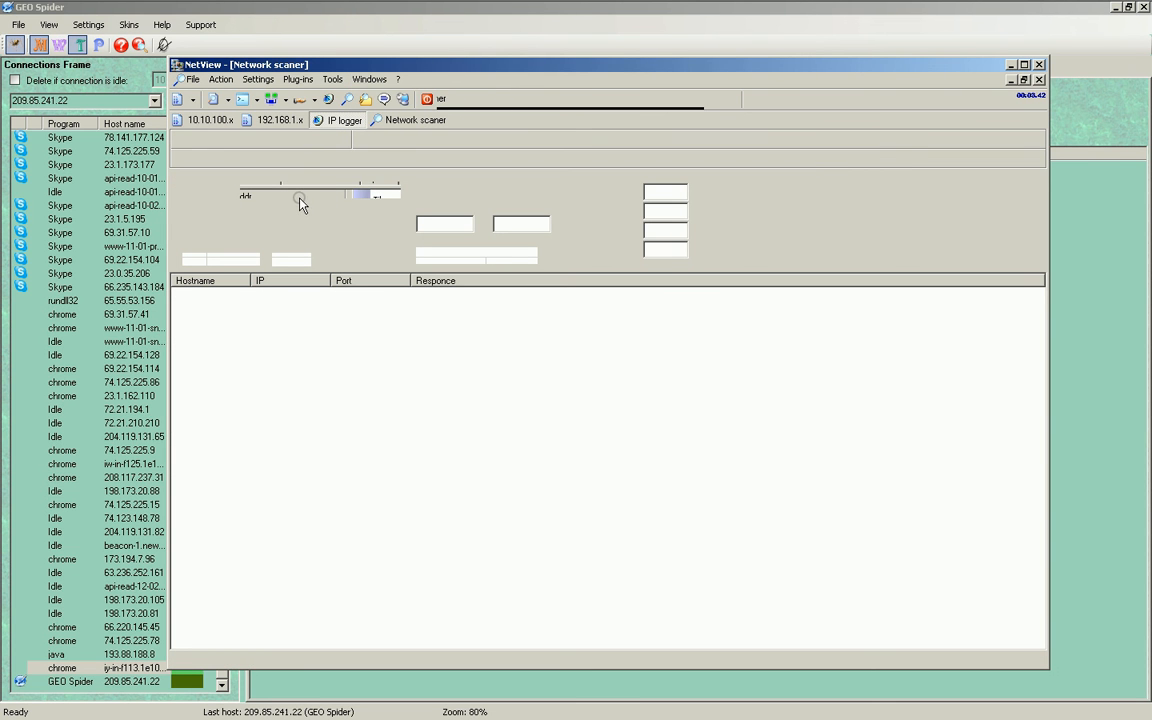
mouse_move(312, 217)
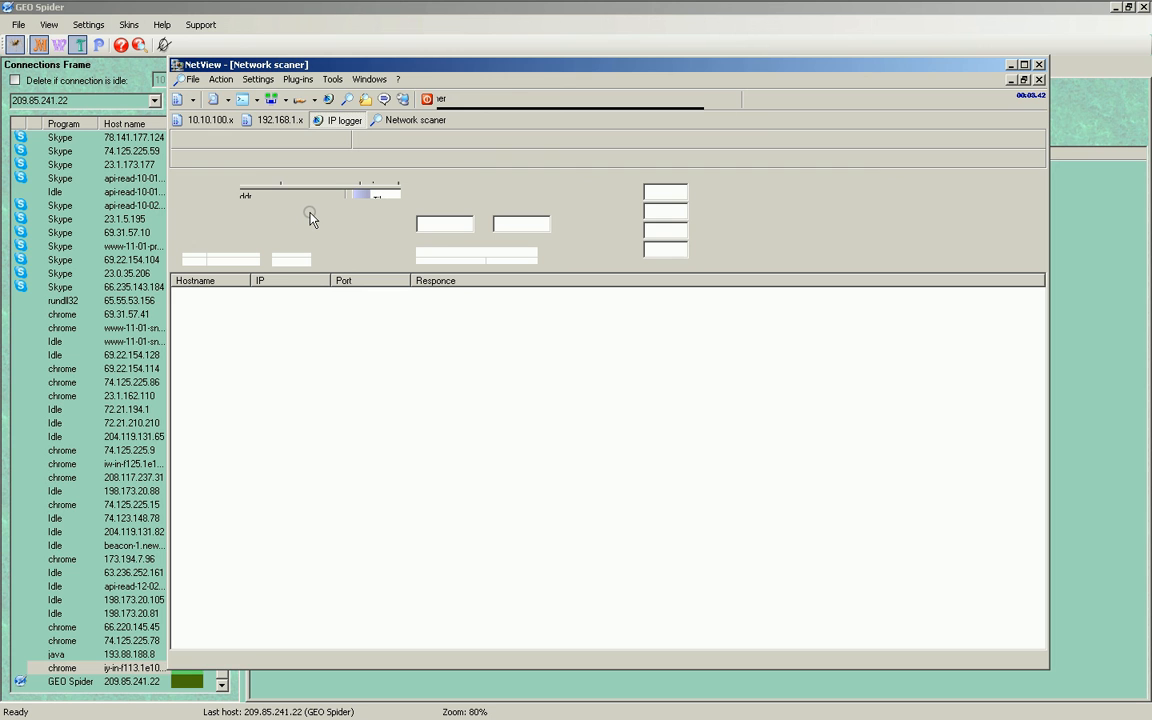
left_click(413, 120)
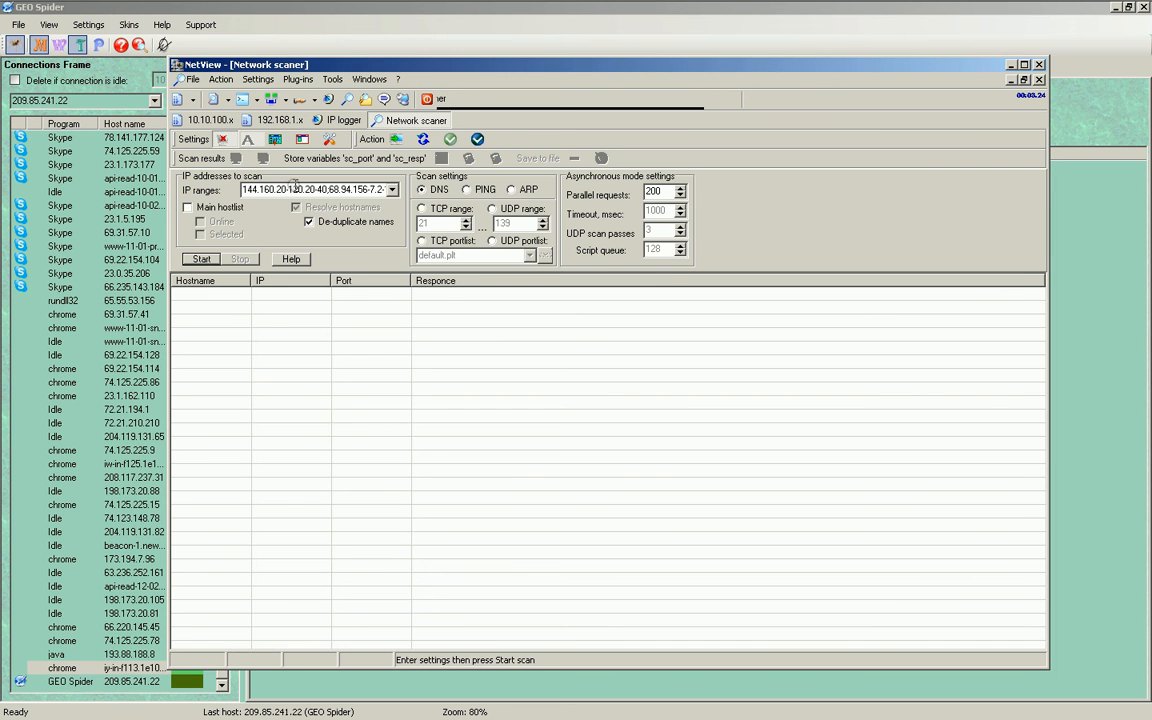
right_click(315, 189)
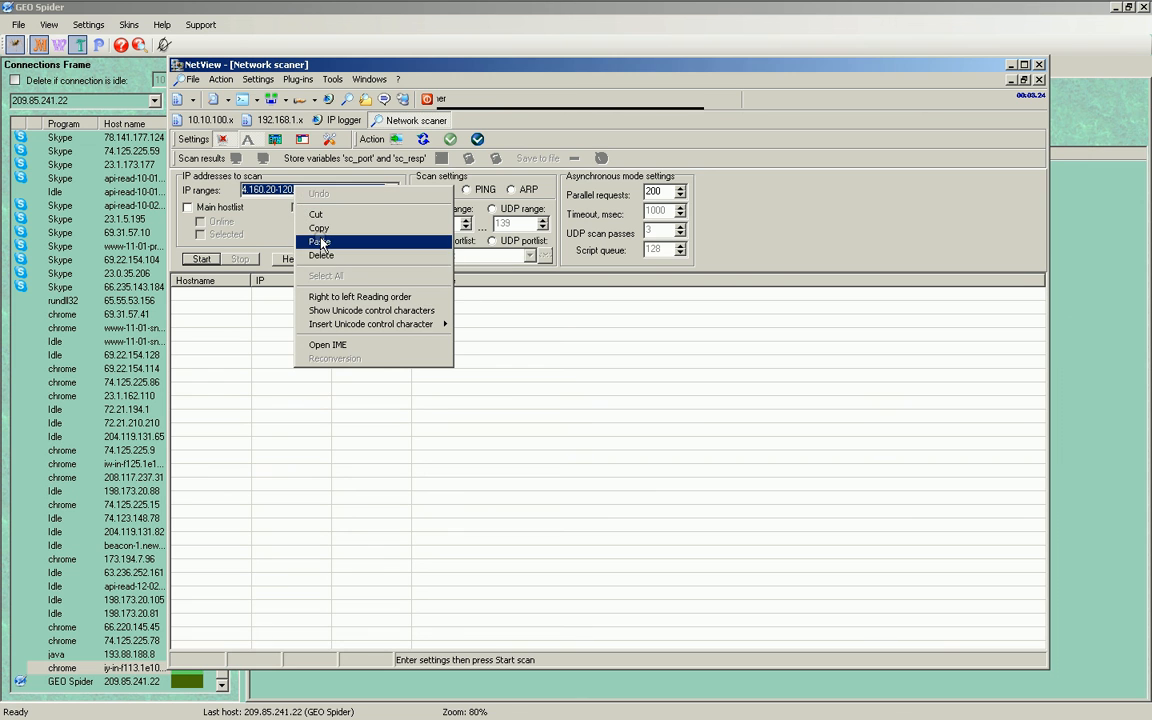
left_click(319, 241)
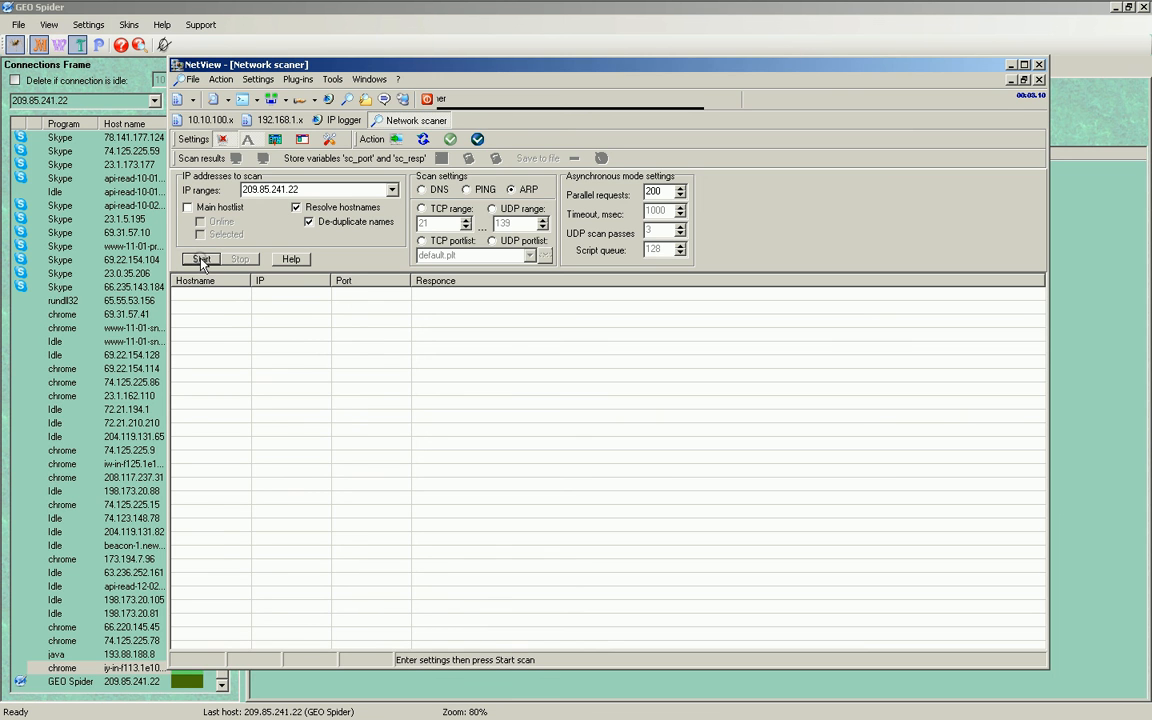
Run the PING scan on 209.85.241.22 twice; no results appear.
left_click(202, 259)
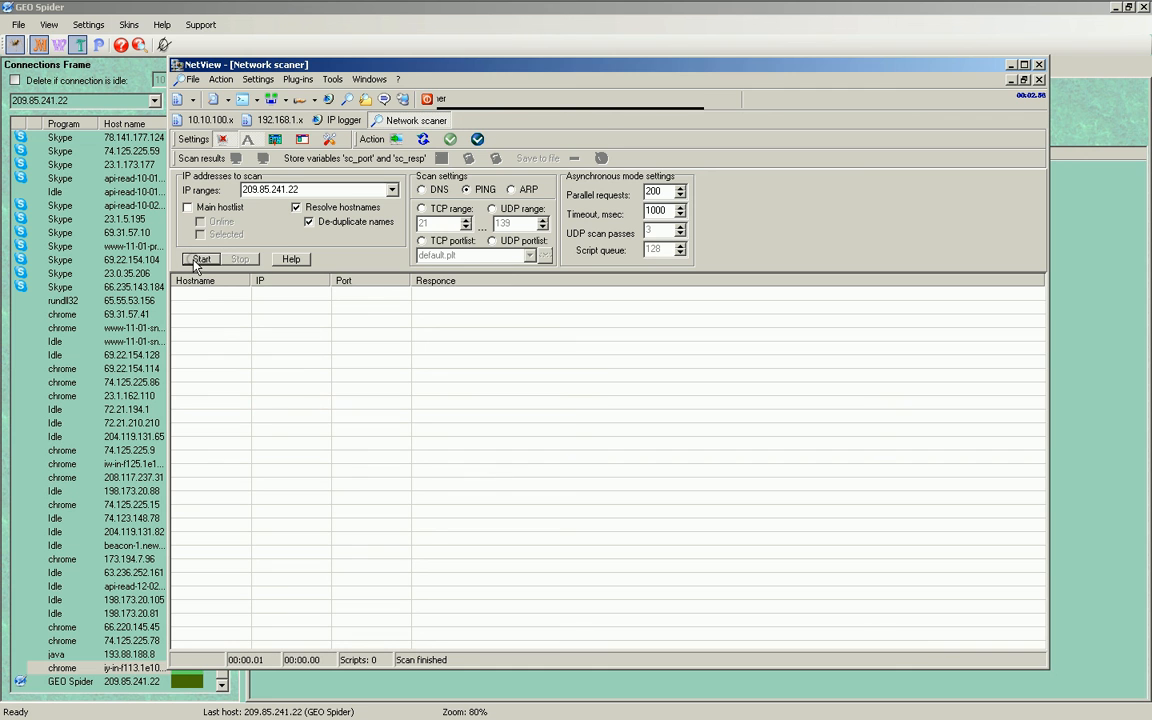
left_click(202, 259)
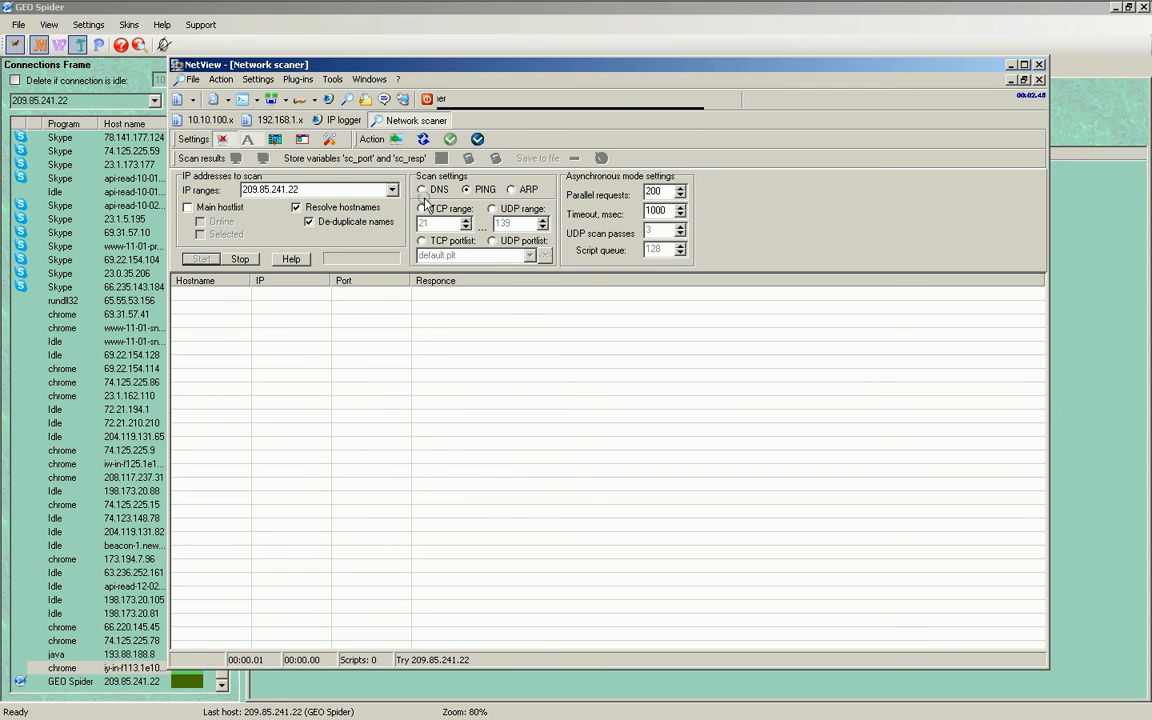
left_click(422, 190)
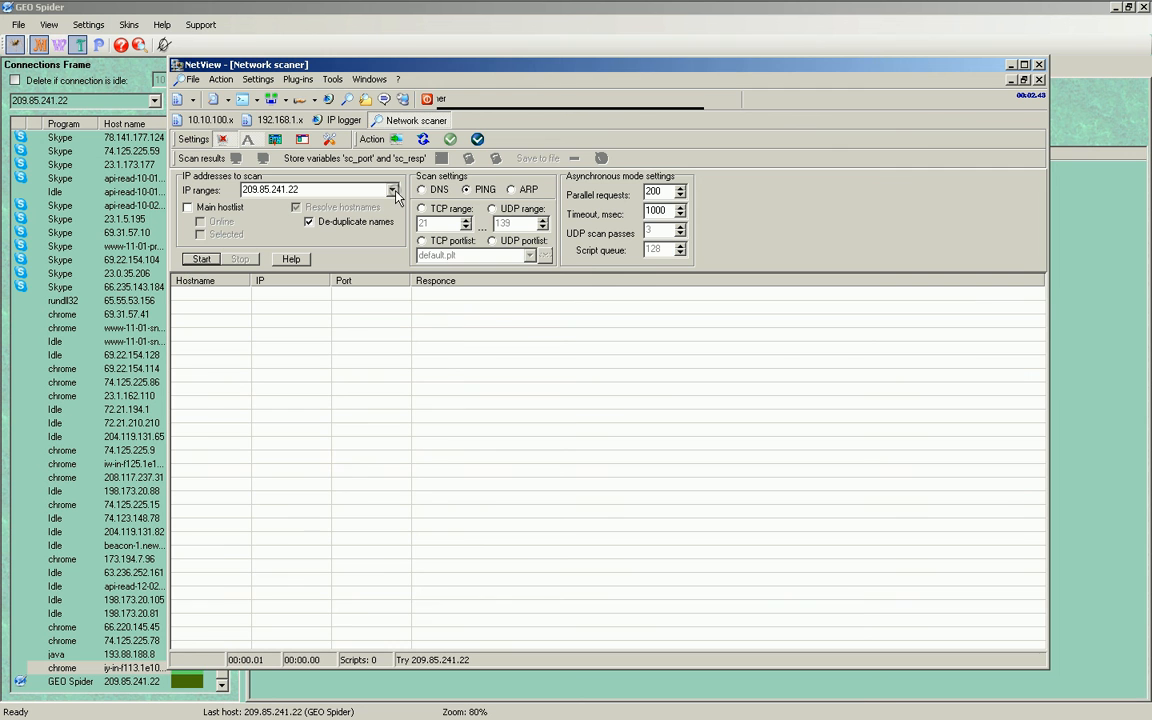
Reselect 209.85.241.22 from past IP ranges and run a DNS scan, finding response 171.
left_click(392, 190)
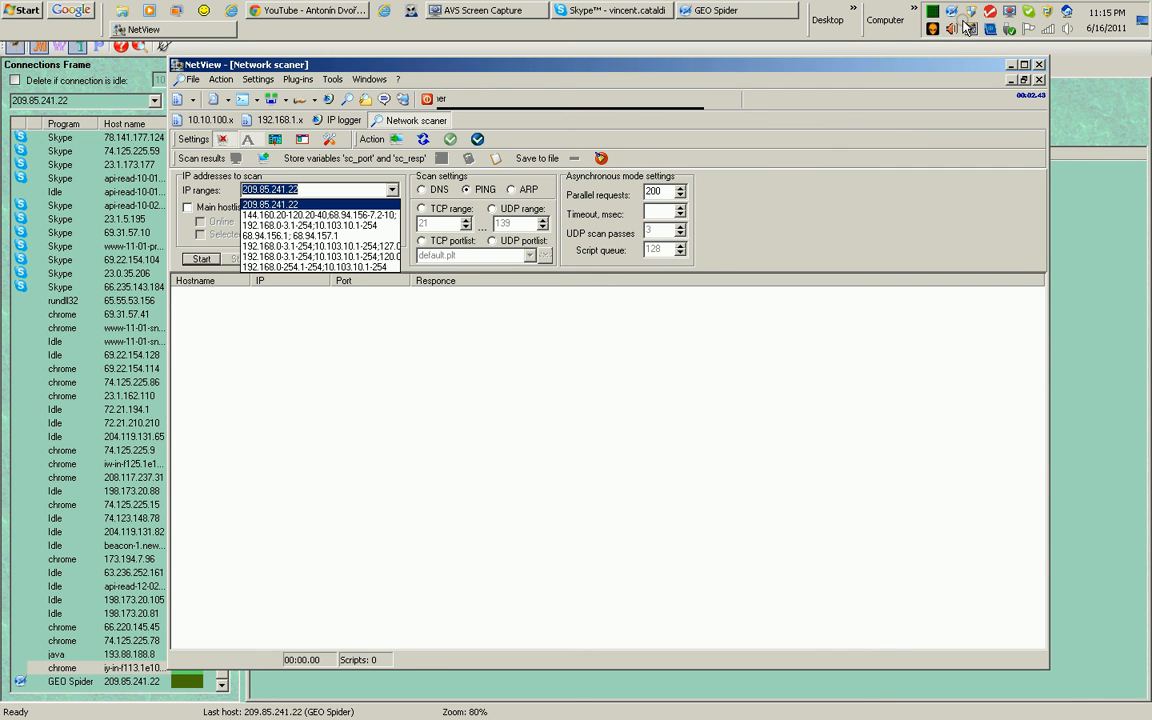
left_click(201, 259)
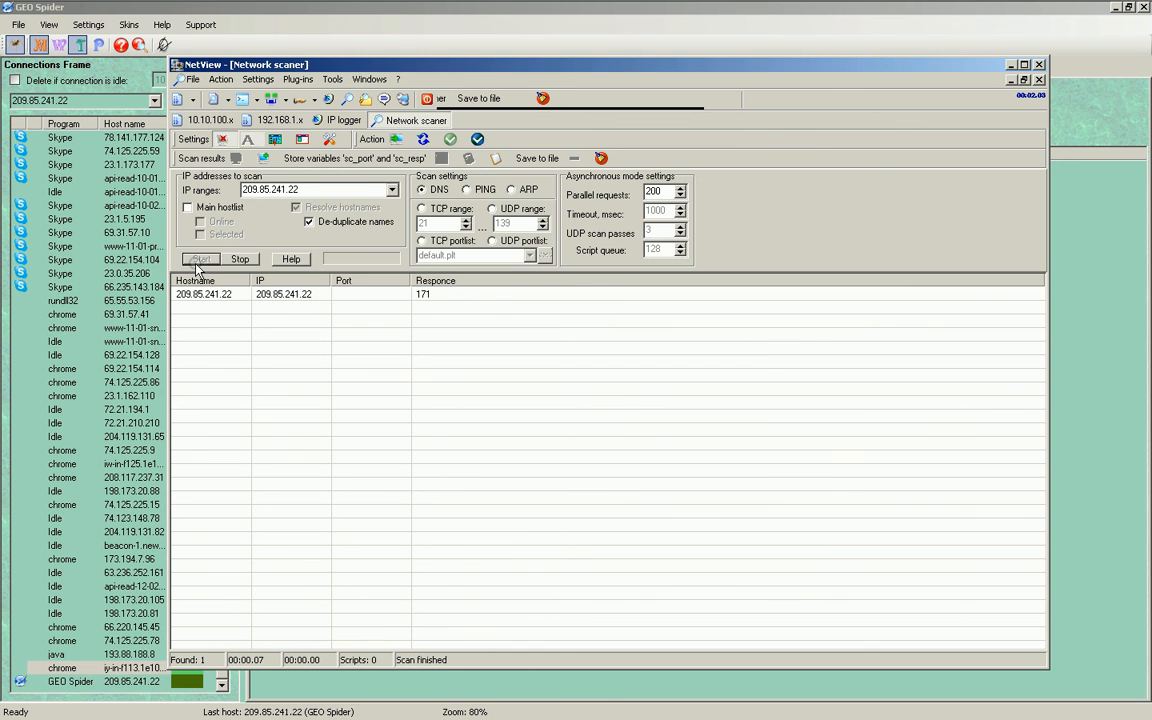
left_click(200, 259)
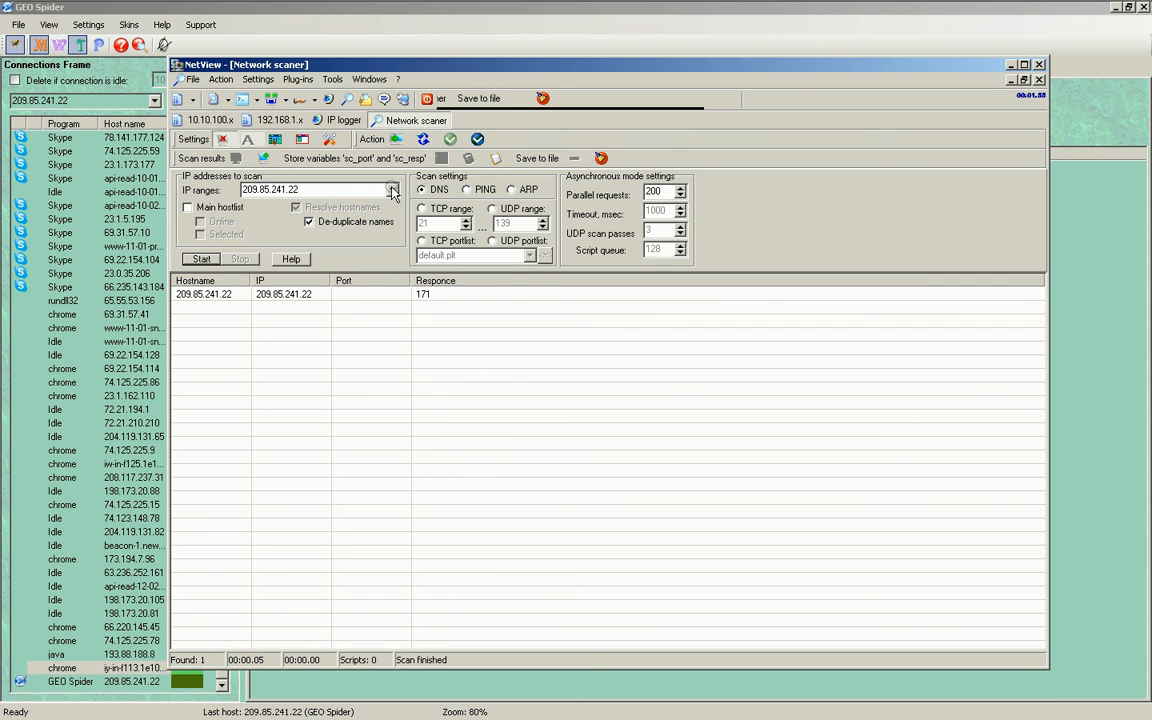
left_click(392, 190)
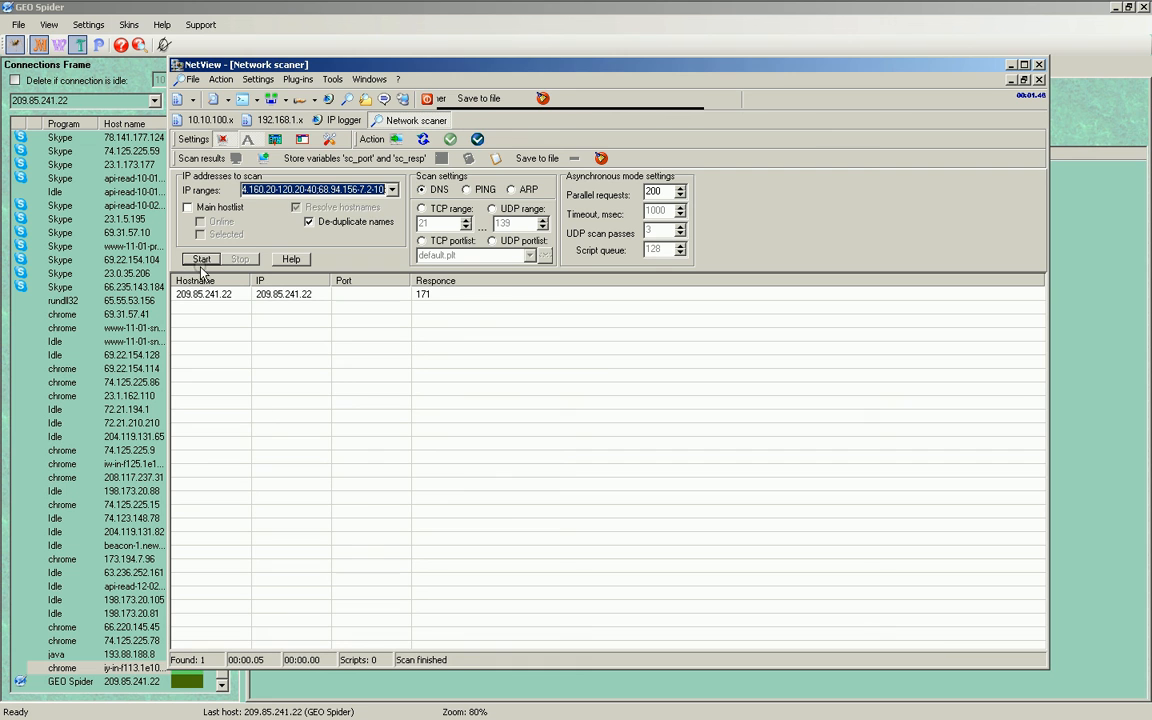
left_click(201, 259)
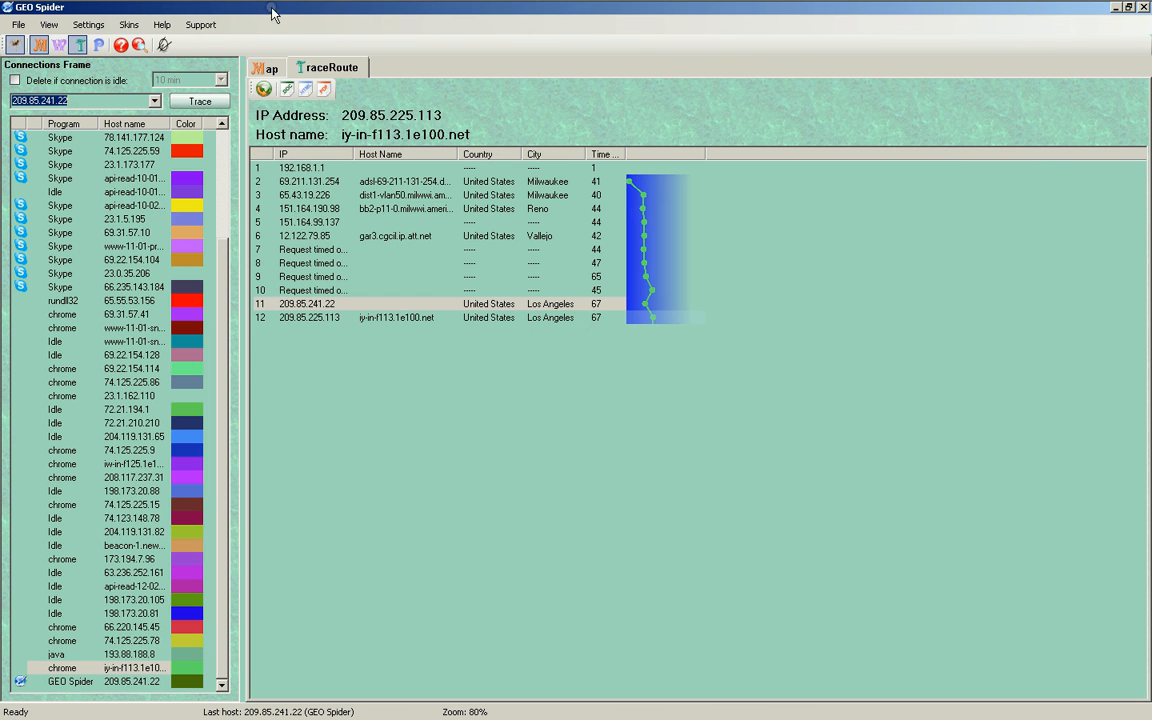
mouse_move(272, 76)
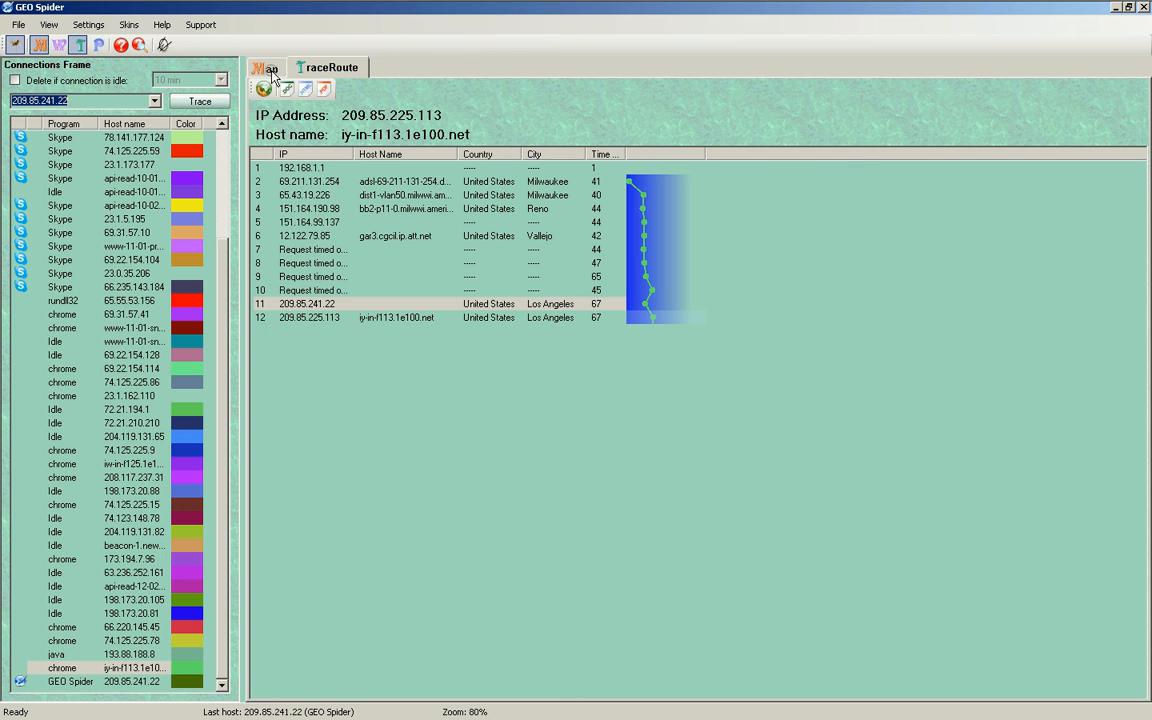
Show the world map and draw every router connection as coloured lines.
left_click(266, 67)
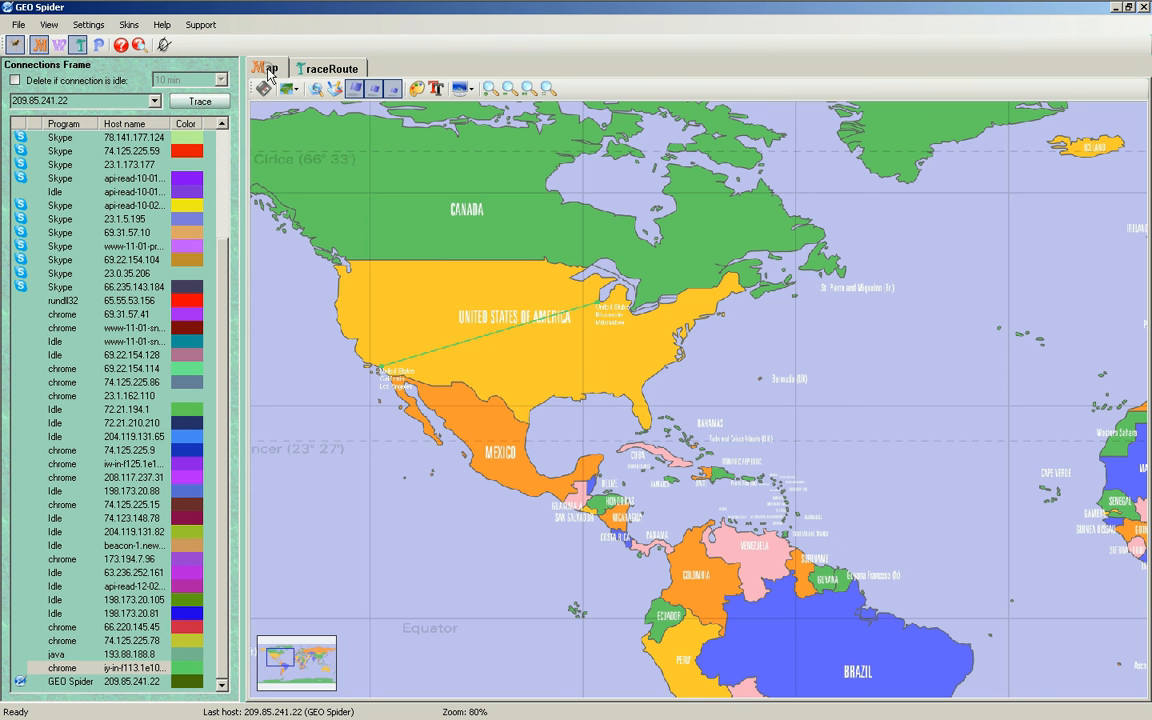
mouse_move(316, 89)
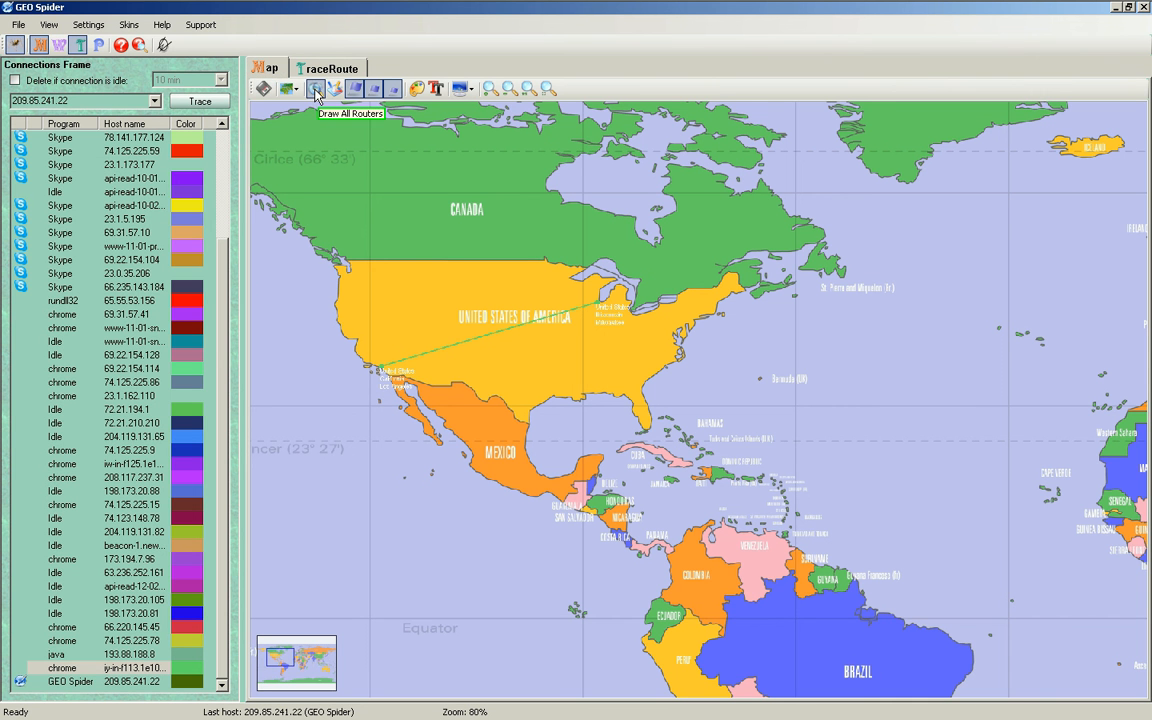
left_click(334, 89)
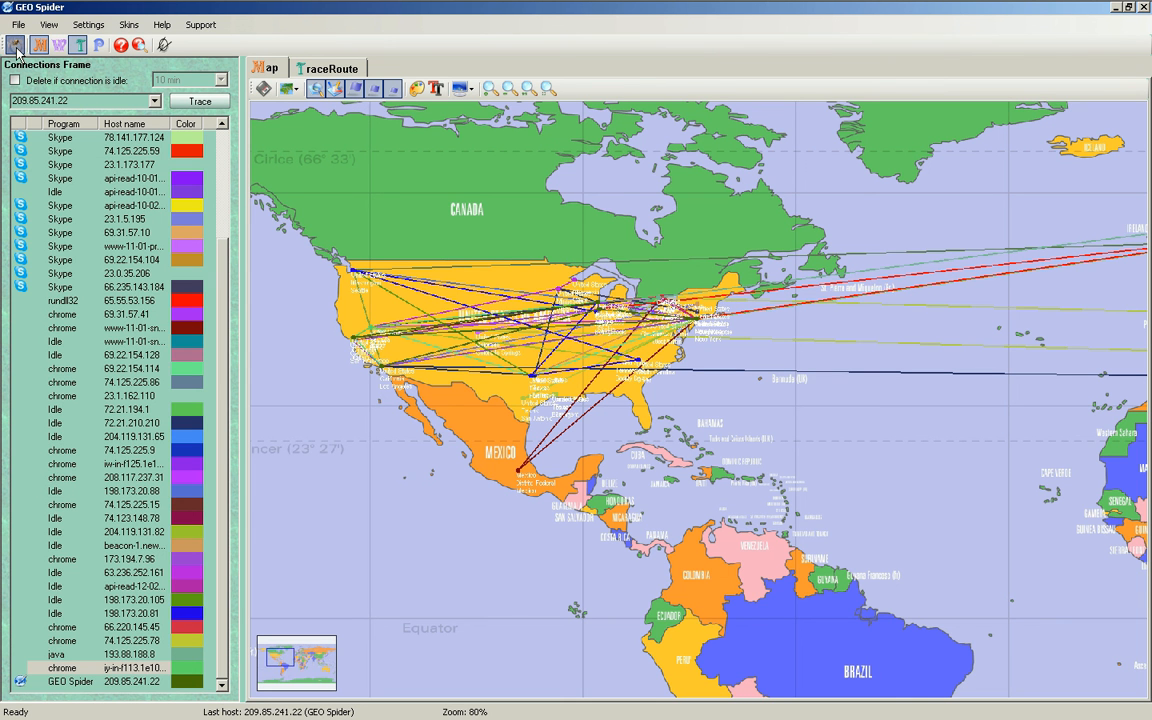
mouse_move(16, 45)
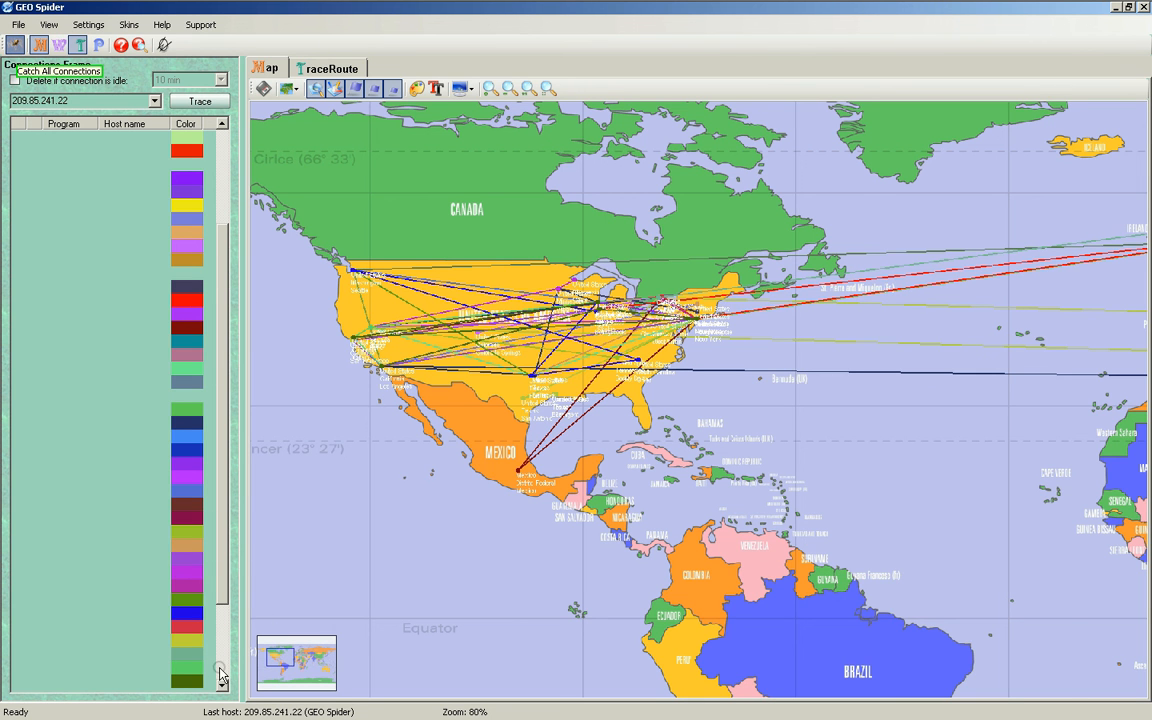
mouse_move(322, 498)
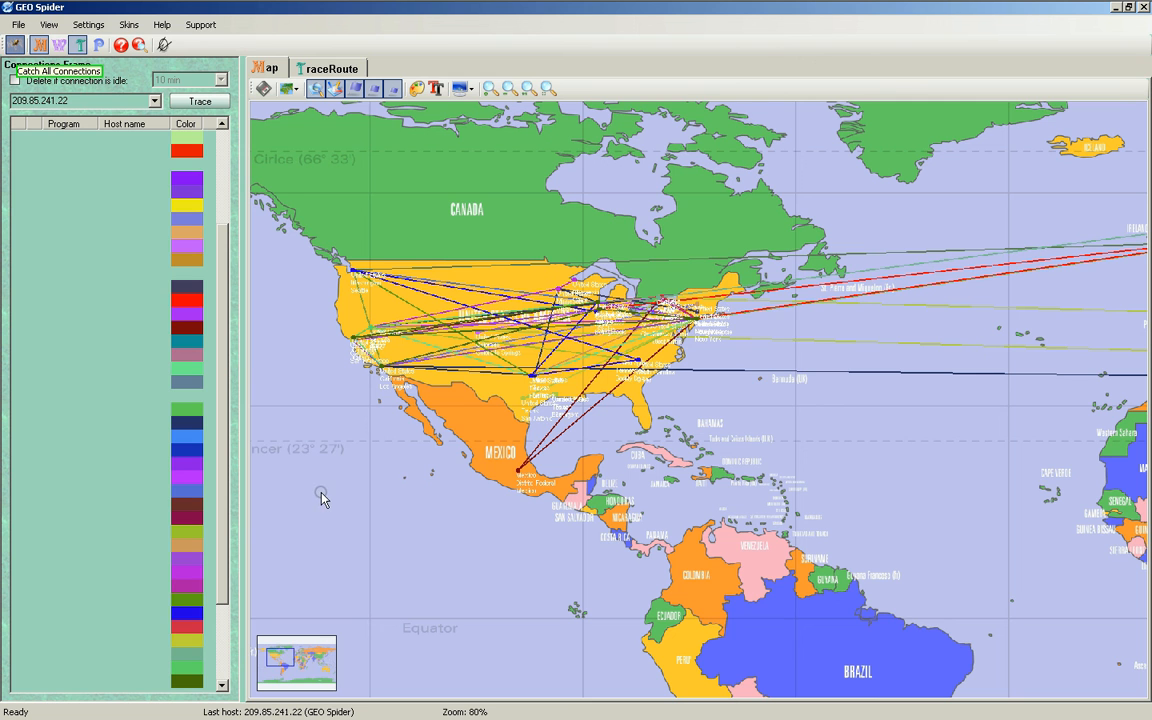
mouse_move(325, 497)
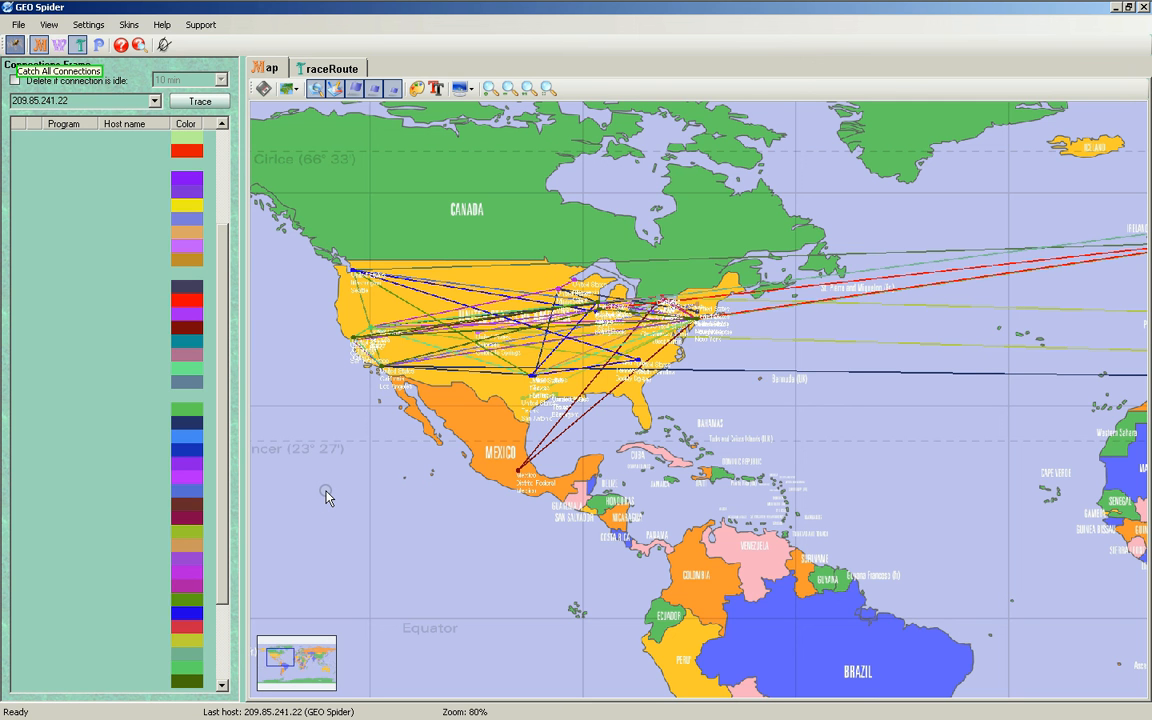